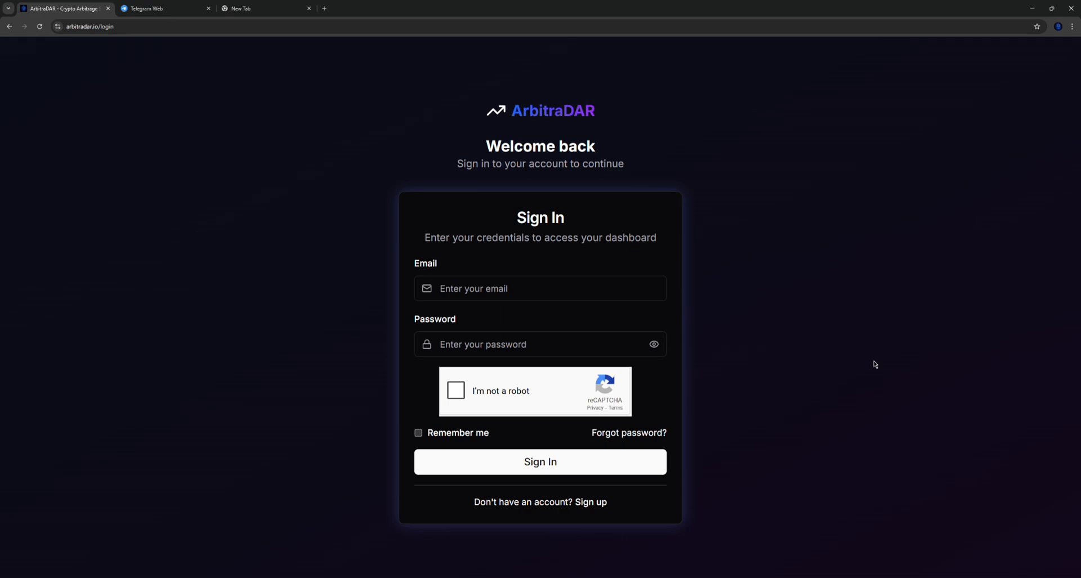
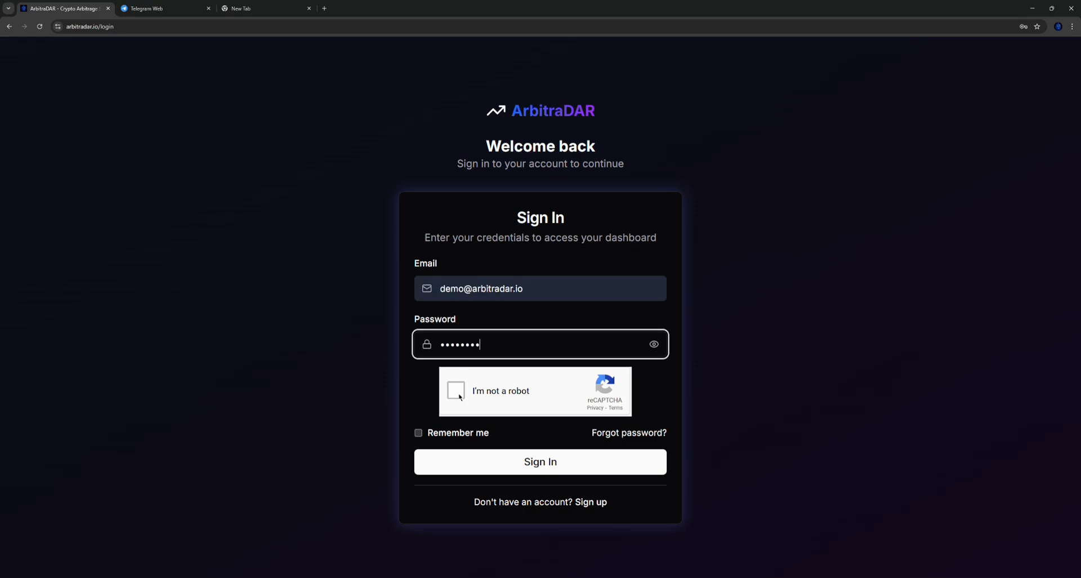
{"action": "left_click", "coordinate": [540, 462]}
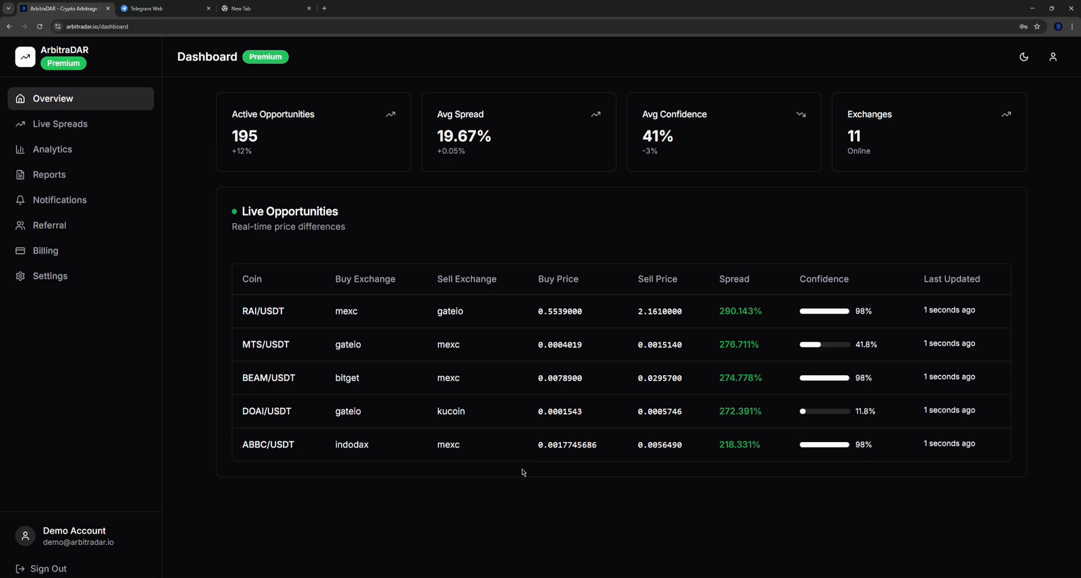
{"action": "mouse_move", "coordinate": [306, 143]}
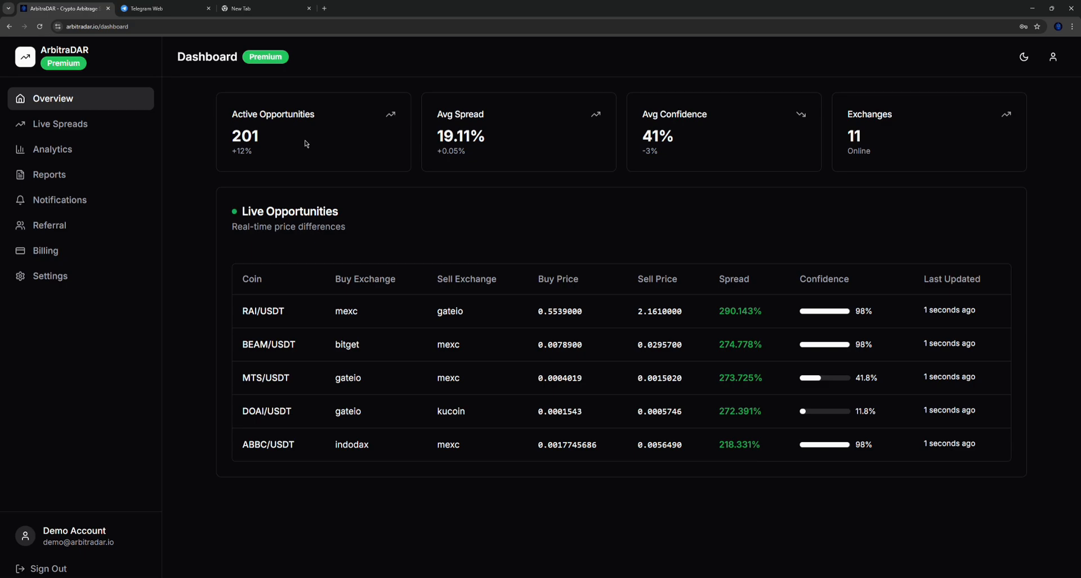
{"action": "mouse_move", "coordinate": [472, 140]}
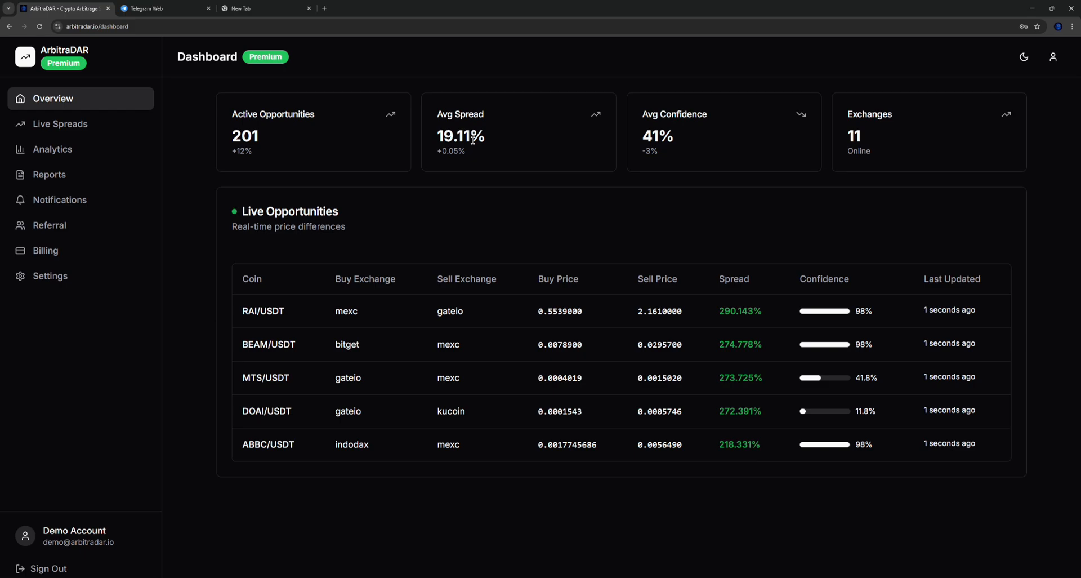
{"action": "mouse_move", "coordinate": [673, 136]}
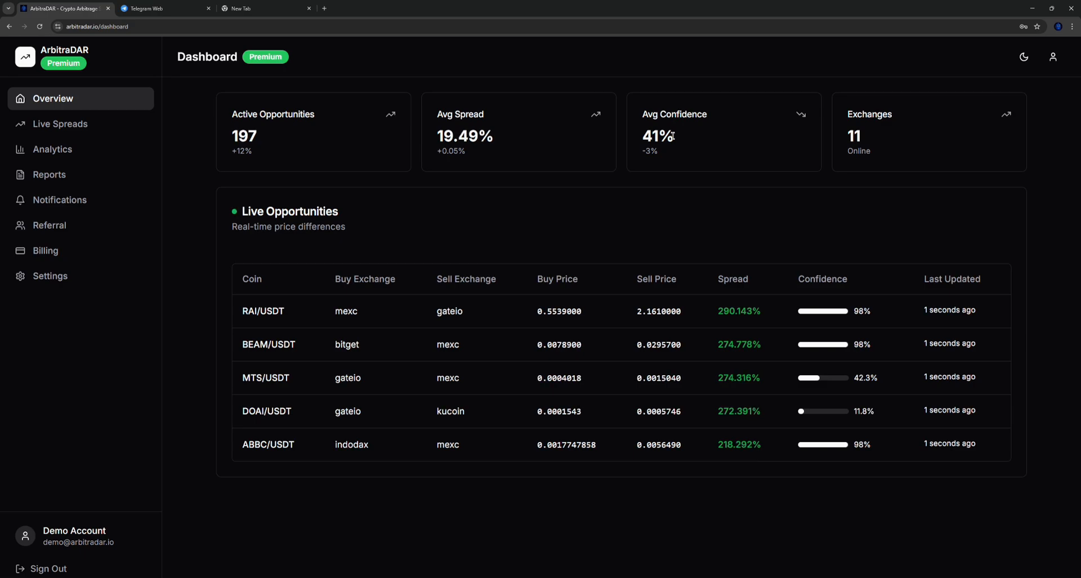
{"action": "mouse_move", "coordinate": [895, 147]}
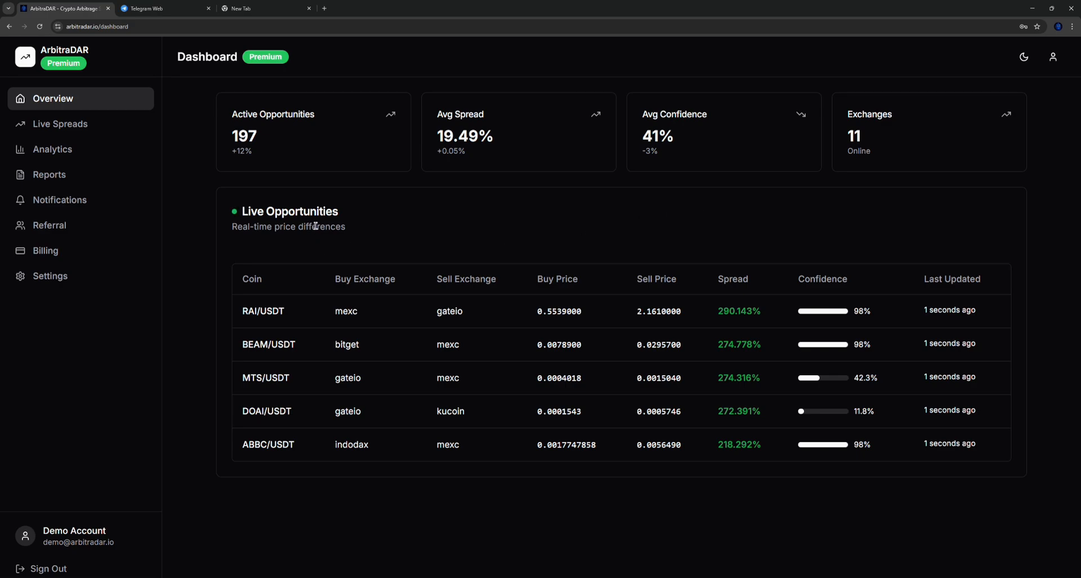
{"action": "mouse_move", "coordinate": [366, 234]}
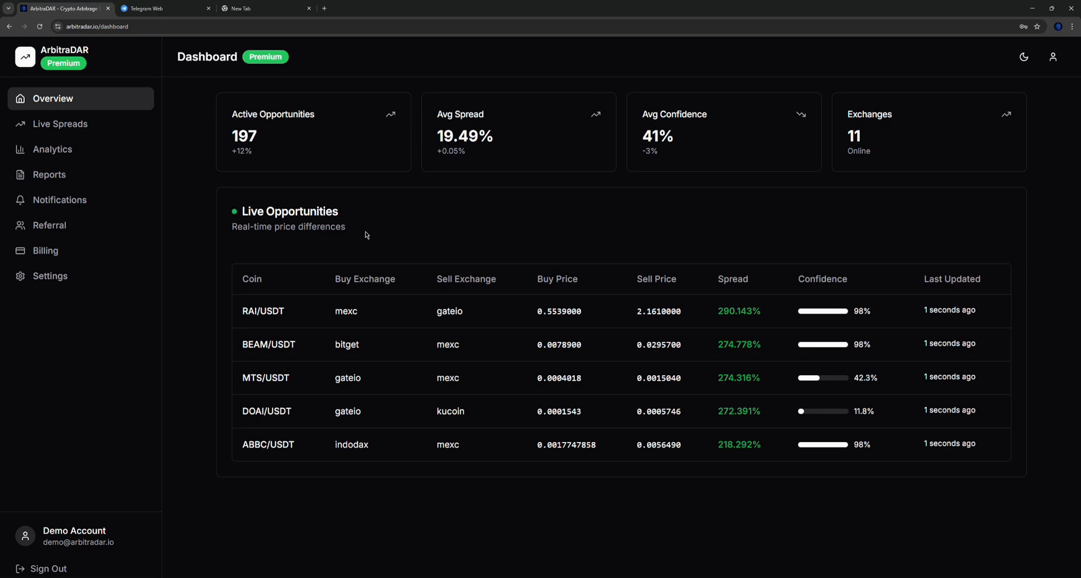
{"action": "mouse_move", "coordinate": [600, 276]}
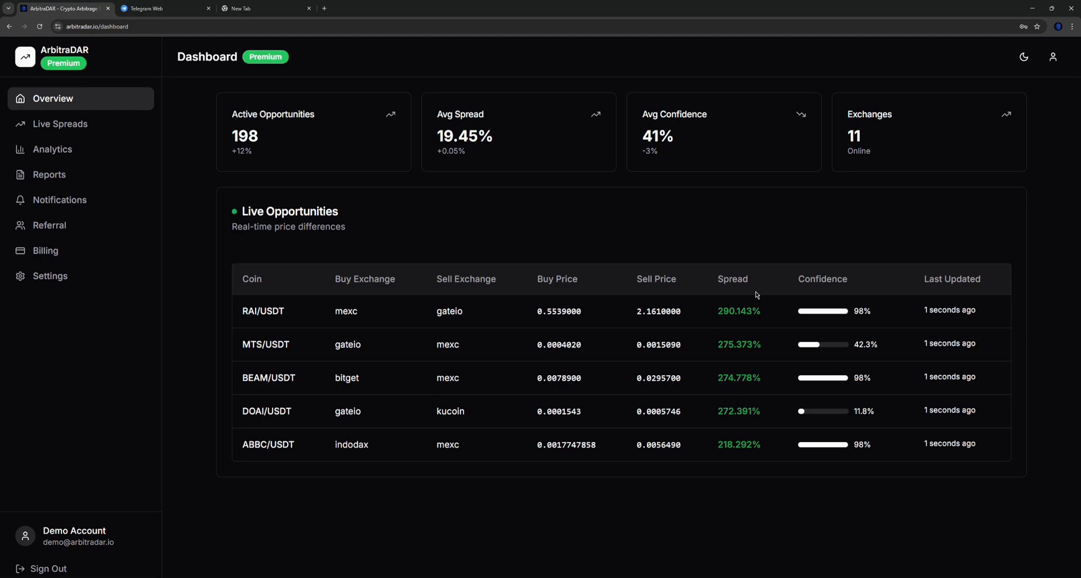
{"action": "mouse_move", "coordinate": [827, 293]}
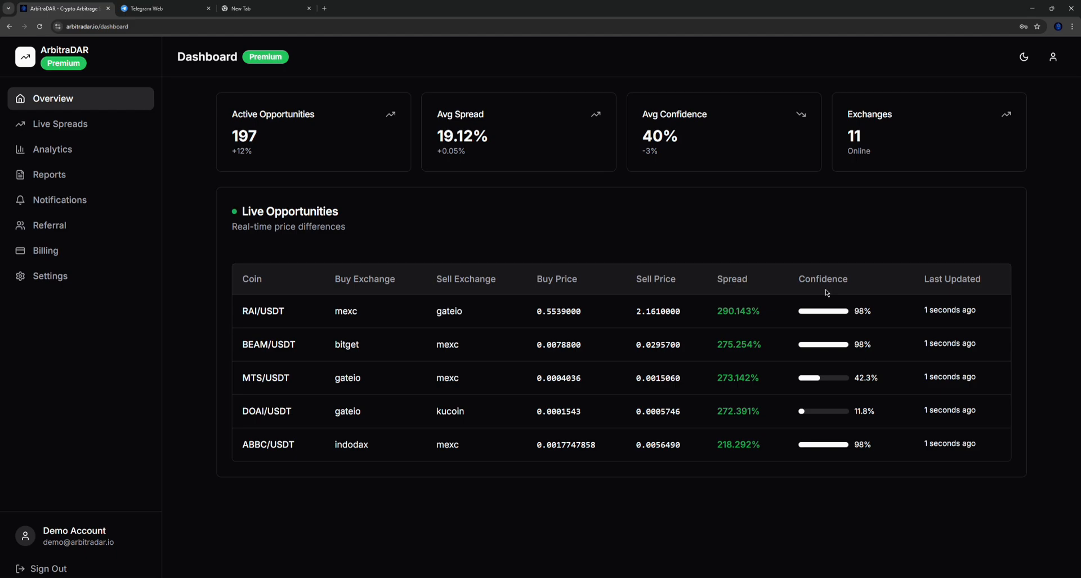
{"action": "mouse_move", "coordinate": [158, 138]}
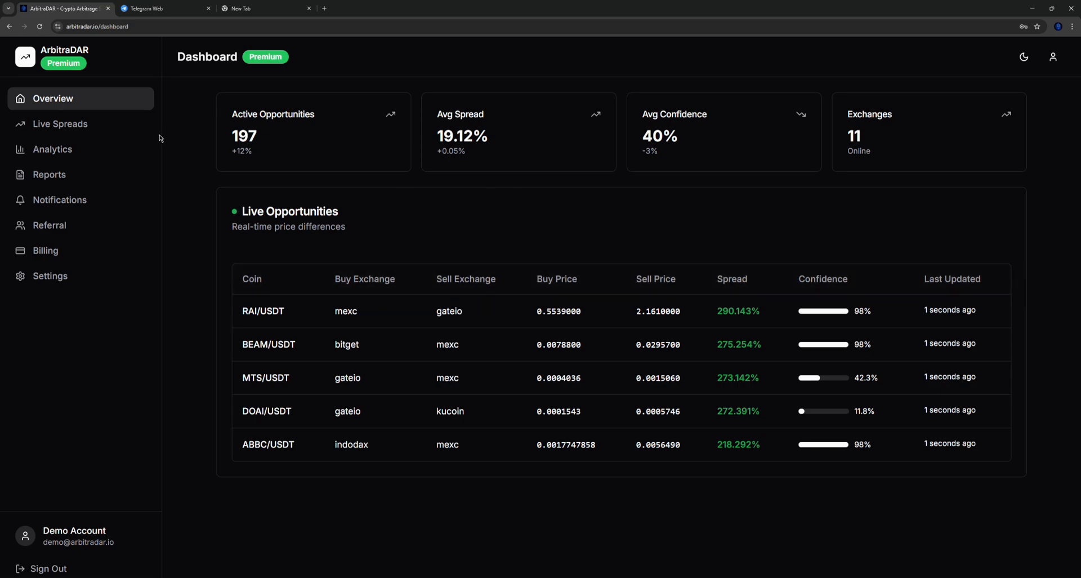
Show the Live Spreads page with 205 opportunities across all exchanges.
{"action": "left_click", "coordinate": [60, 124]}
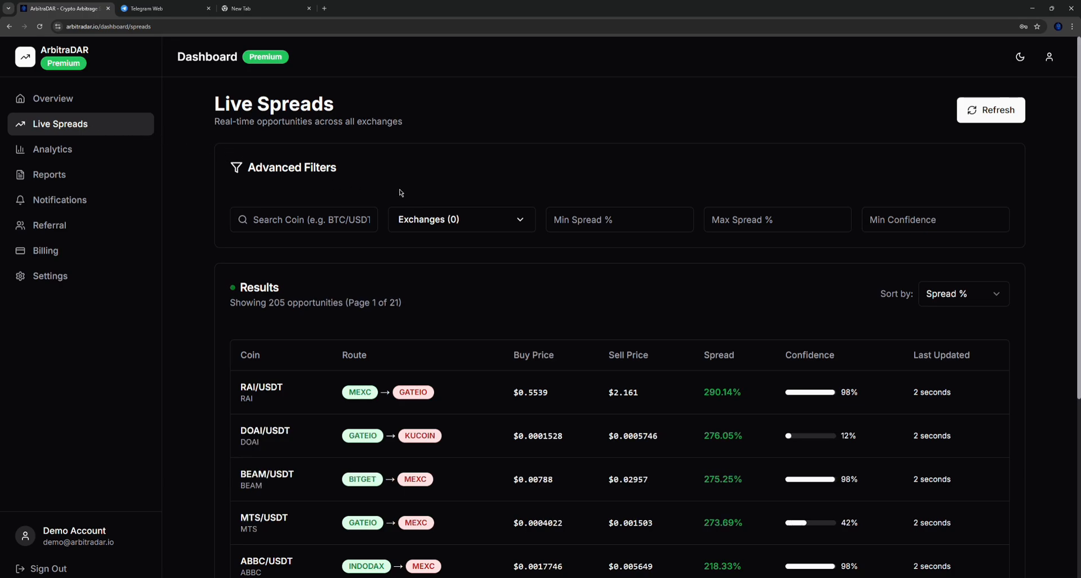
{"action": "mouse_move", "coordinate": [365, 185]}
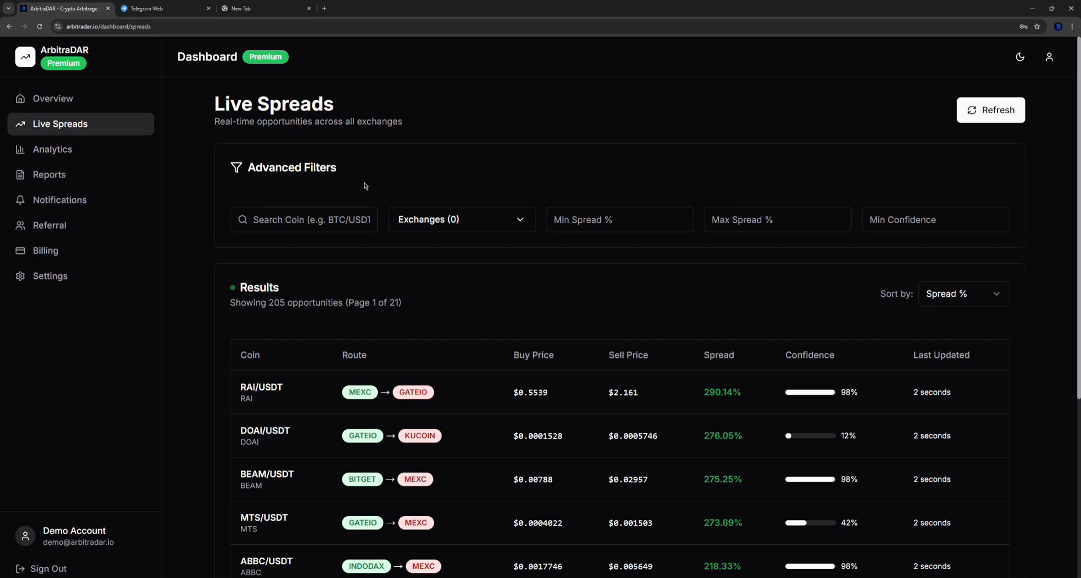
{"action": "mouse_move", "coordinate": [441, 211]}
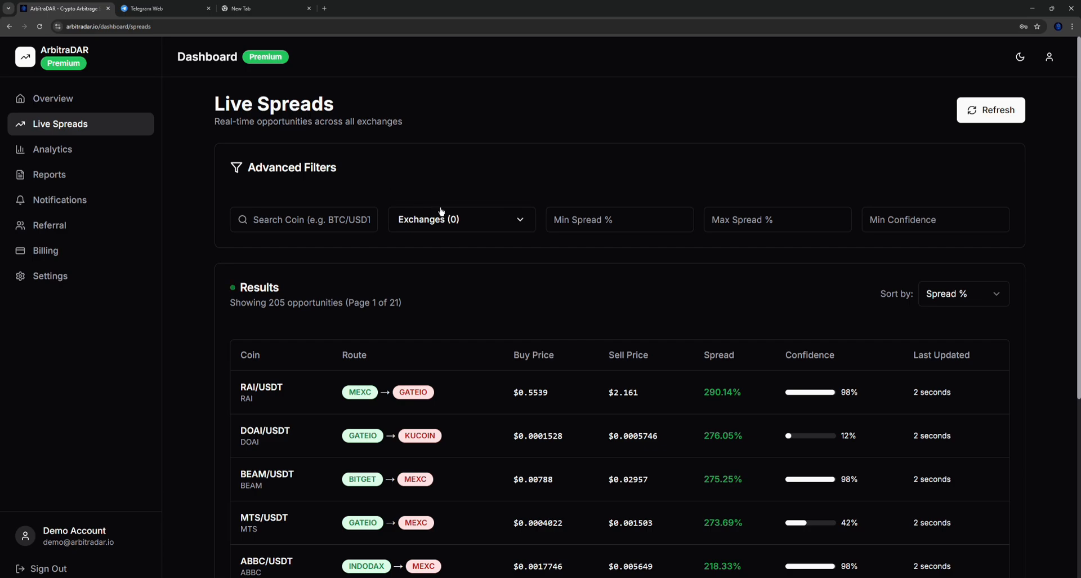
{"action": "mouse_move", "coordinate": [603, 253]}
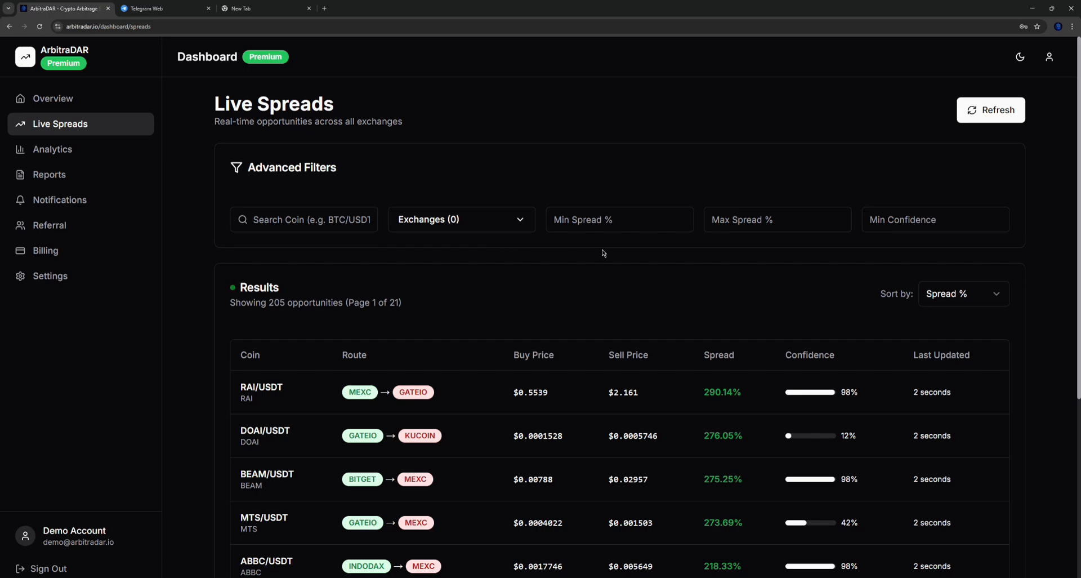
{"action": "mouse_move", "coordinate": [800, 245]}
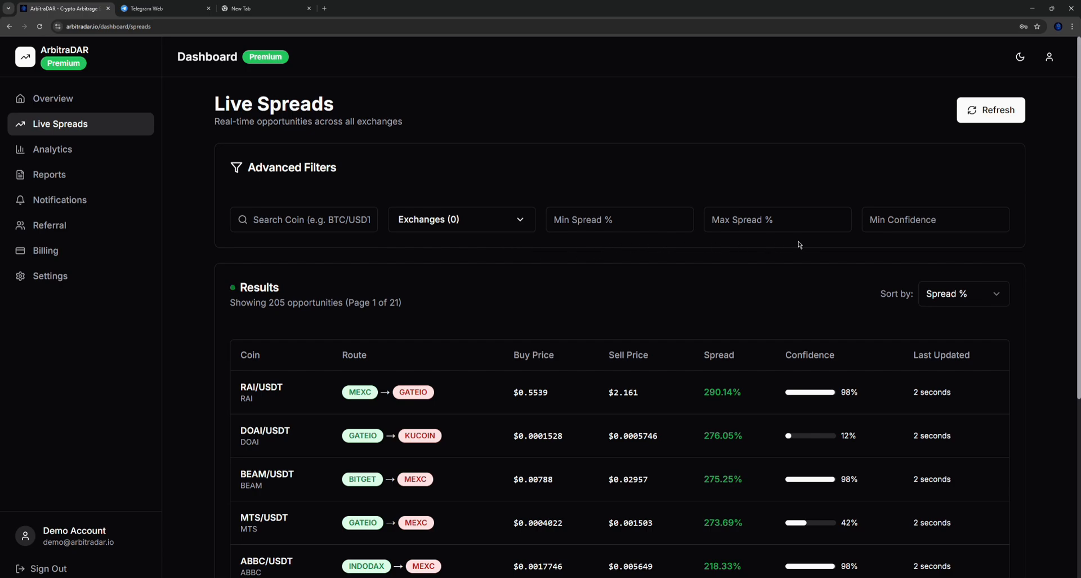
{"action": "mouse_move", "coordinate": [948, 243]}
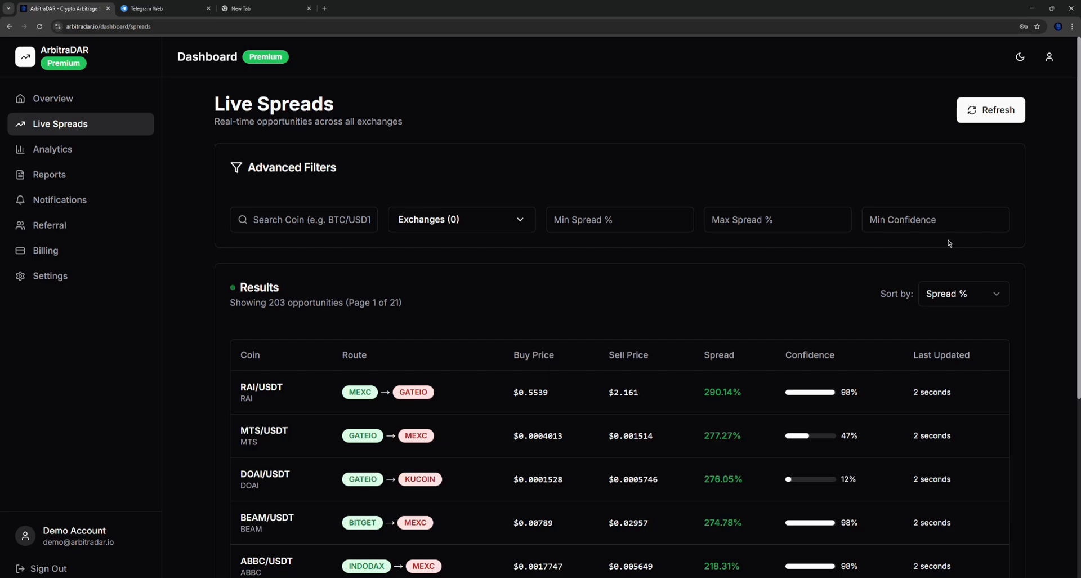
Filter to four exchanges with spread 10–60% and keep results sorted by Spread %, leaving 4 opportunities.
{"action": "left_click", "coordinate": [461, 219]}
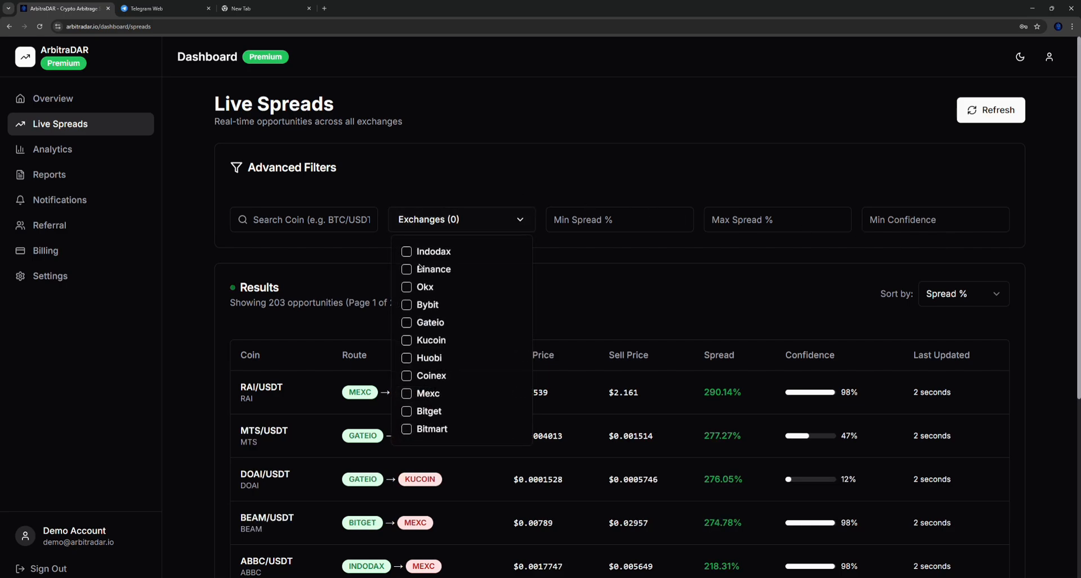
{"action": "left_click", "coordinate": [408, 269]}
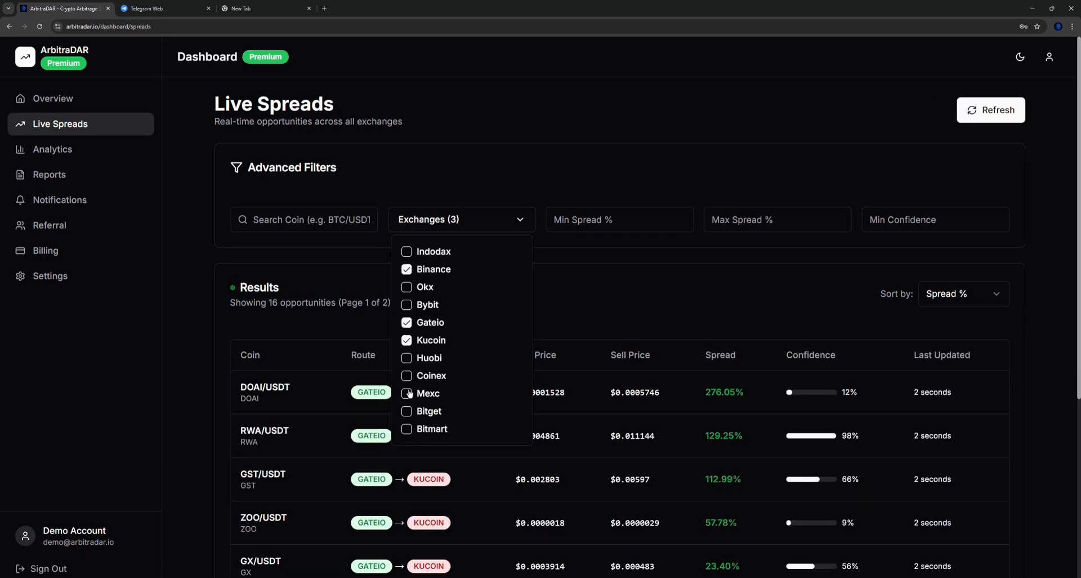
{"action": "left_click", "coordinate": [406, 411]}
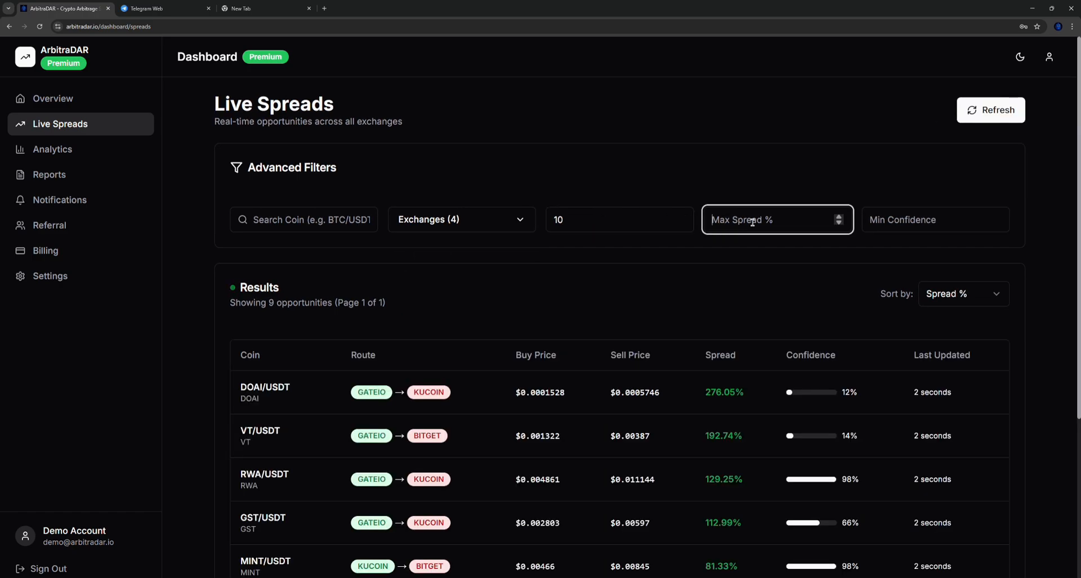
{"action": "type", "text": "60"}
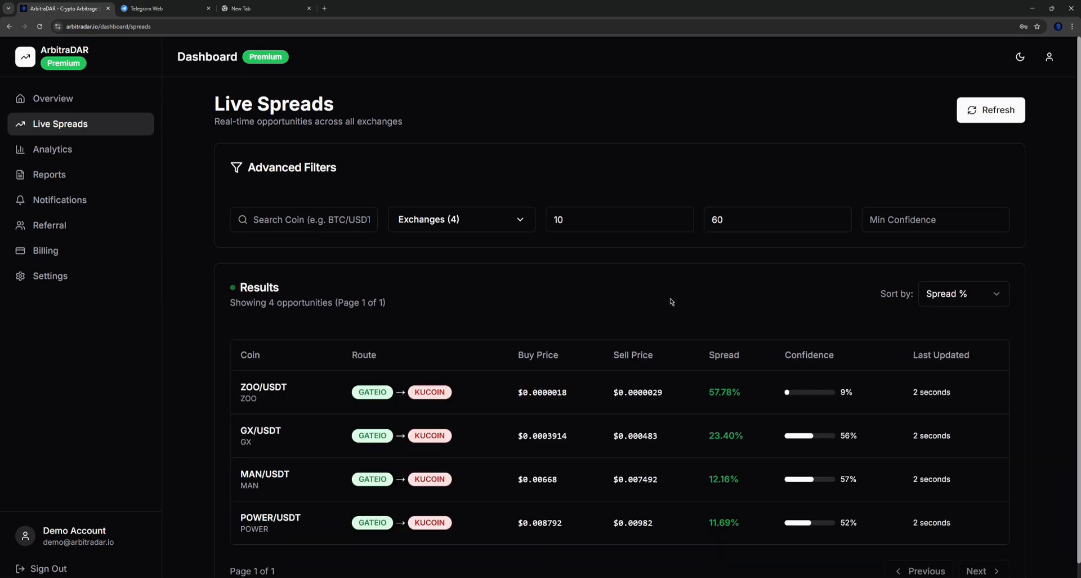
{"action": "mouse_move", "coordinate": [386, 348]}
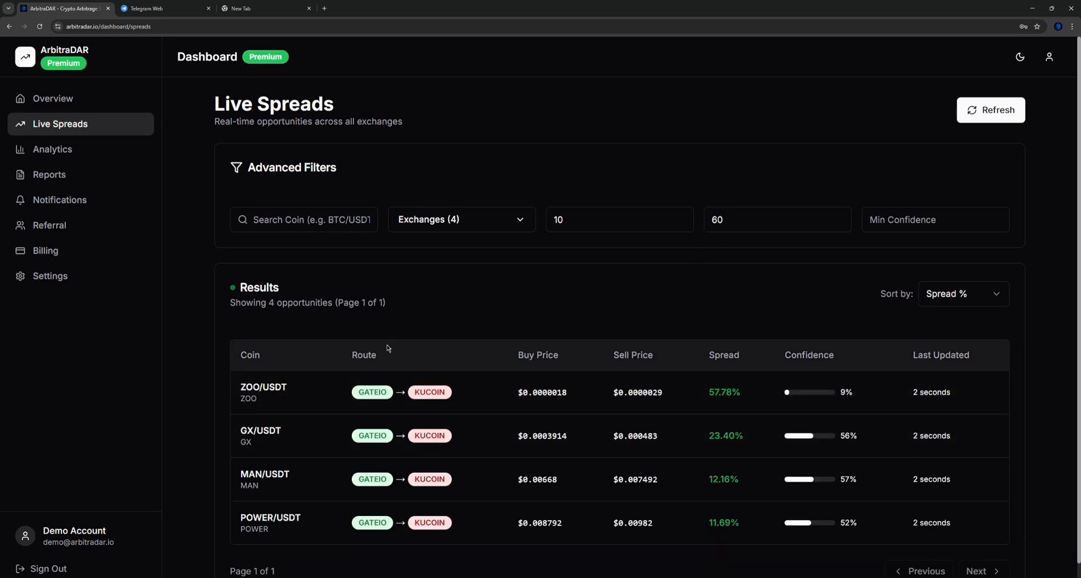
{"action": "mouse_move", "coordinate": [644, 340]}
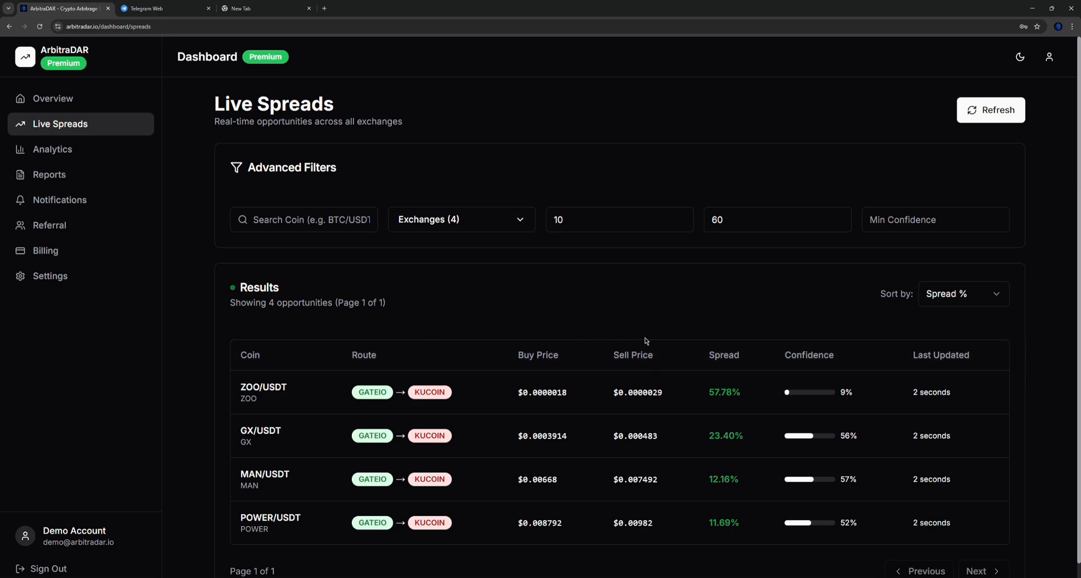
{"action": "left_click", "coordinate": [961, 292]}
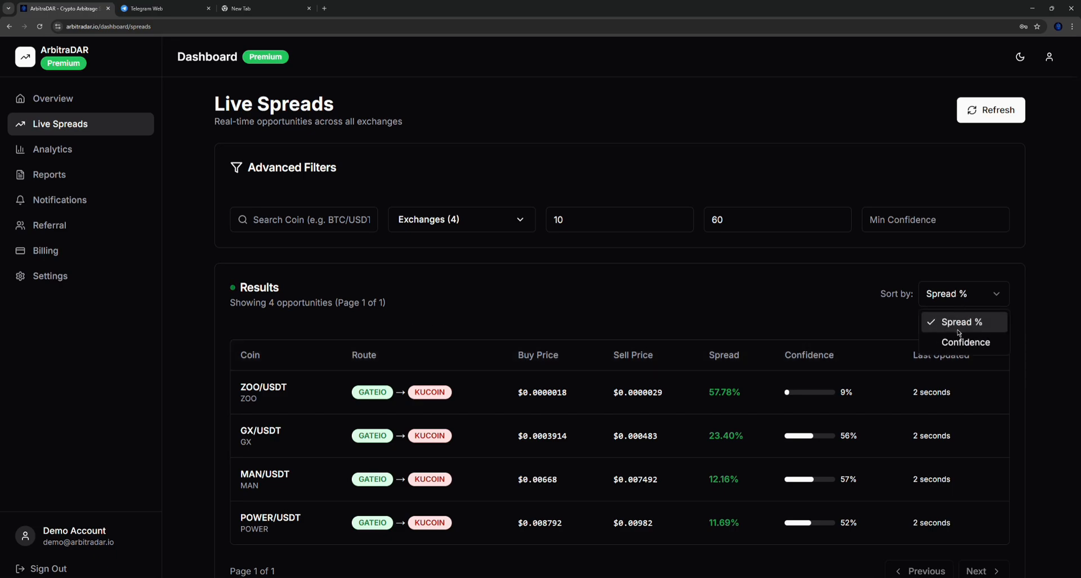
{"action": "left_click", "coordinate": [959, 321]}
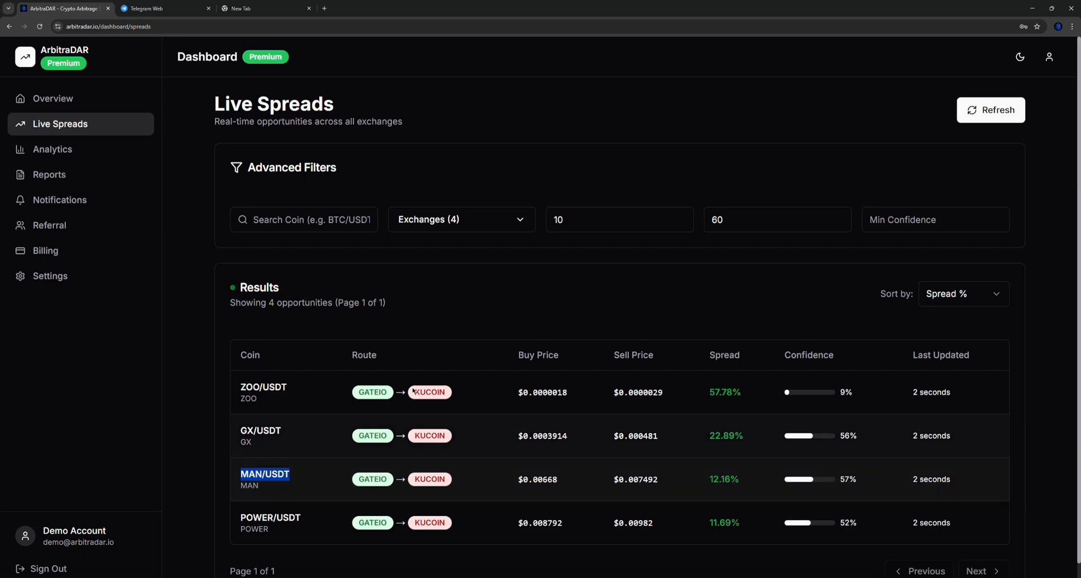
Search Google for 'MAN/USDT KUCOIN' in a new browser tab.
{"action": "left_click", "coordinate": [266, 8]}
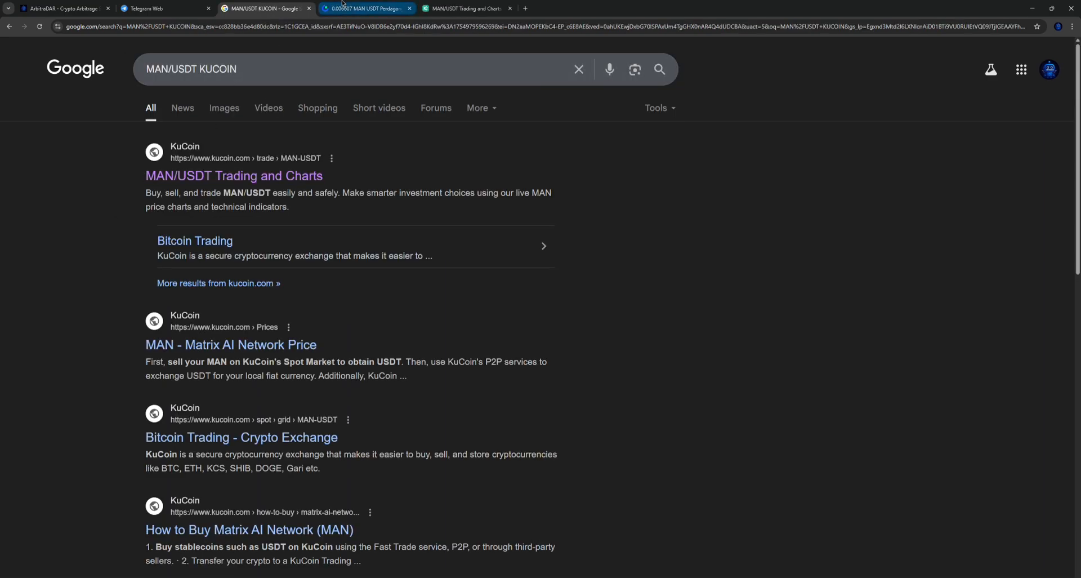
View Gate.io's MAN/USDT spot page with price near 0.006607 USDT and its order book.
{"action": "left_click", "coordinate": [363, 8]}
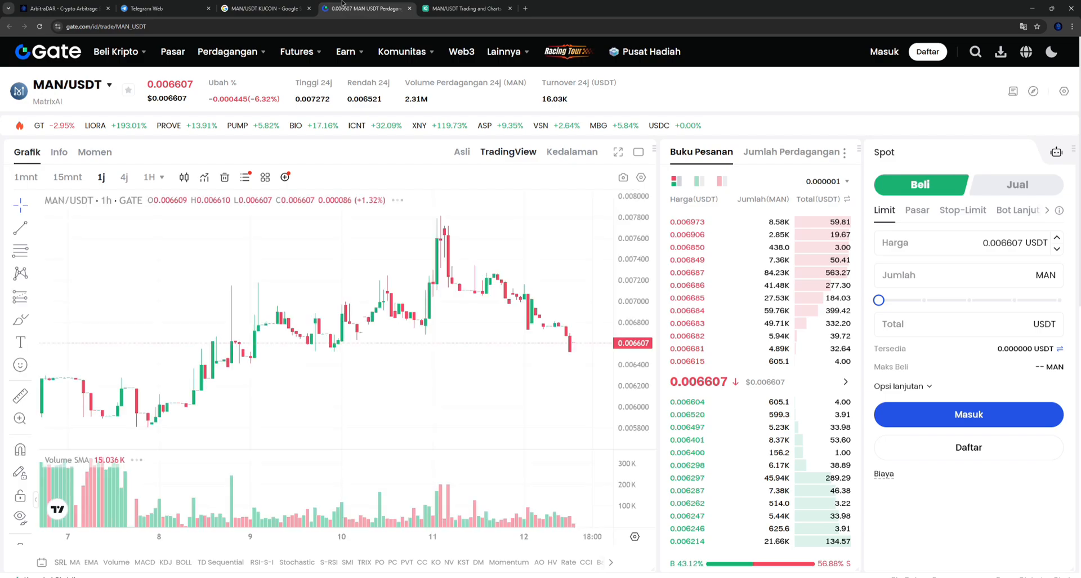
{"action": "left_click", "coordinate": [71, 84]}
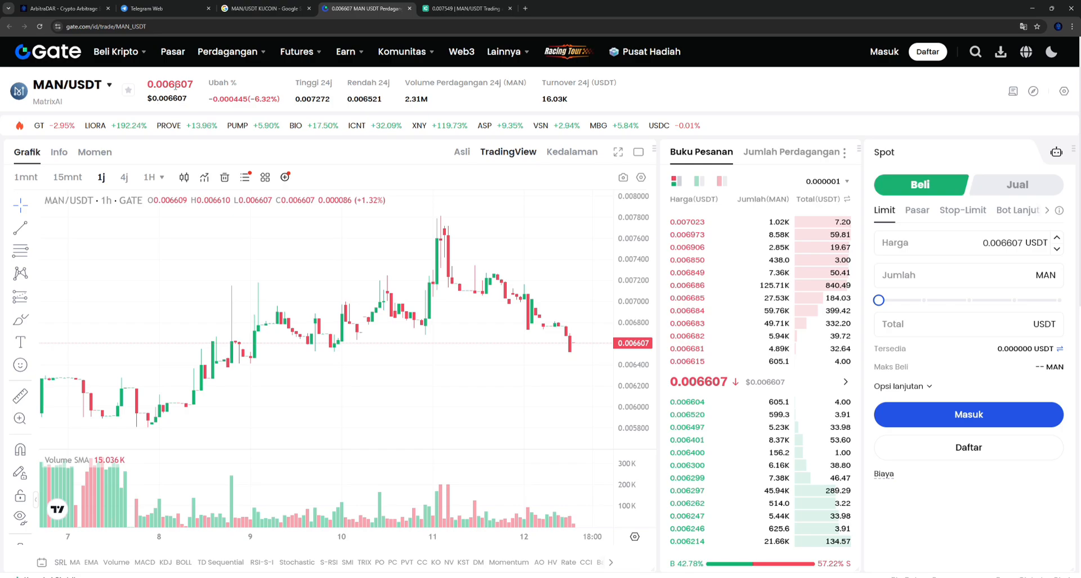
Check the MAN/USDT row's $0.00668 buy price and 12.16% spread back on ArbitraDAR's Live Spreads.
{"action": "left_click", "coordinate": [62, 7]}
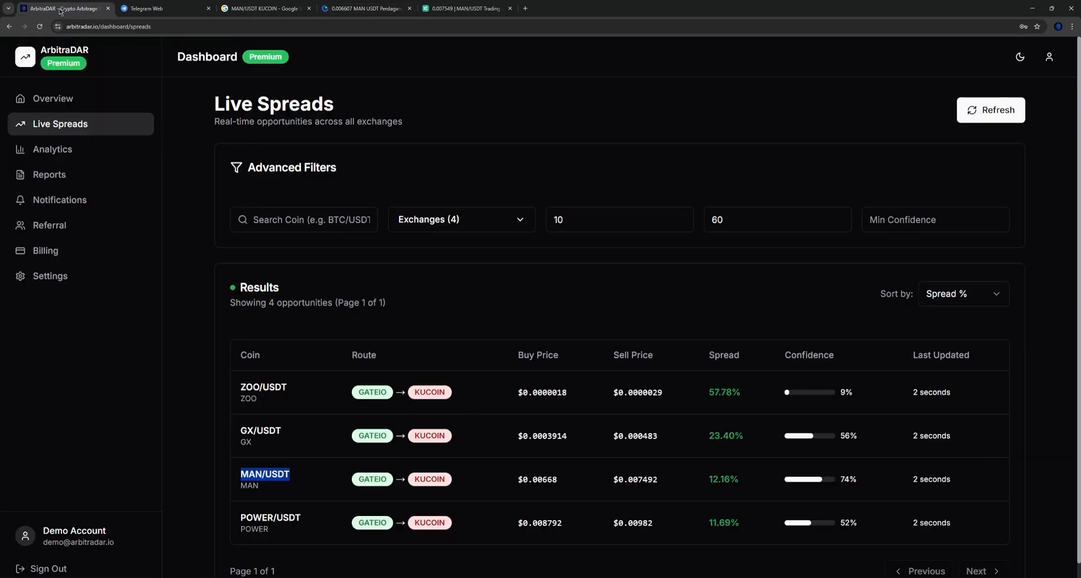
{"action": "mouse_move", "coordinate": [513, 480]}
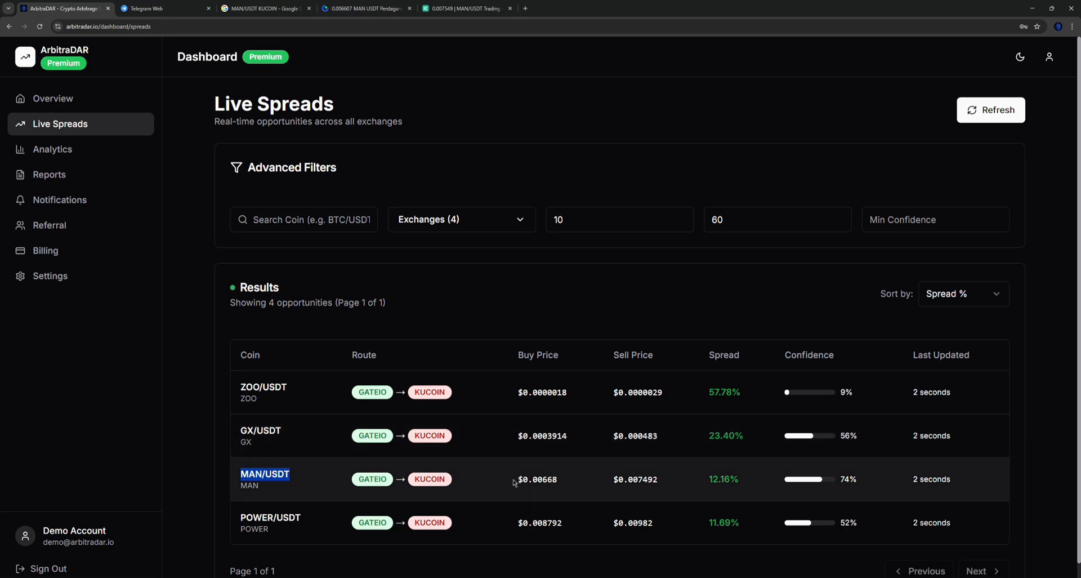
{"action": "double_click", "coordinate": [538, 479]}
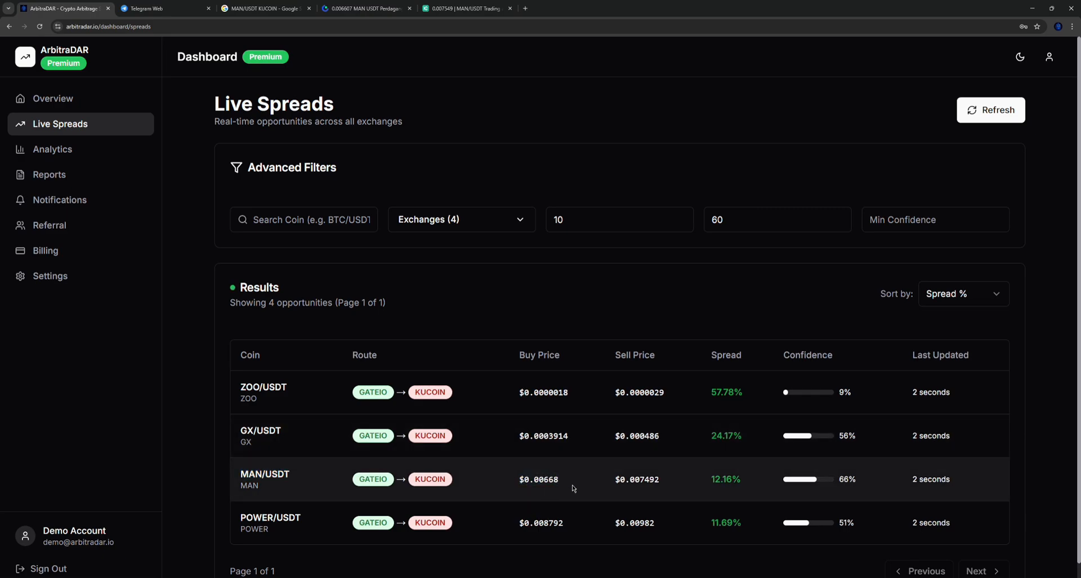
{"action": "mouse_move", "coordinate": [549, 483]}
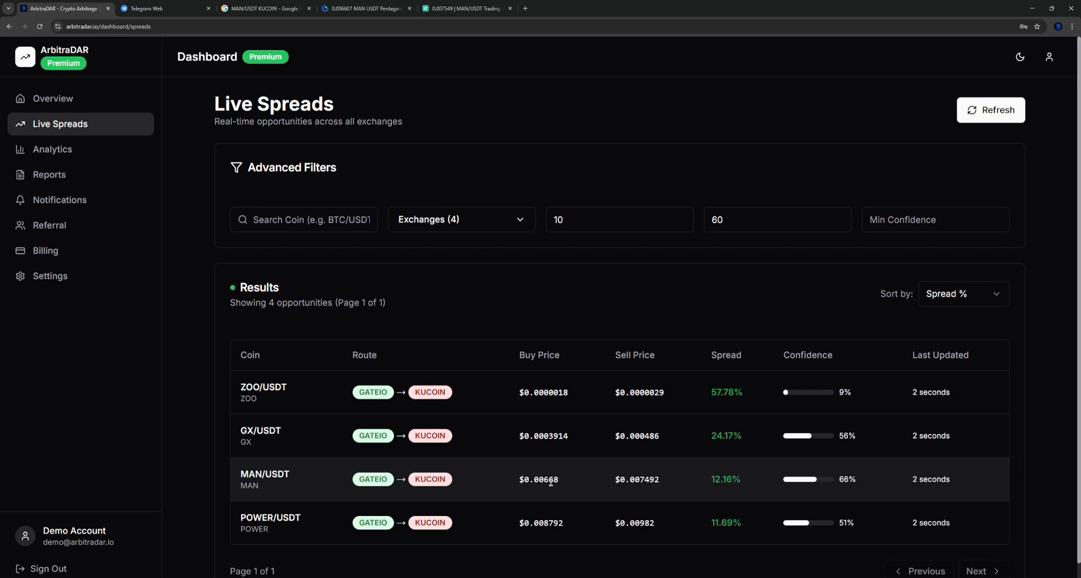
{"action": "left_click", "coordinate": [465, 8]}
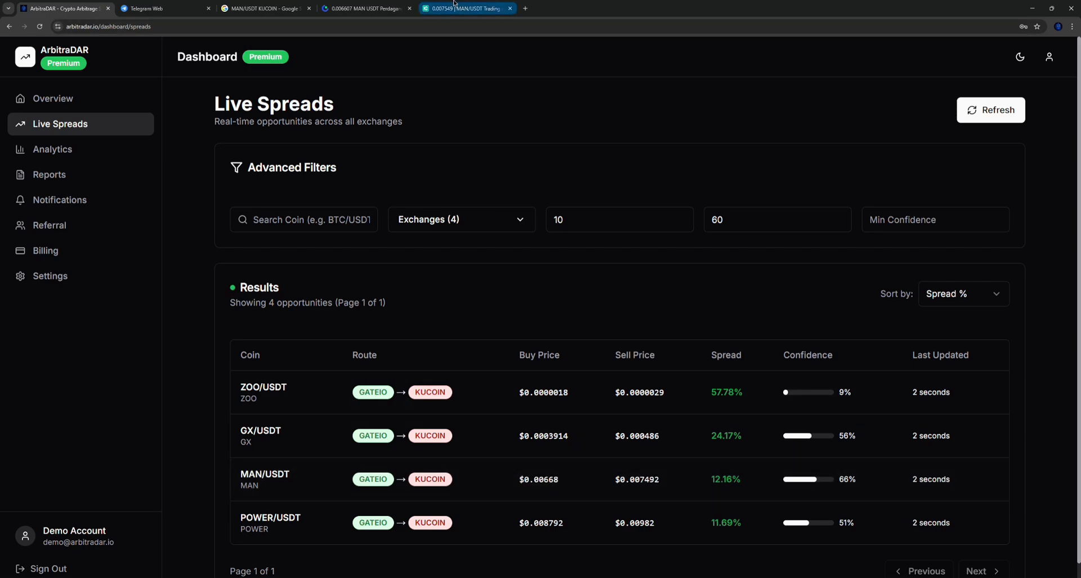
View KuCoin's MAN/USDT trading page showing 0.007549 USDT with chart and order book.
{"action": "left_click", "coordinate": [462, 8]}
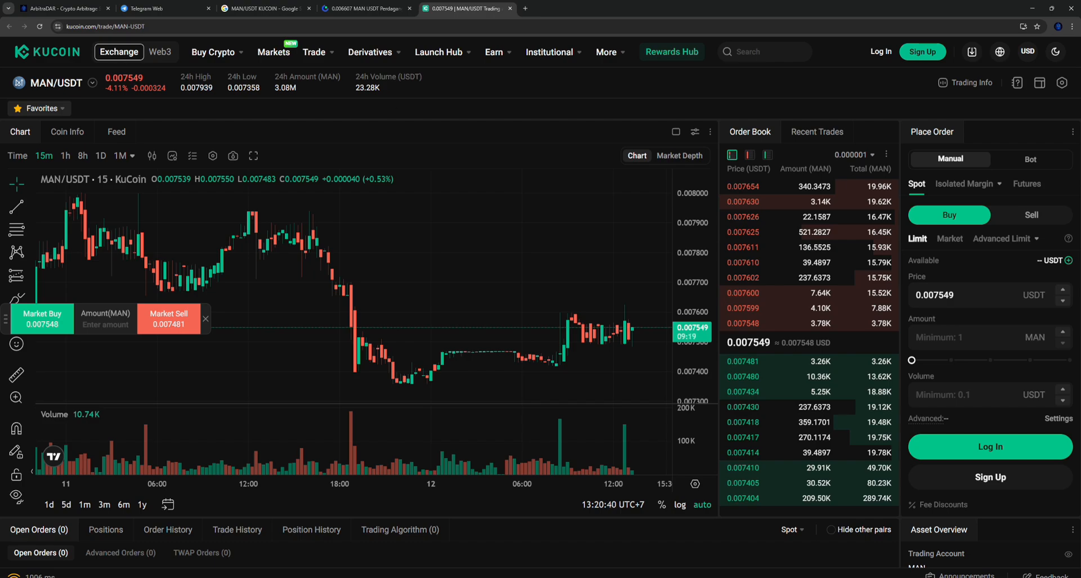
{"action": "mouse_move", "coordinate": [972, 159]}
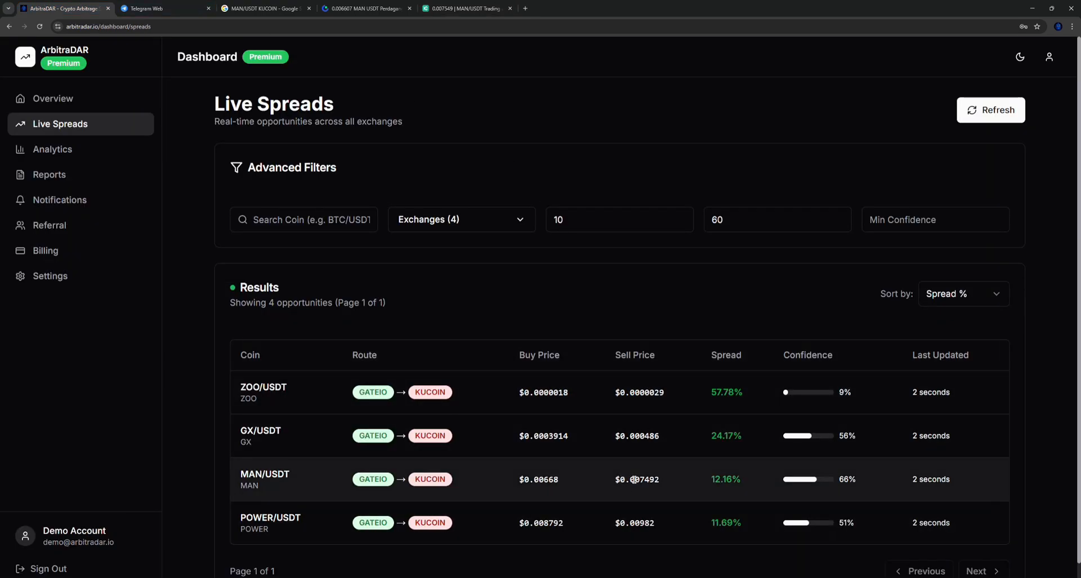
{"action": "mouse_move", "coordinate": [653, 481]}
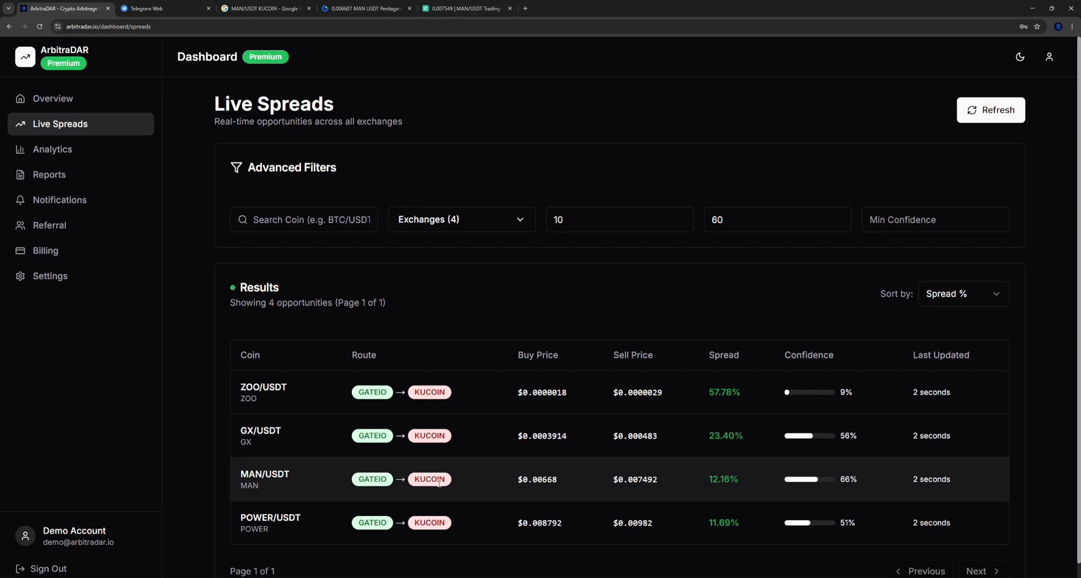
{"action": "mouse_move", "coordinate": [717, 489]}
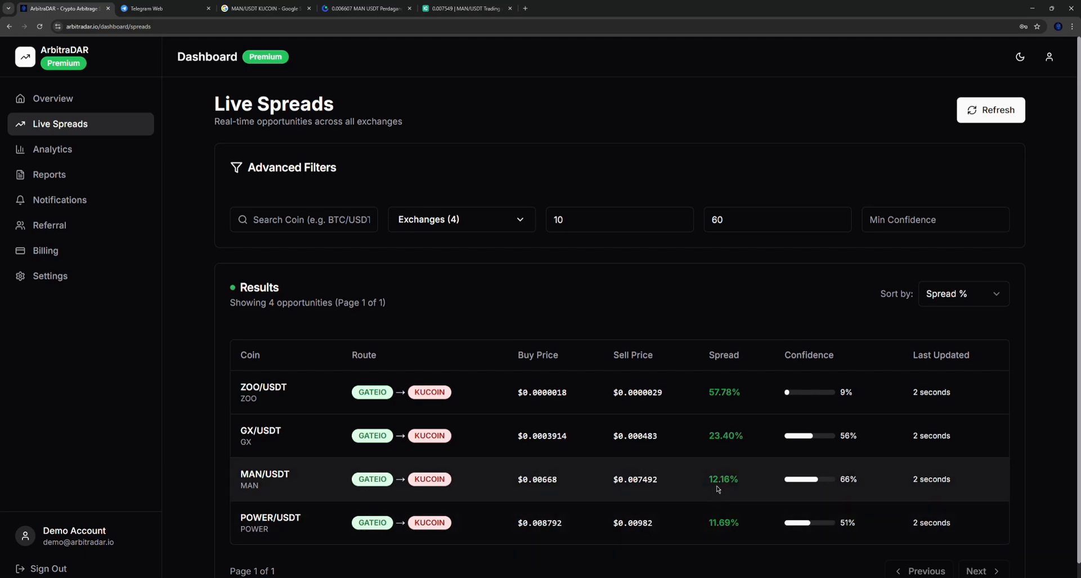
{"action": "mouse_move", "coordinate": [724, 488]}
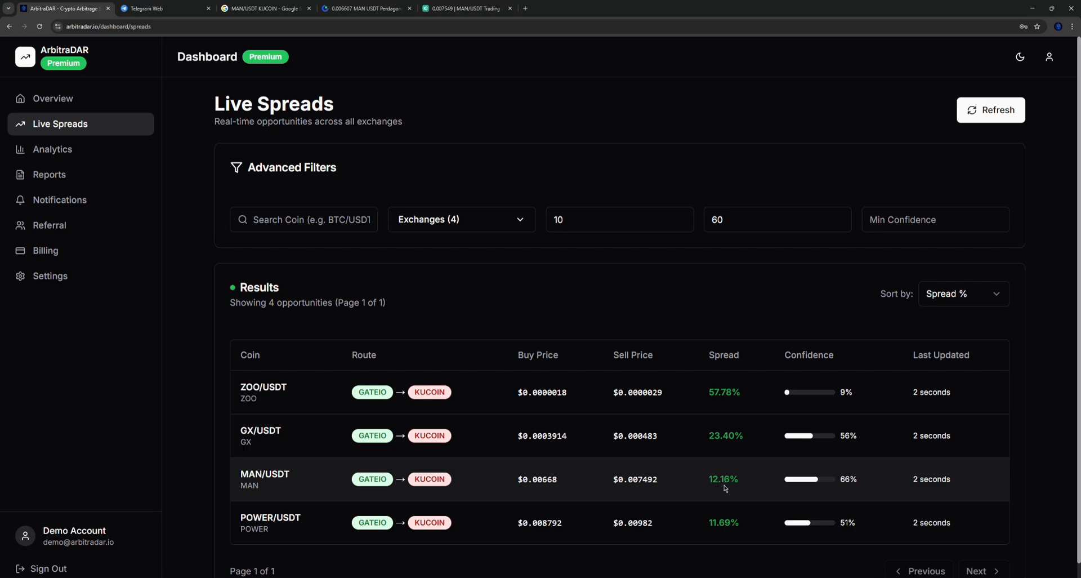
{"action": "mouse_move", "coordinate": [803, 487]}
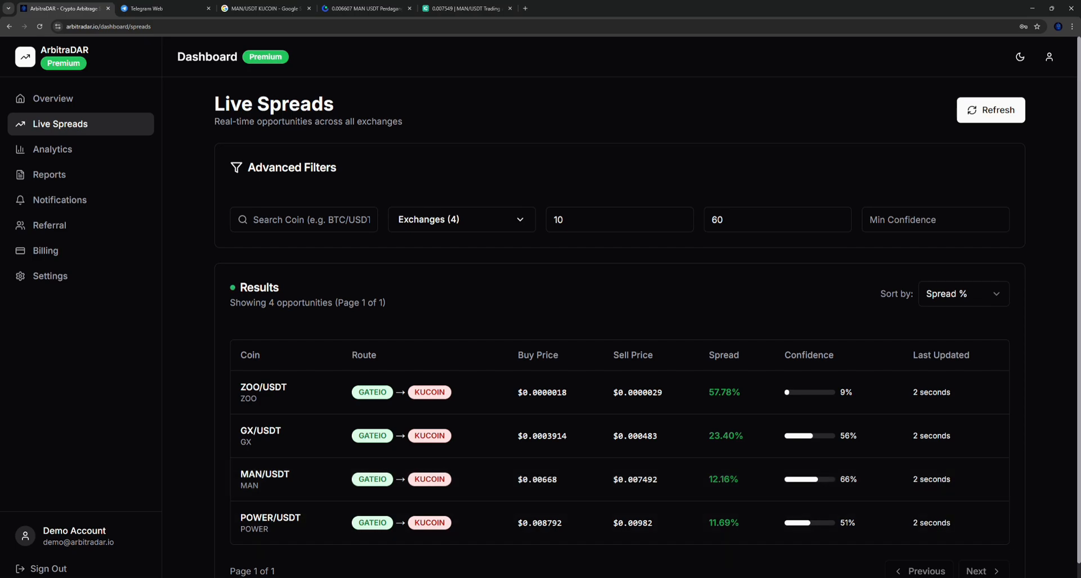
{"action": "mouse_move", "coordinate": [82, 148]}
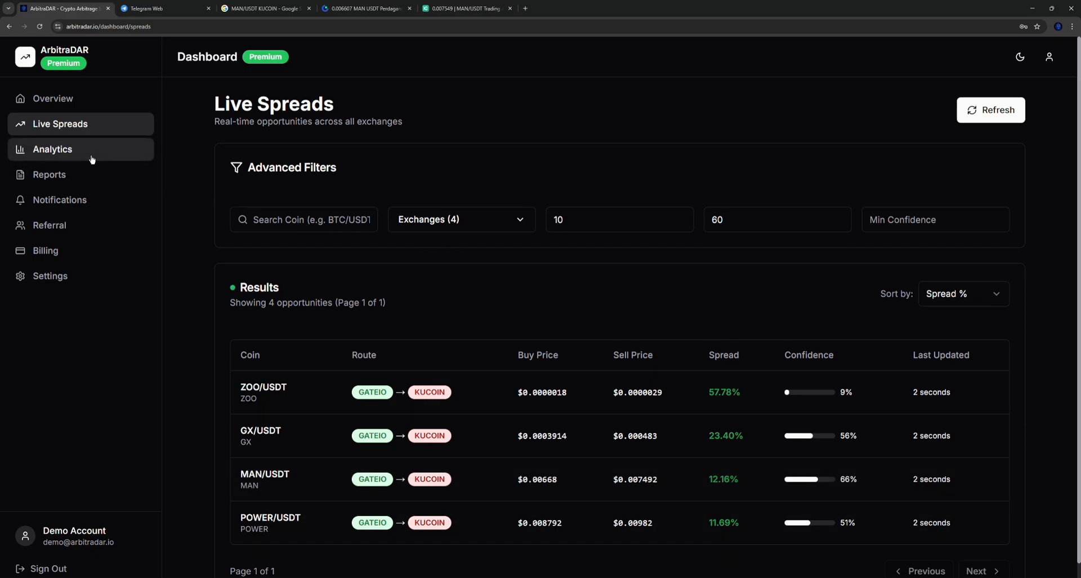
Review Analytics with the 30 Days period, scrolling to monthly performance, top coins and exchange performance.
{"action": "left_click", "coordinate": [51, 149]}
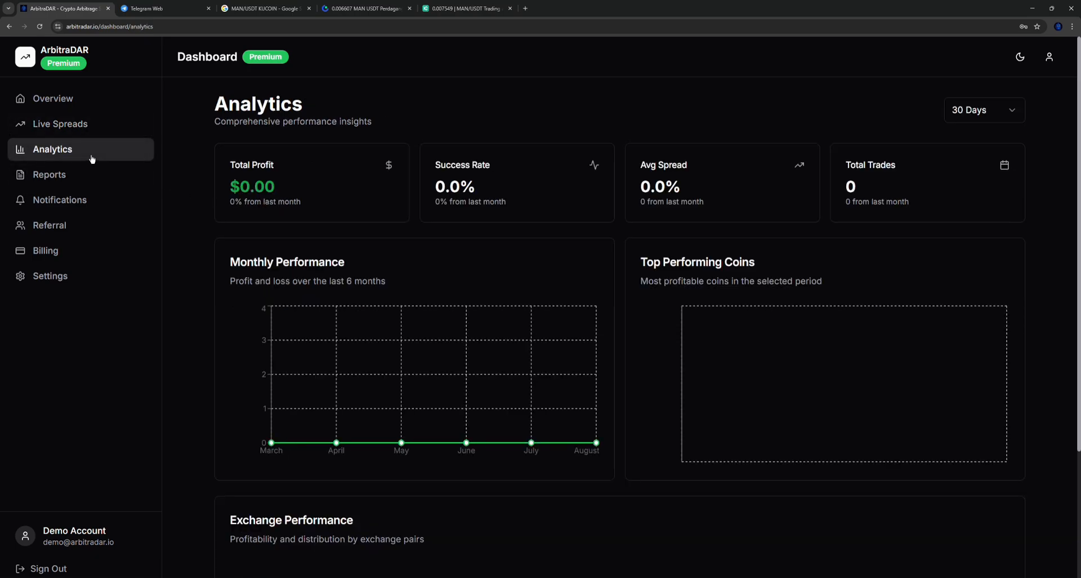
{"action": "mouse_move", "coordinate": [361, 282]}
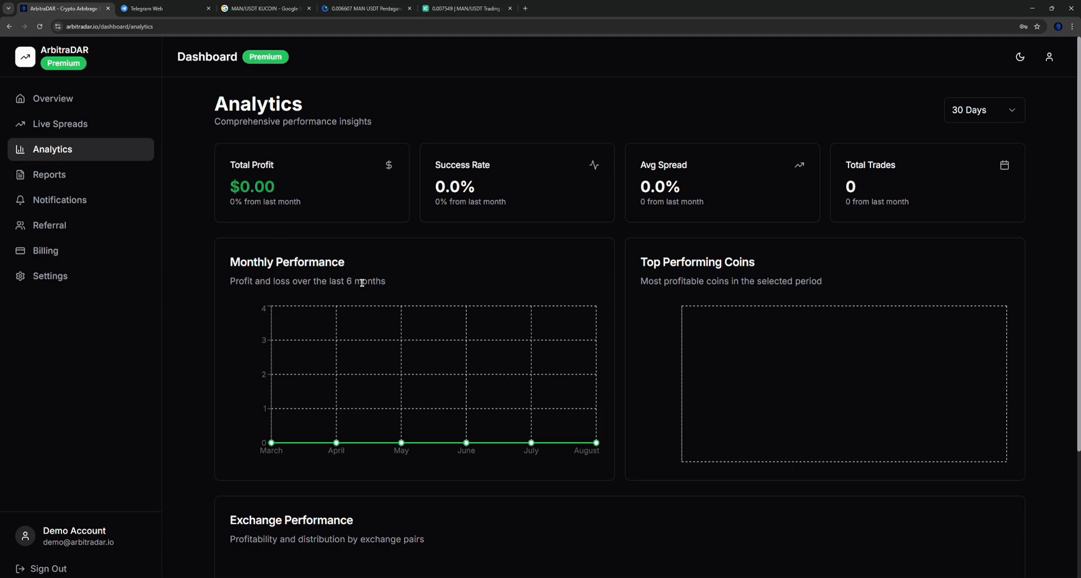
{"action": "left_click", "coordinate": [983, 109]}
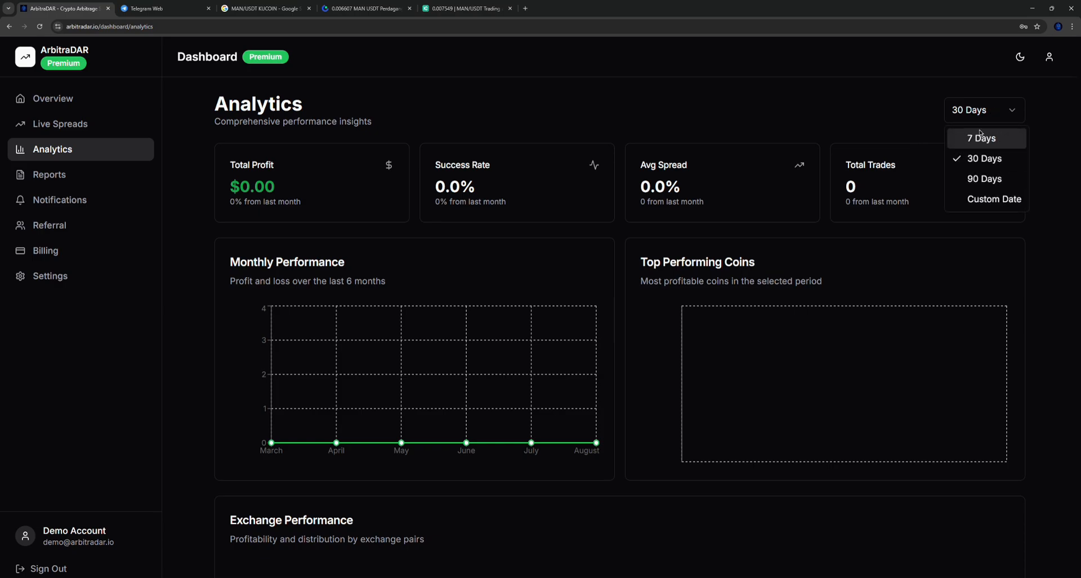
{"action": "mouse_move", "coordinate": [810, 135]}
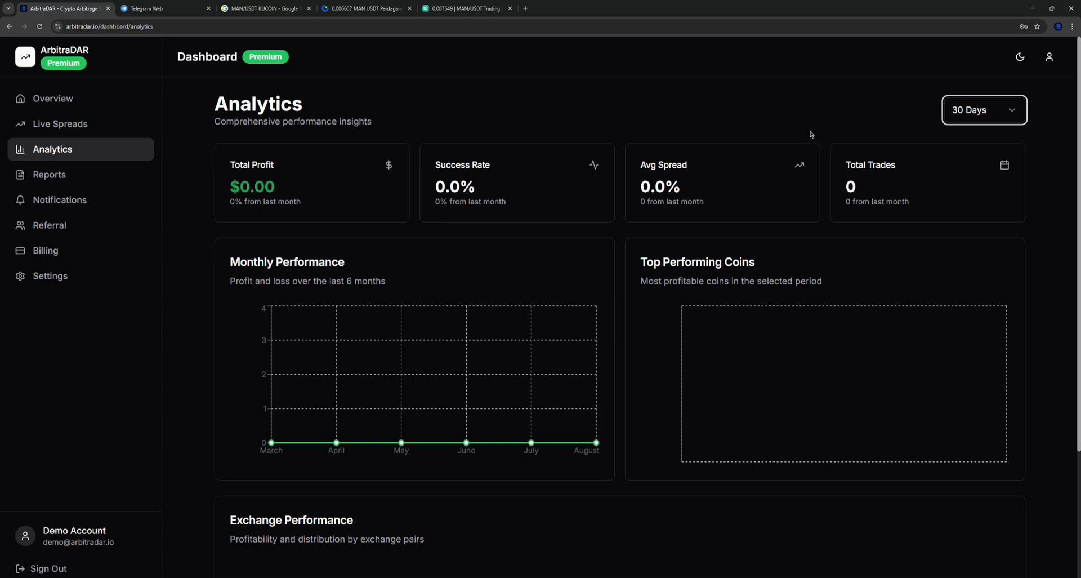
{"action": "mouse_move", "coordinate": [257, 180]}
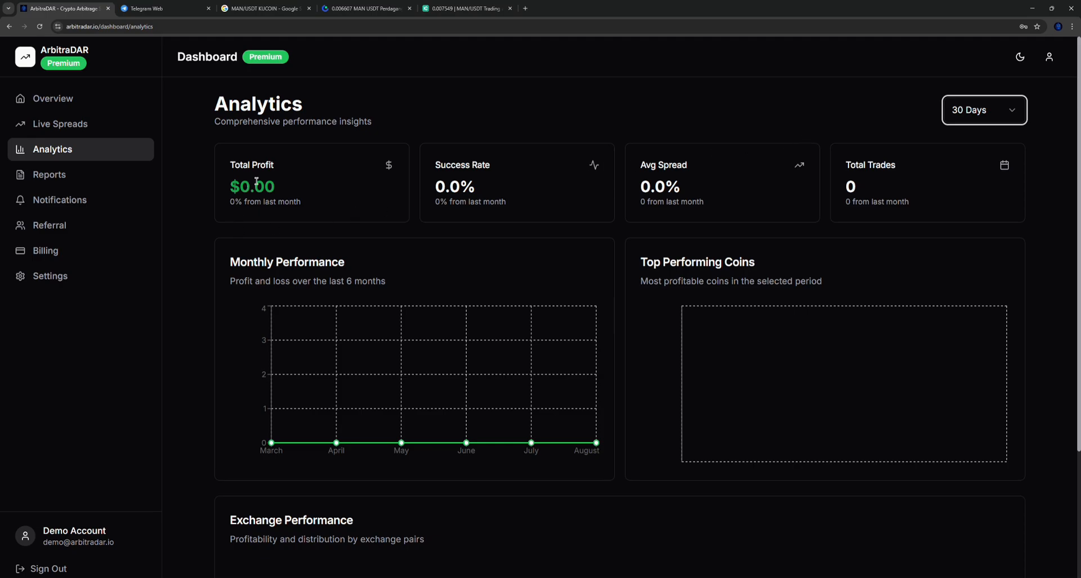
{"action": "mouse_move", "coordinate": [526, 190]}
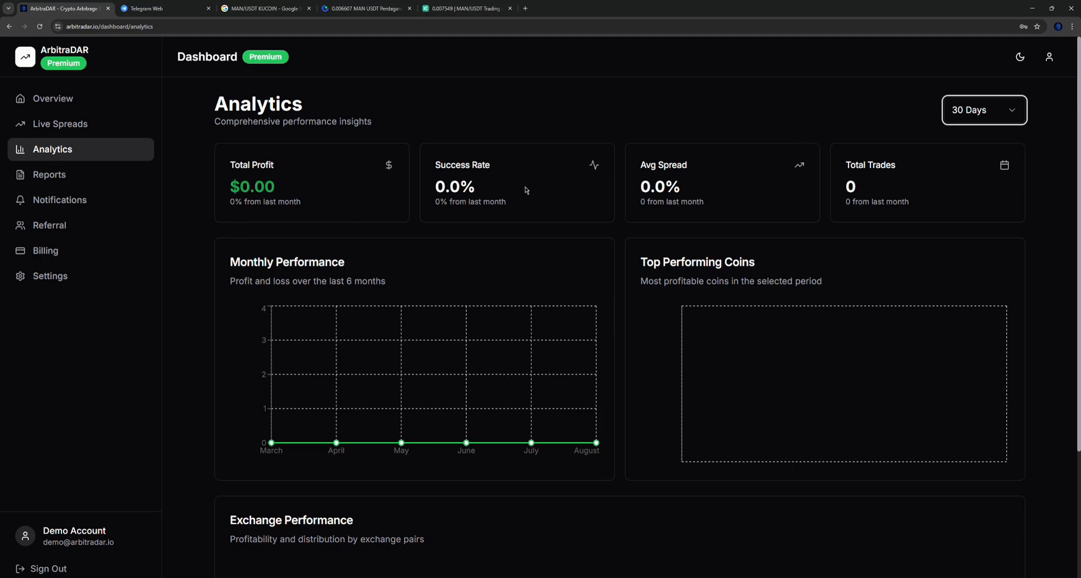
{"action": "mouse_move", "coordinate": [876, 167]}
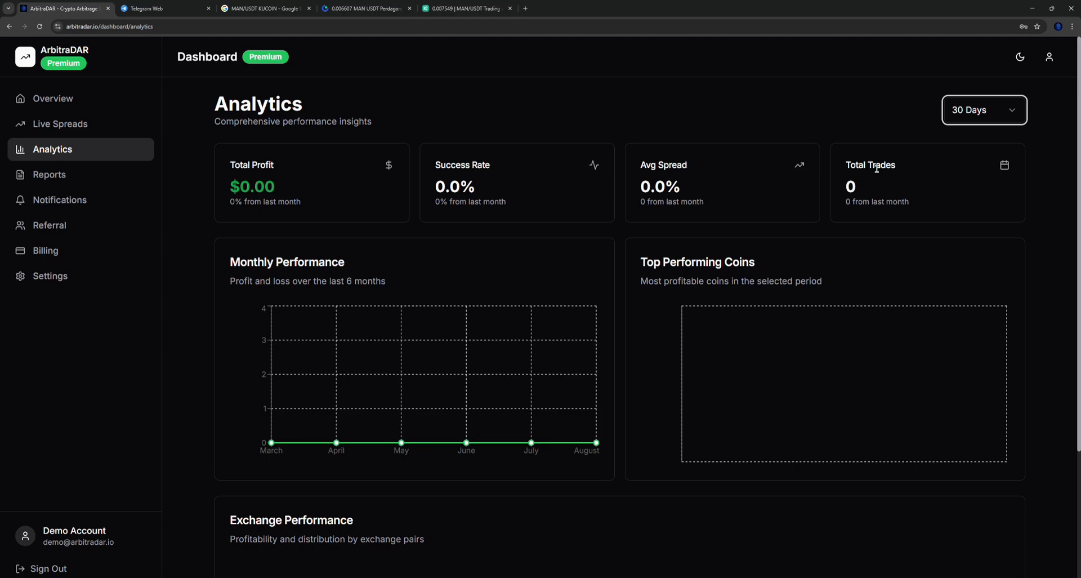
{"action": "mouse_move", "coordinate": [339, 267]}
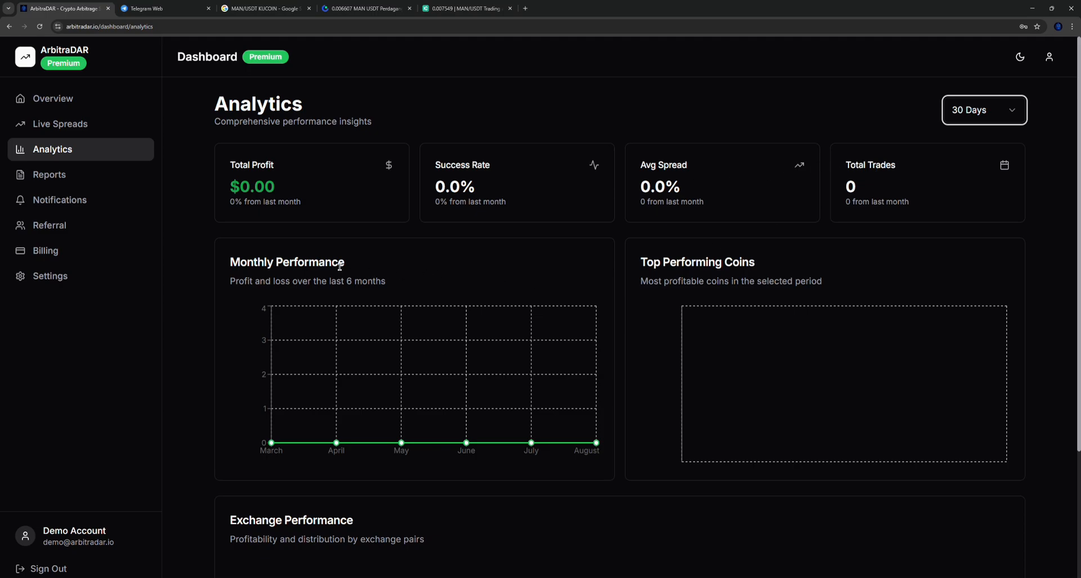
{"action": "scroll", "scroll_direction": "down", "scroll_amount": 3}
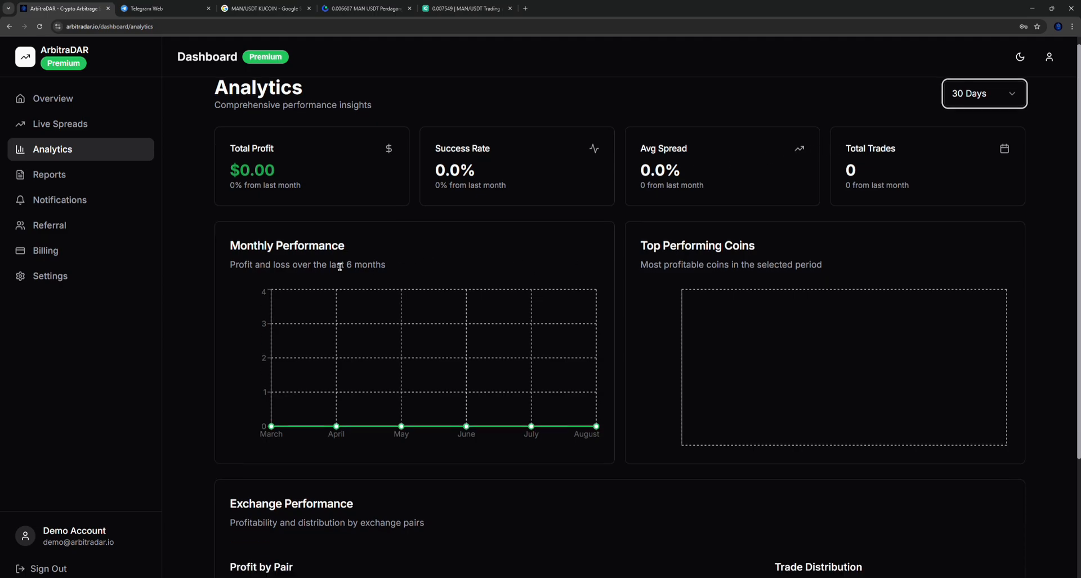
{"action": "scroll", "scroll_direction": "down", "scroll_amount": 3}
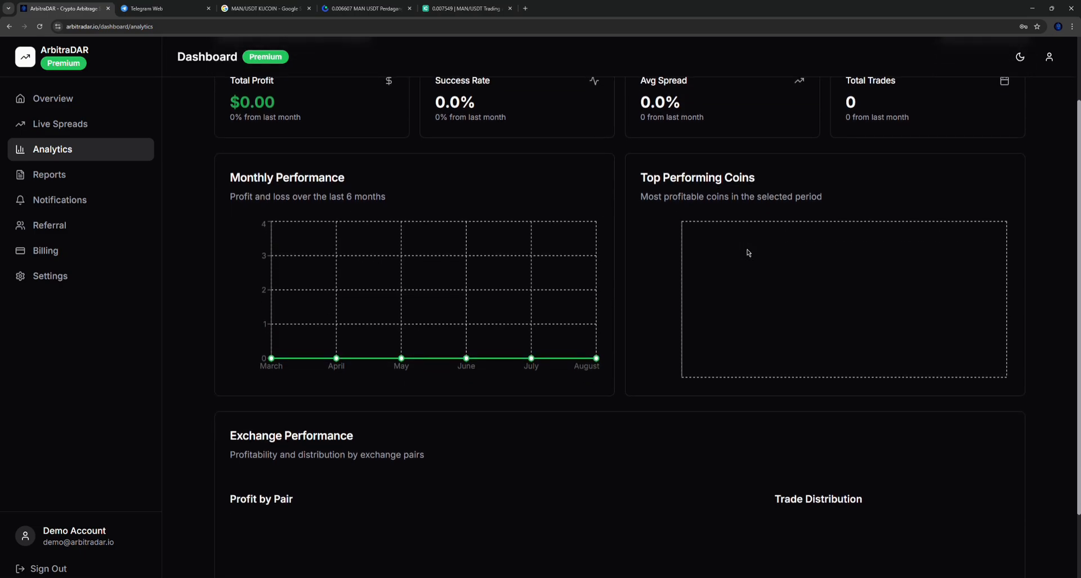
{"action": "scroll", "scroll_direction": "down", "scroll_amount": 3}
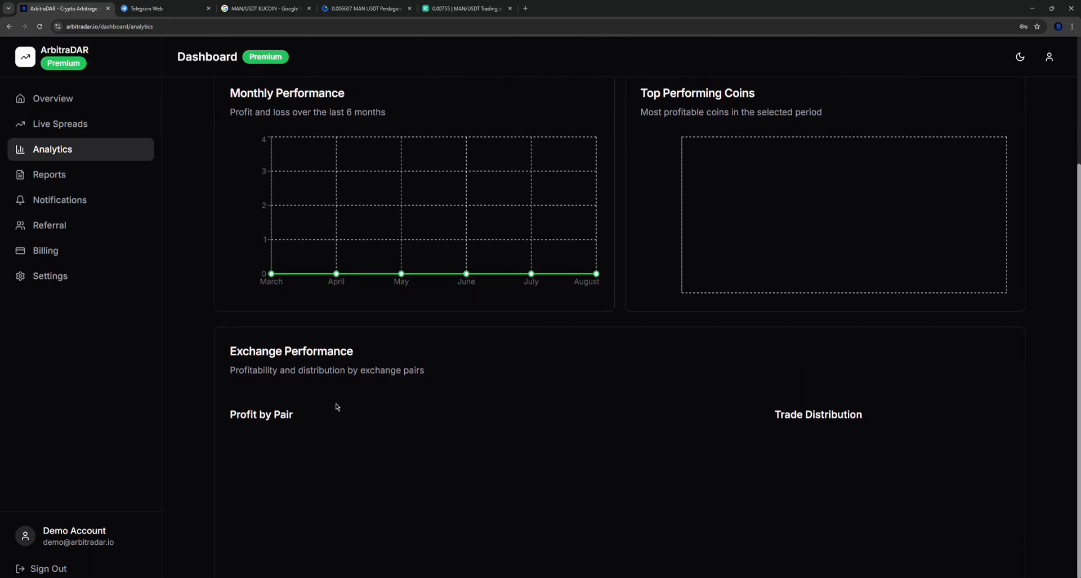
{"action": "mouse_move", "coordinate": [48, 173]}
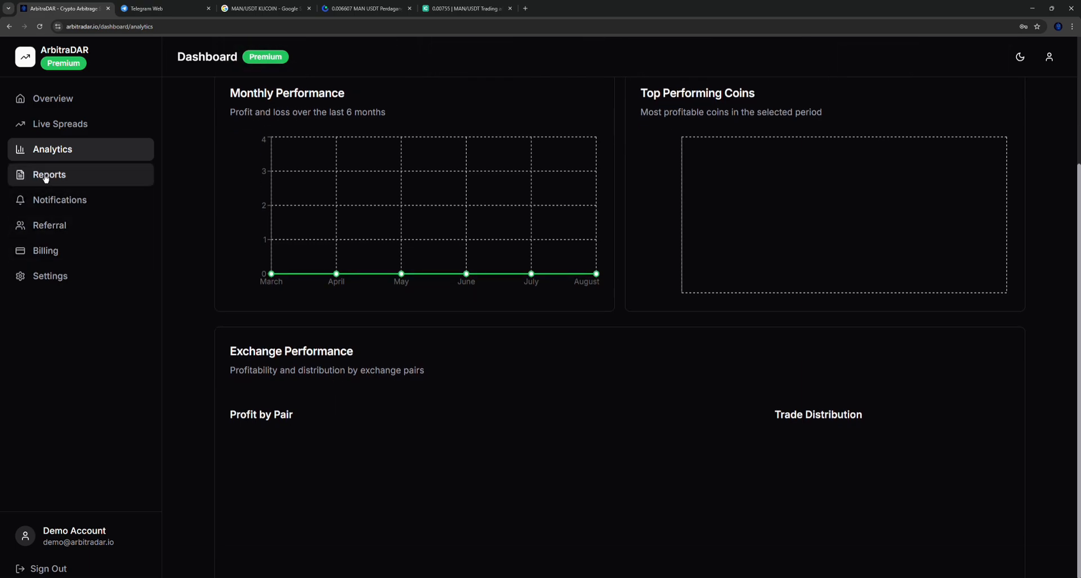
Go to Trade Reports and start the Add New Trade form.
{"action": "left_click", "coordinate": [48, 173]}
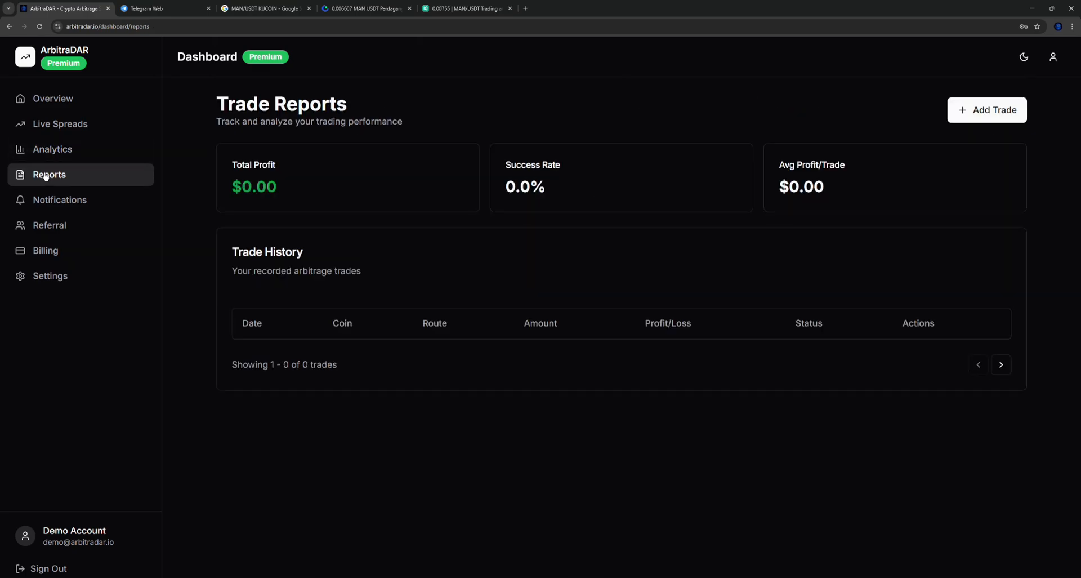
{"action": "mouse_move", "coordinate": [259, 163]}
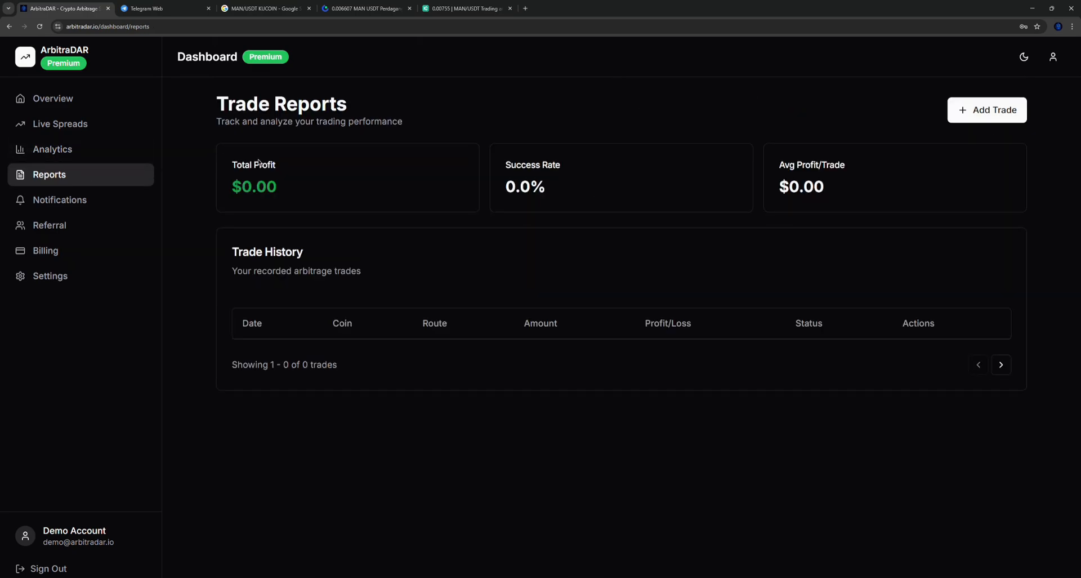
{"action": "mouse_move", "coordinate": [535, 173]}
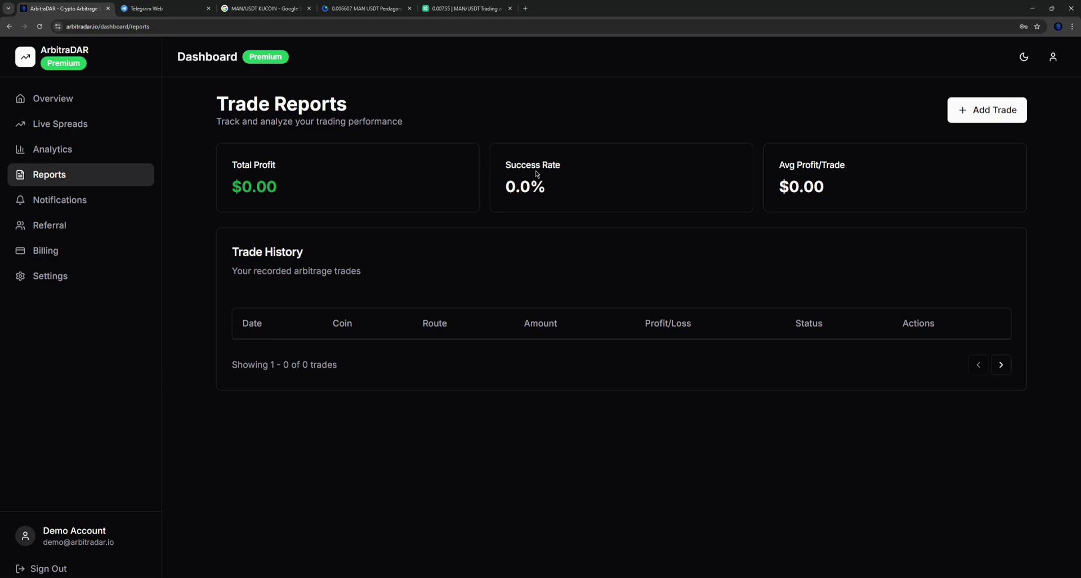
{"action": "mouse_move", "coordinate": [308, 256]}
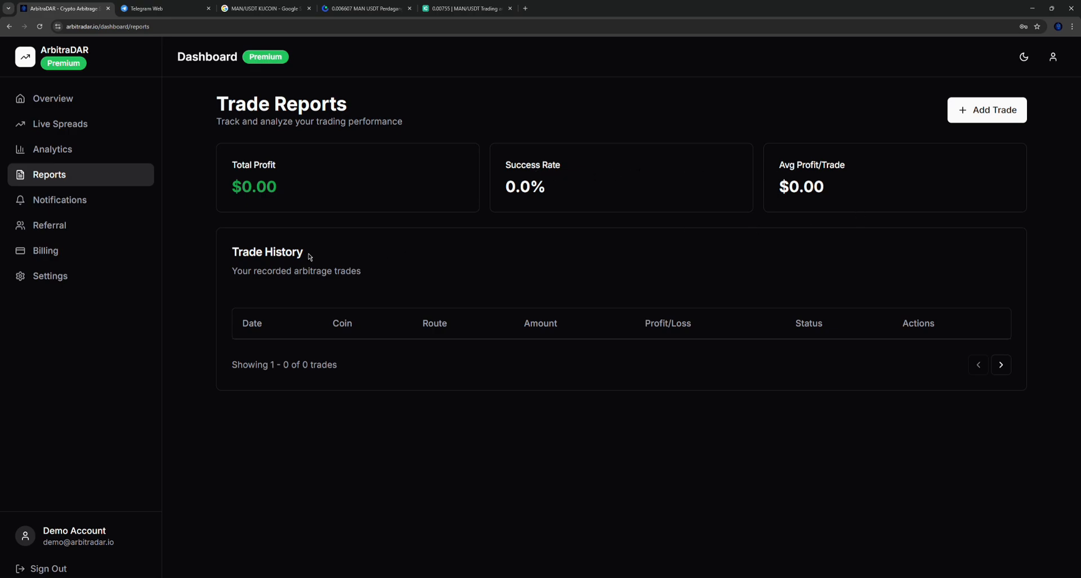
{"action": "mouse_move", "coordinate": [978, 134]}
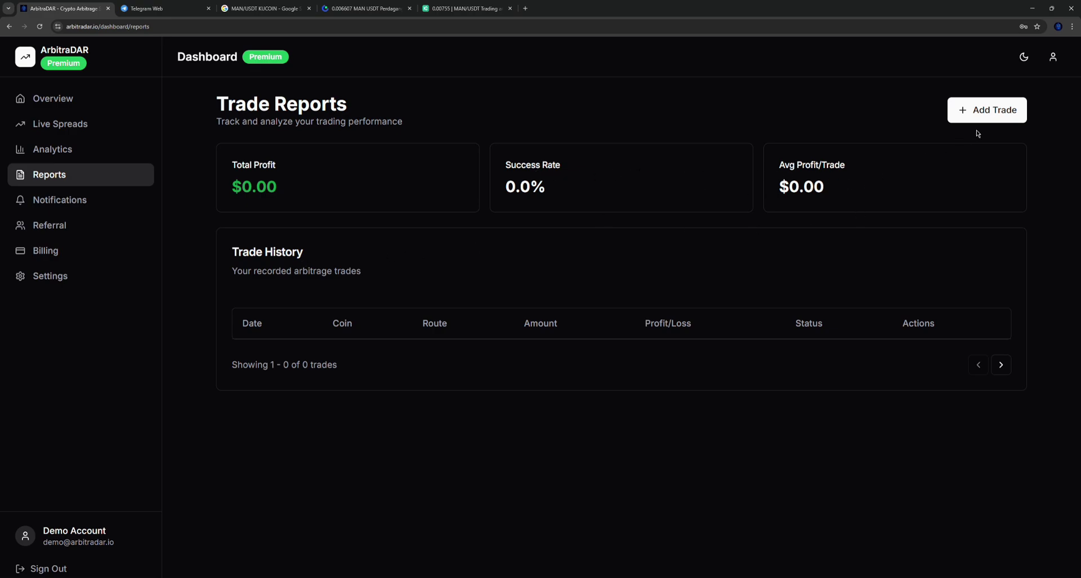
{"action": "left_click", "coordinate": [986, 109]}
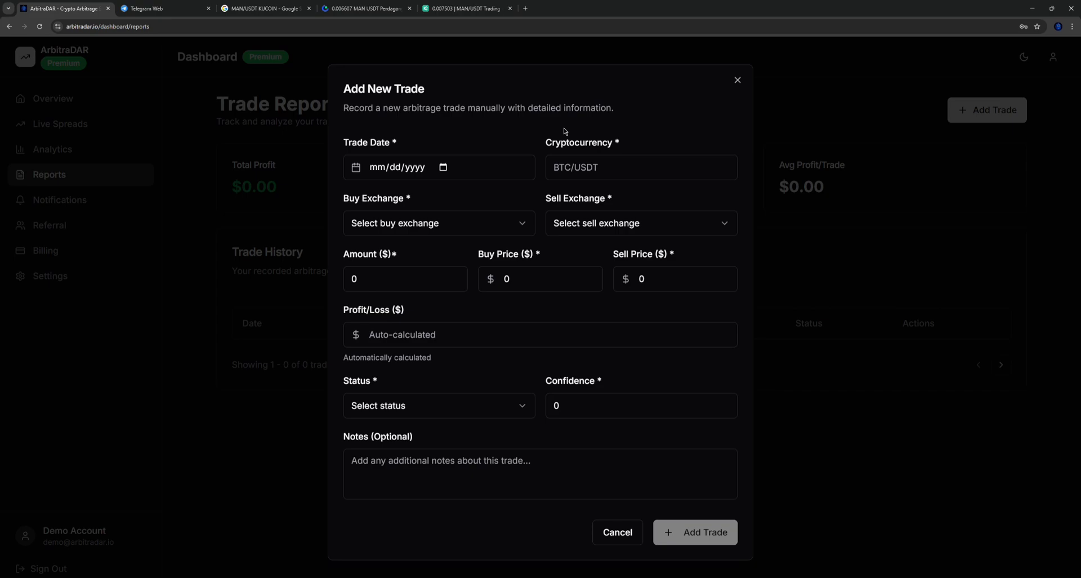
{"action": "left_click", "coordinate": [695, 531]}
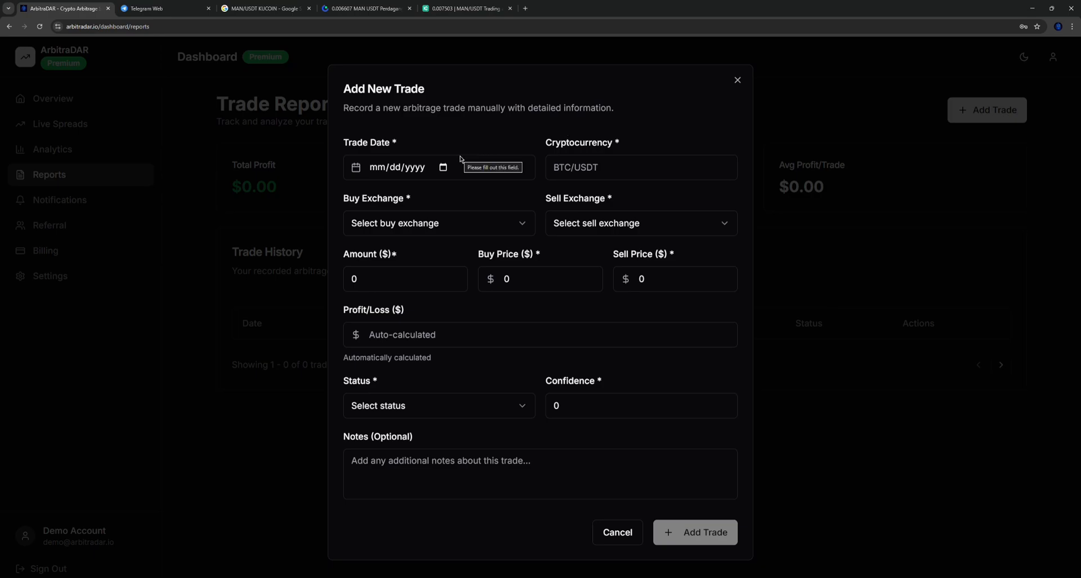
{"action": "mouse_move", "coordinate": [571, 234]}
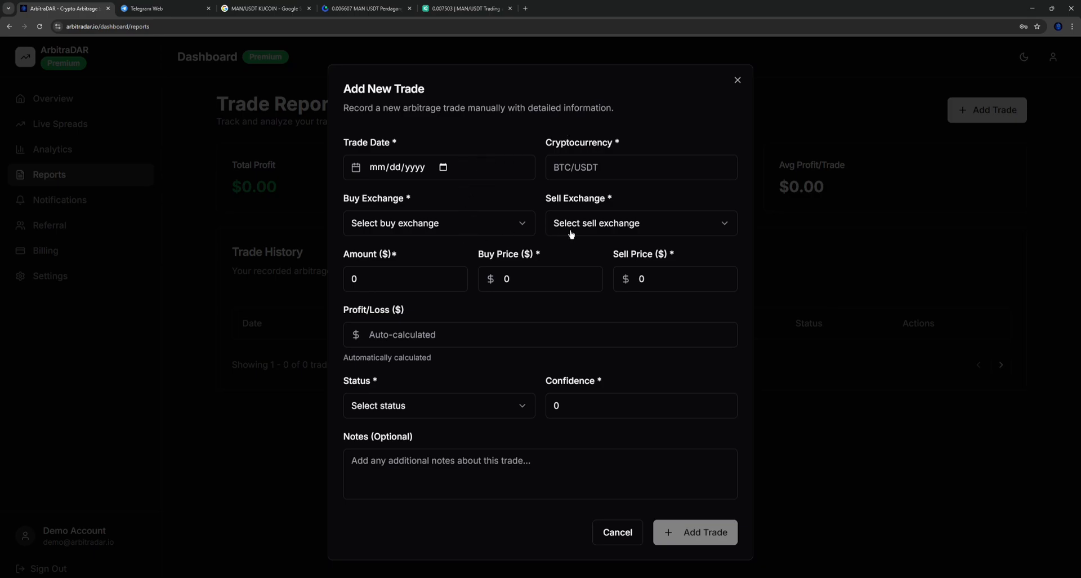
{"action": "mouse_move", "coordinate": [628, 283]}
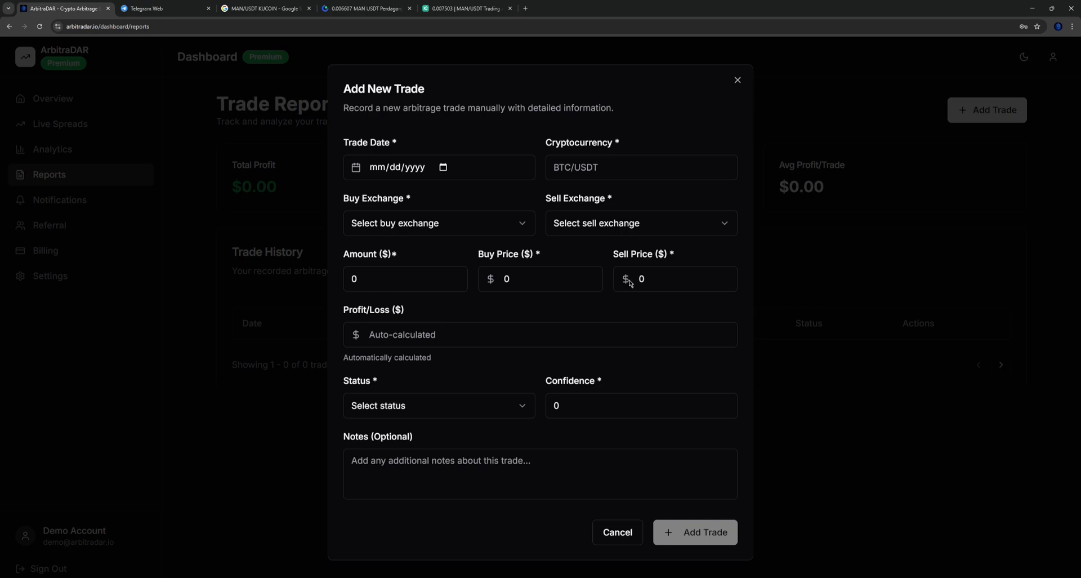
{"action": "mouse_move", "coordinate": [403, 317]}
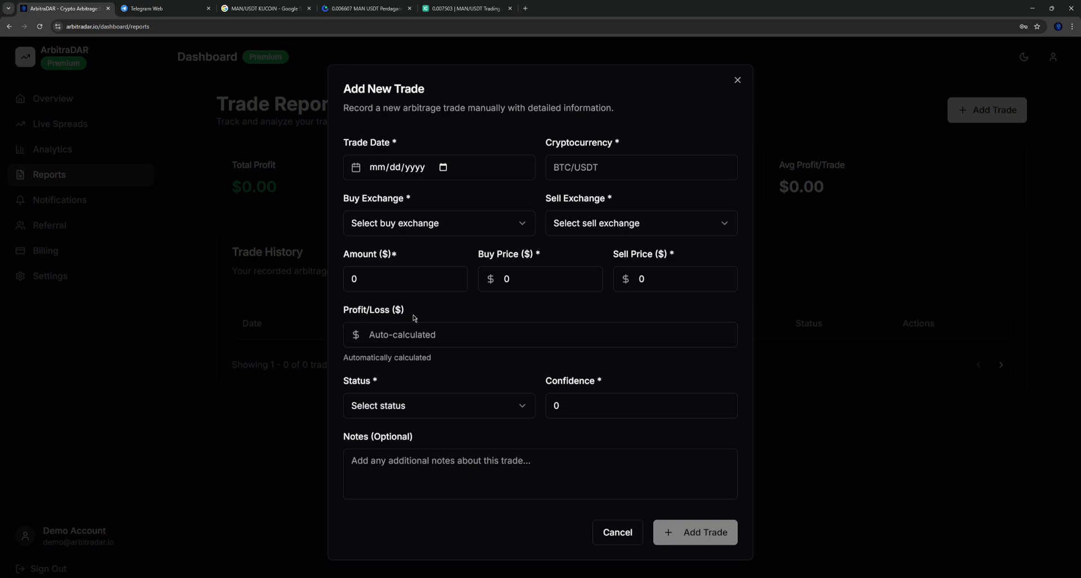
{"action": "left_click", "coordinate": [443, 166]}
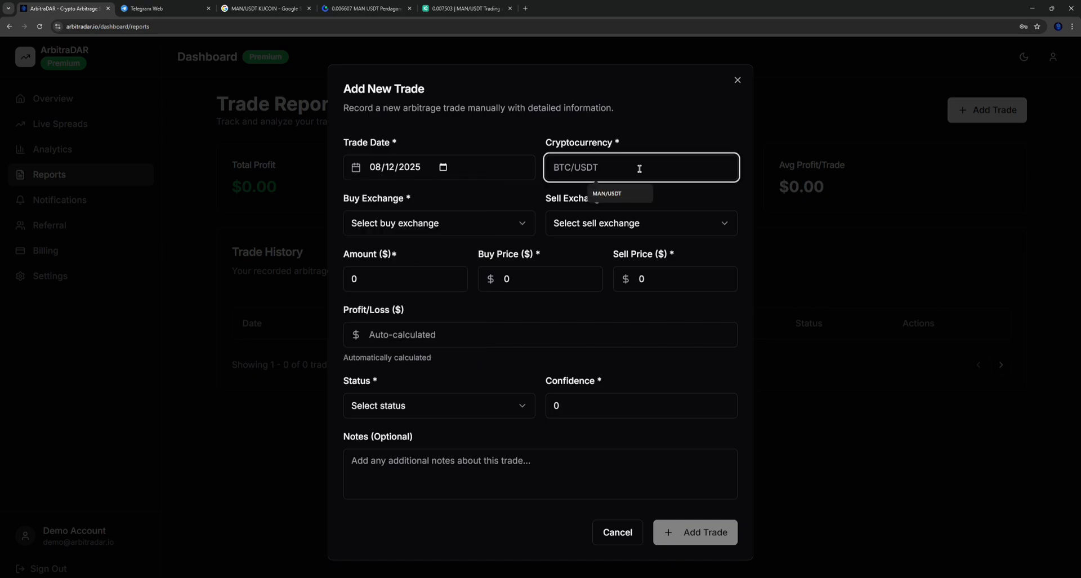
Enter MAN/USDT, buy Gateio at 0.006607, sell Kucoin at 0.007503, amount 1000.
{"action": "left_click", "coordinate": [438, 223]}
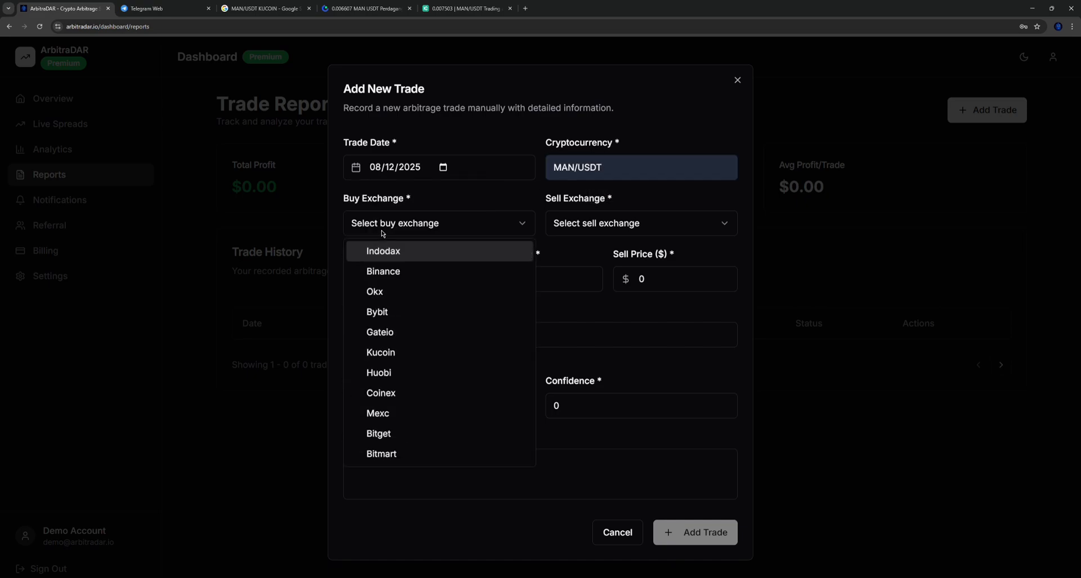
{"action": "left_click", "coordinate": [380, 331]}
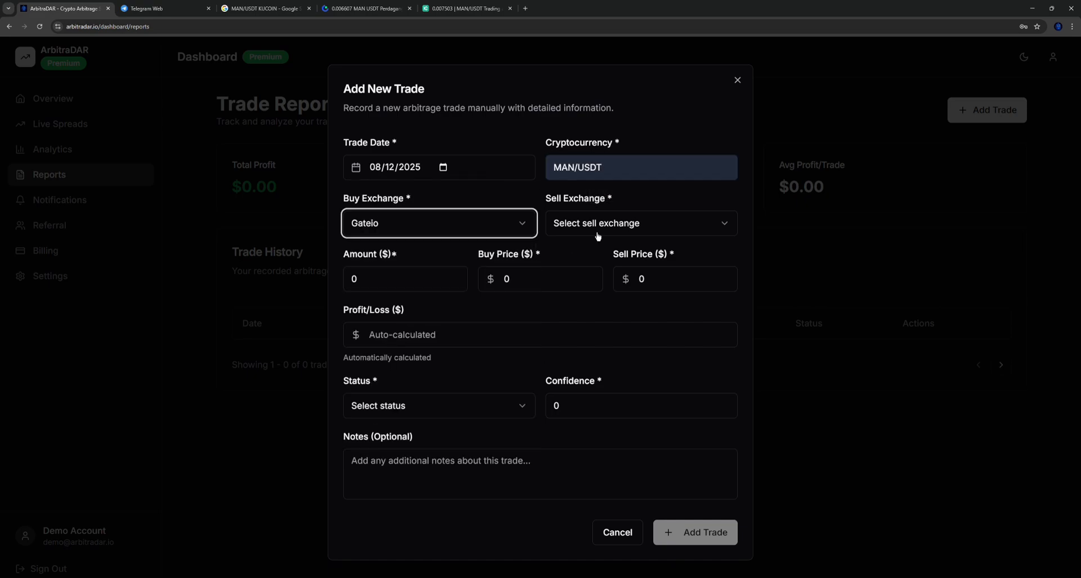
{"action": "left_click", "coordinate": [640, 223]}
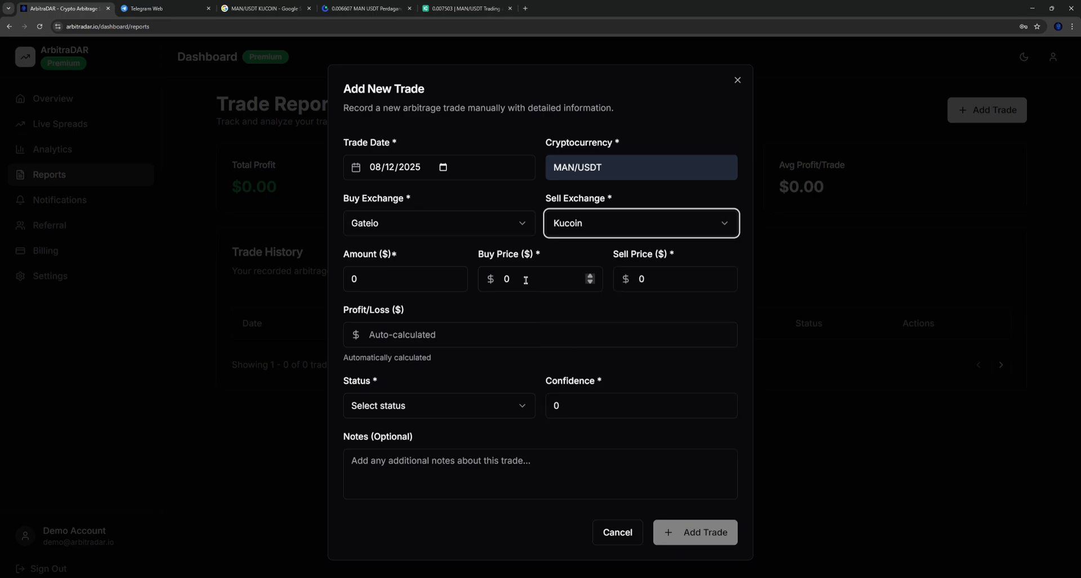
{"action": "type", "text": "1000"}
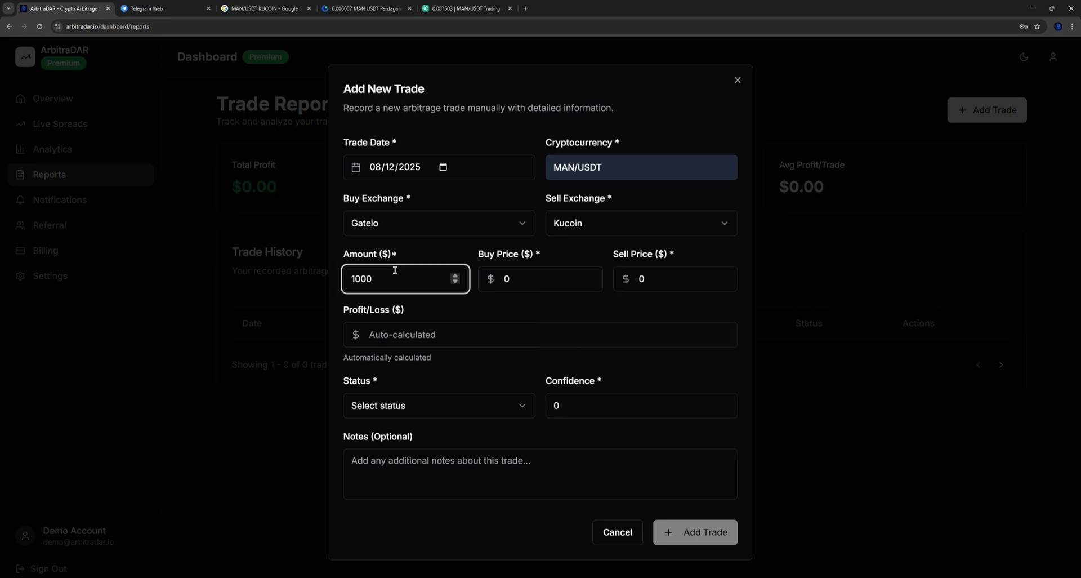
{"action": "left_click", "coordinate": [539, 279]}
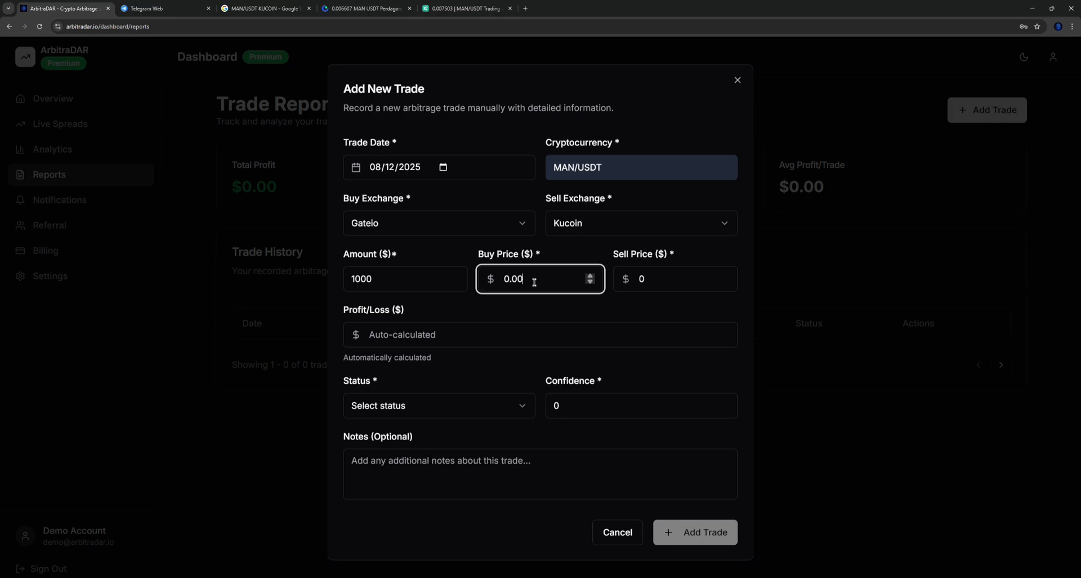
{"action": "type", "text": "0.006607"}
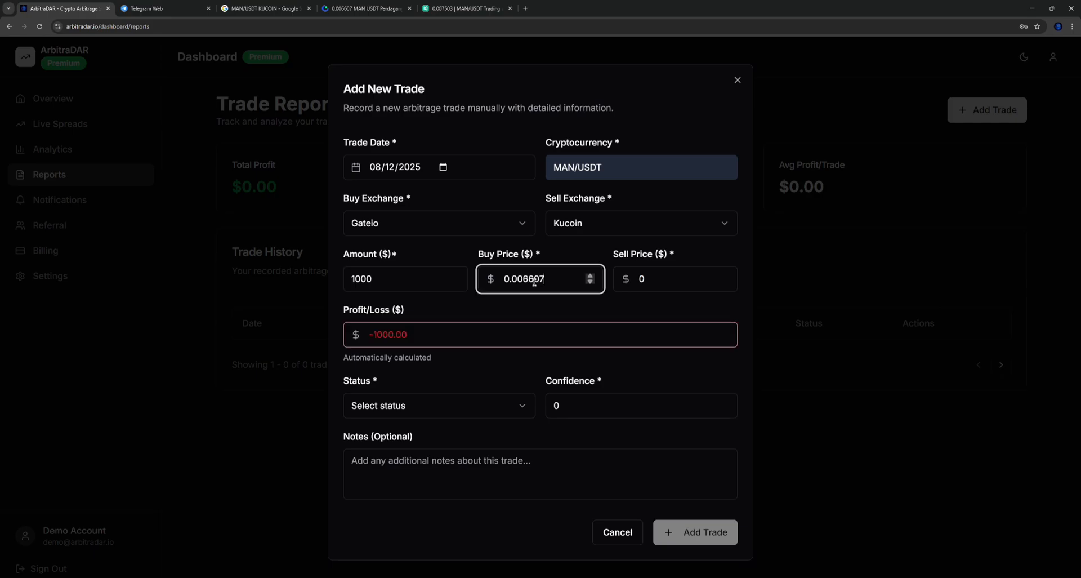
{"action": "left_click", "coordinate": [674, 278]}
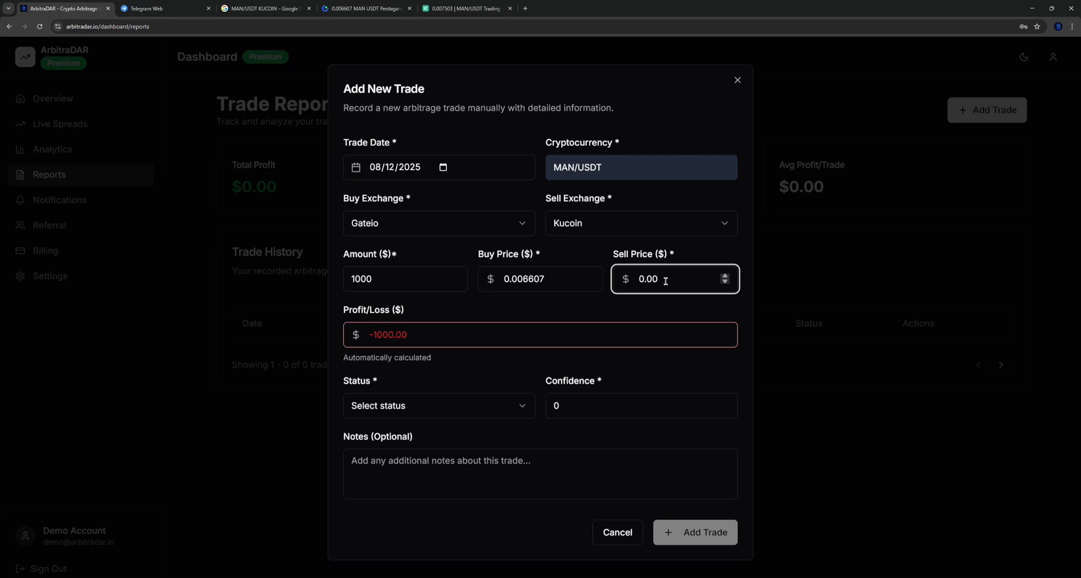
{"action": "type", "text": "0.007503"}
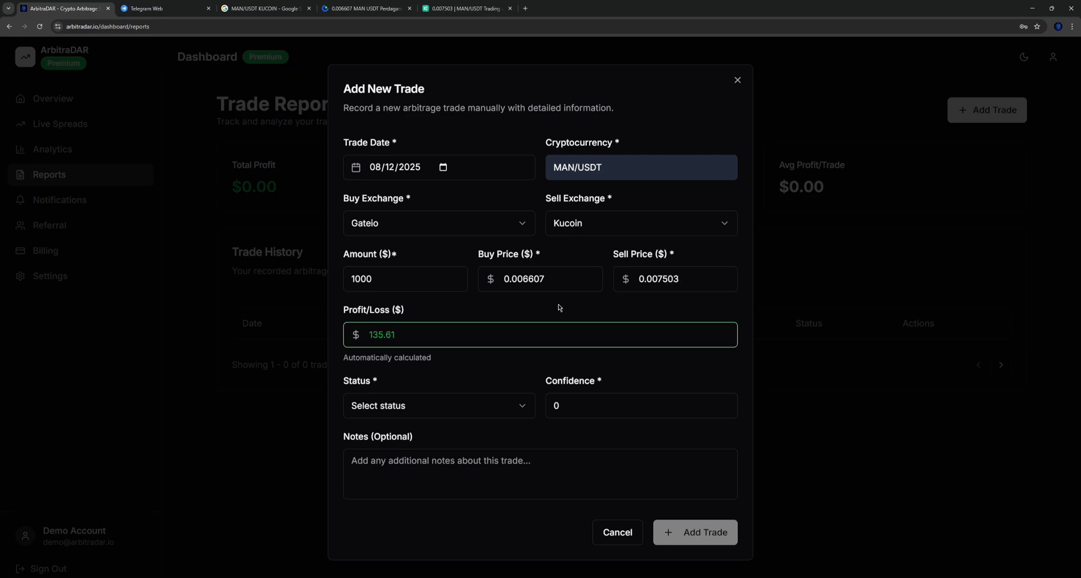
{"action": "mouse_move", "coordinate": [452, 309]}
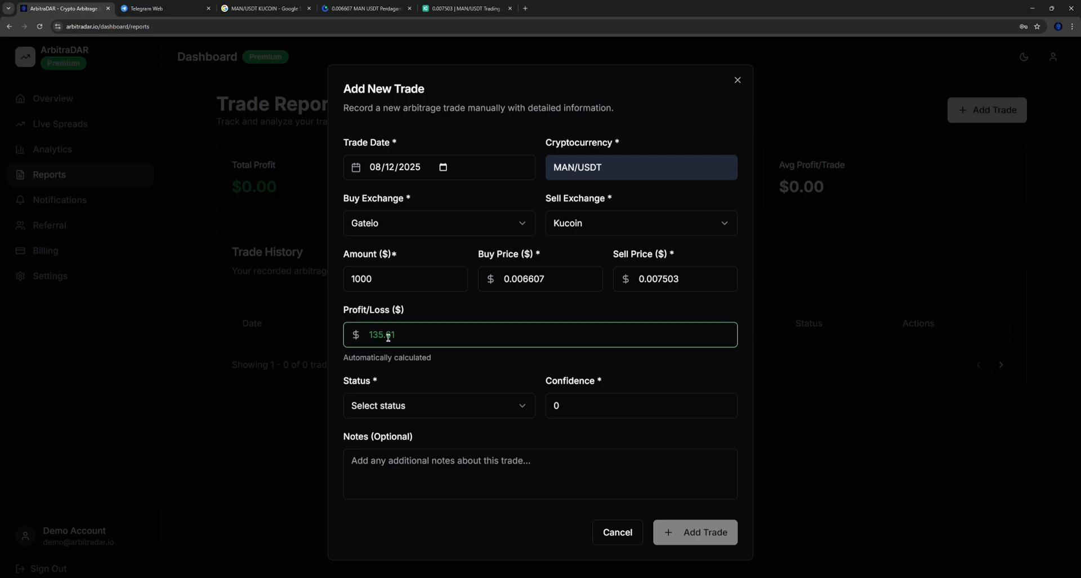
{"action": "mouse_move", "coordinate": [440, 405]}
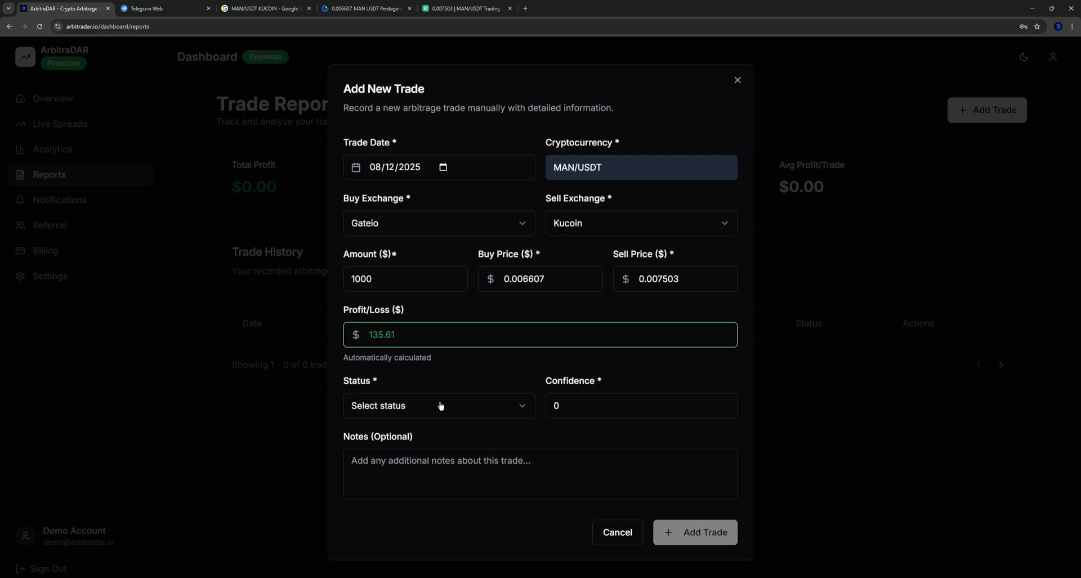
Mark the trade Completed with 90 confidence and add it, logging $135.61 profit.
{"action": "left_click", "coordinate": [438, 405]}
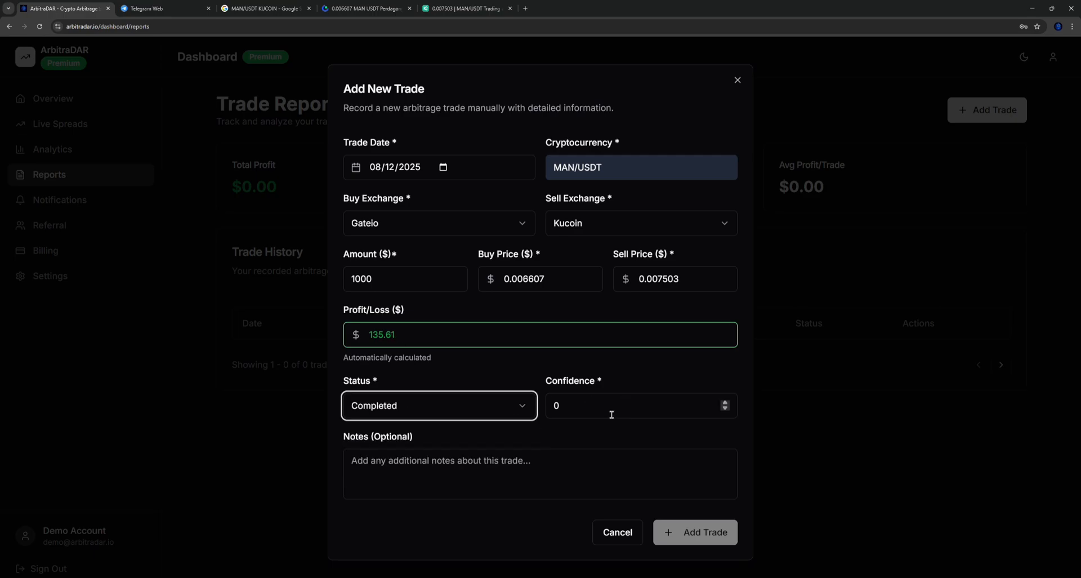
{"action": "type", "text": "90"}
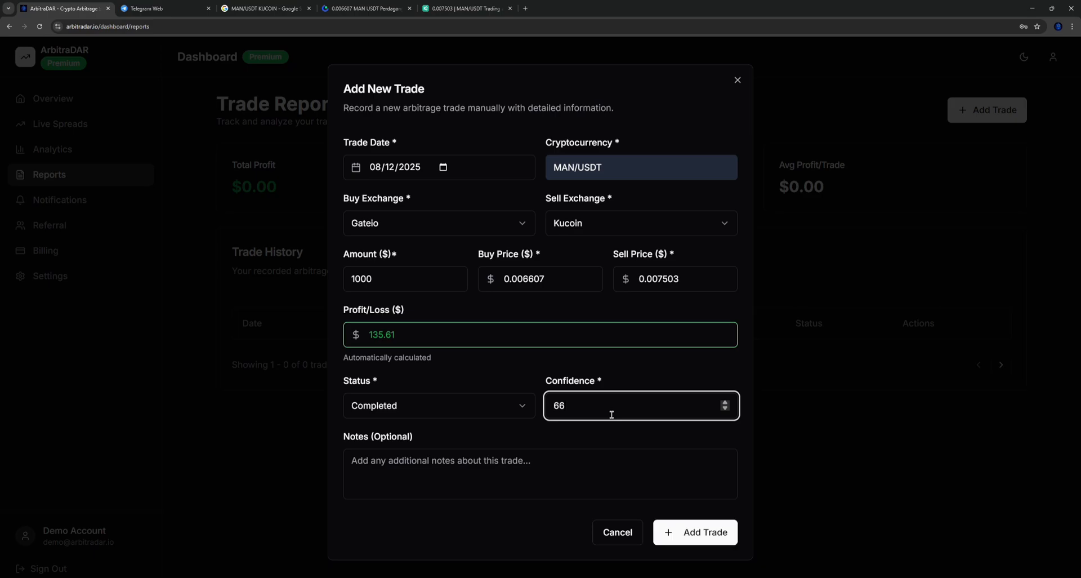
{"action": "left_click", "coordinate": [695, 531]}
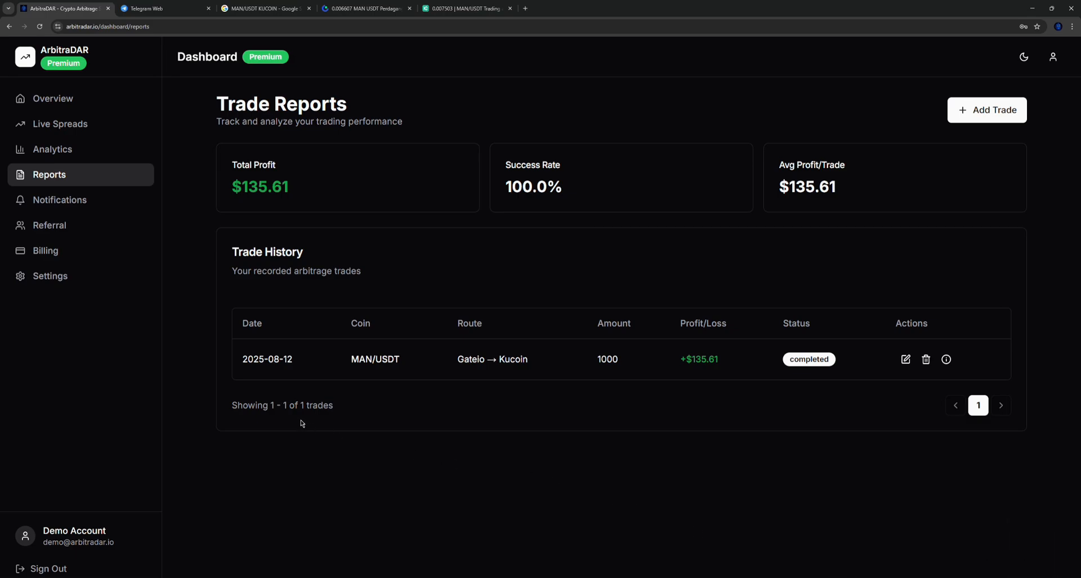
{"action": "mouse_move", "coordinate": [317, 268]}
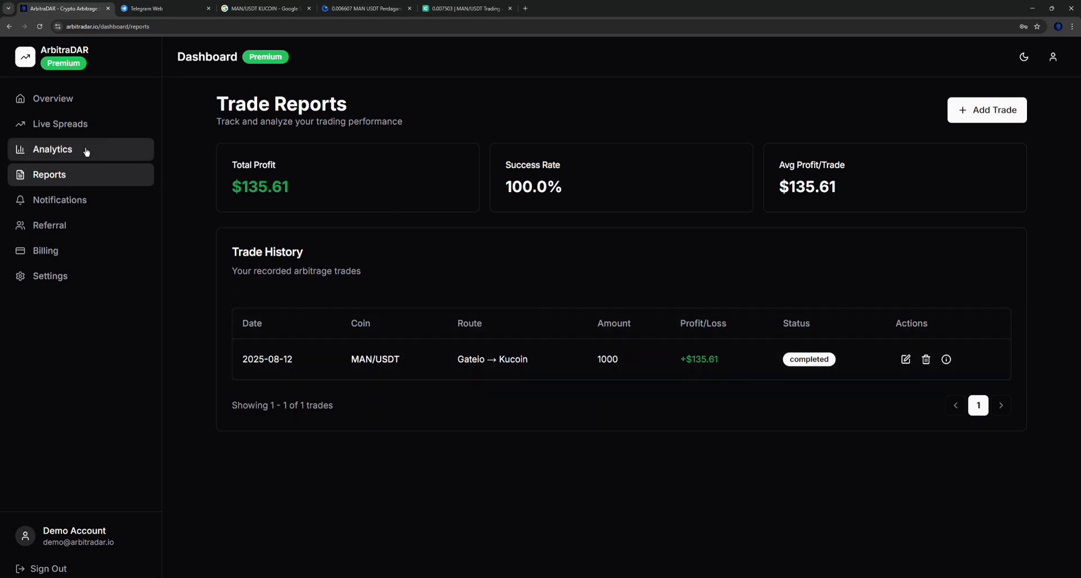
Show the Analytics page reflecting the logged trade: $135.61 profit, 100% success, MAN/USDT top coin.
{"action": "left_click", "coordinate": [53, 149]}
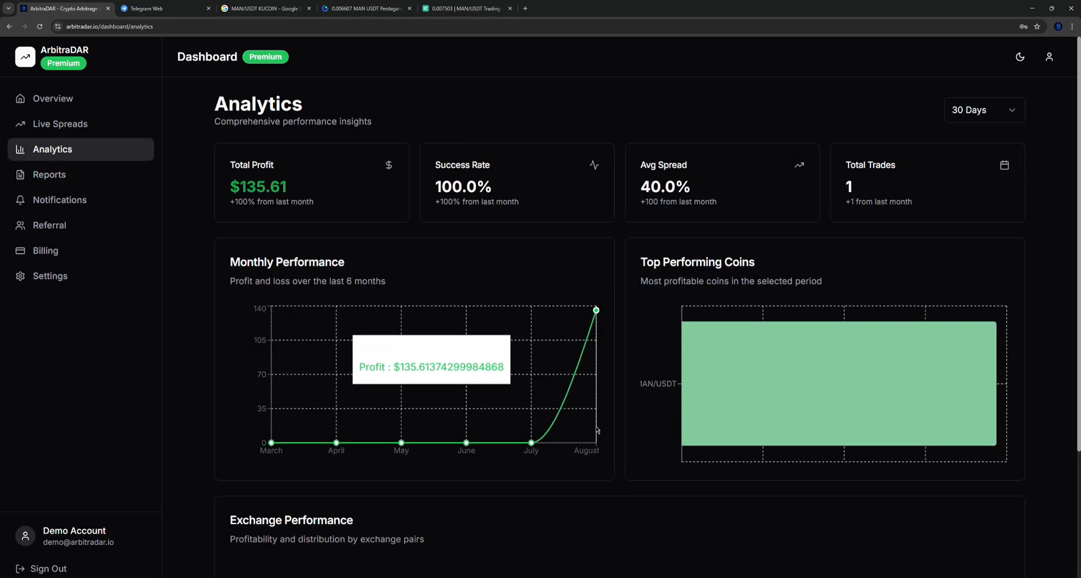
Scroll down to the Exchange Performance section showing Gateio → Kucoin earning $135.614.
{"action": "scroll", "scroll_direction": "down", "scroll_amount": 3}
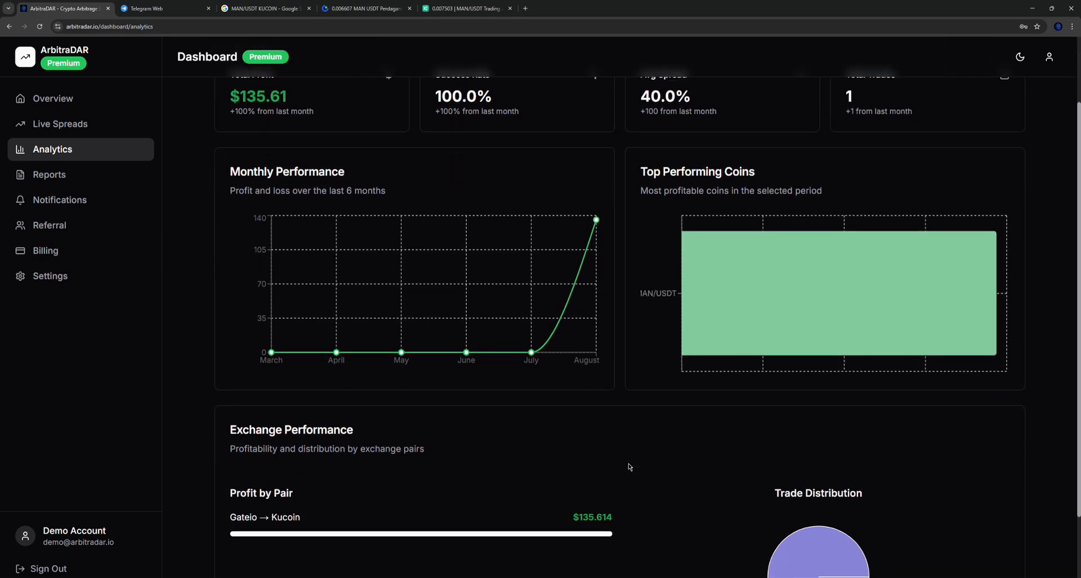
{"action": "scroll", "scroll_direction": "down", "scroll_amount": 3}
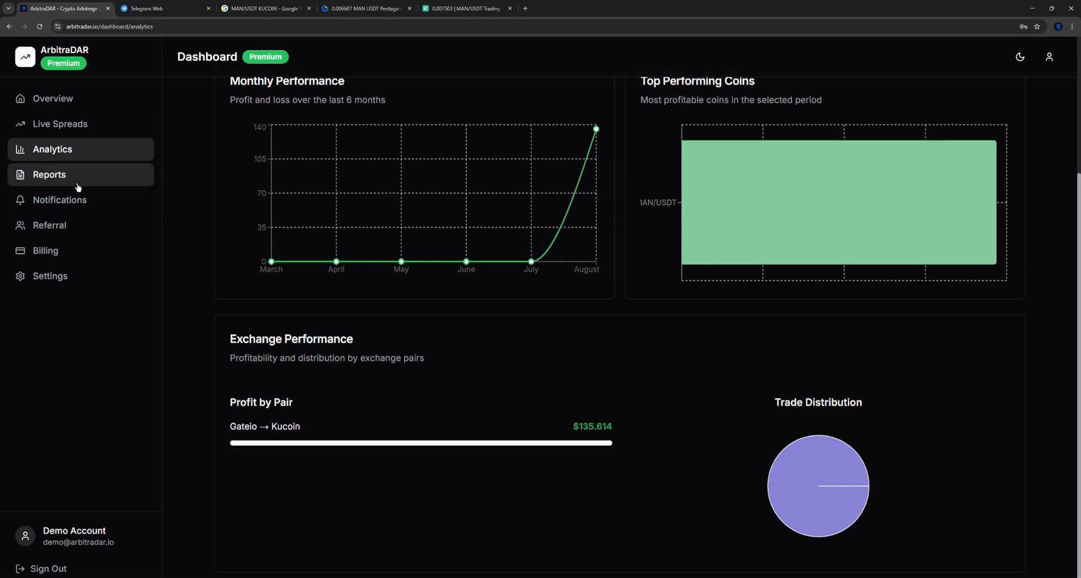
Go to Notification Settings showing the Telegram integration token and alert filters.
{"action": "left_click", "coordinate": [60, 201]}
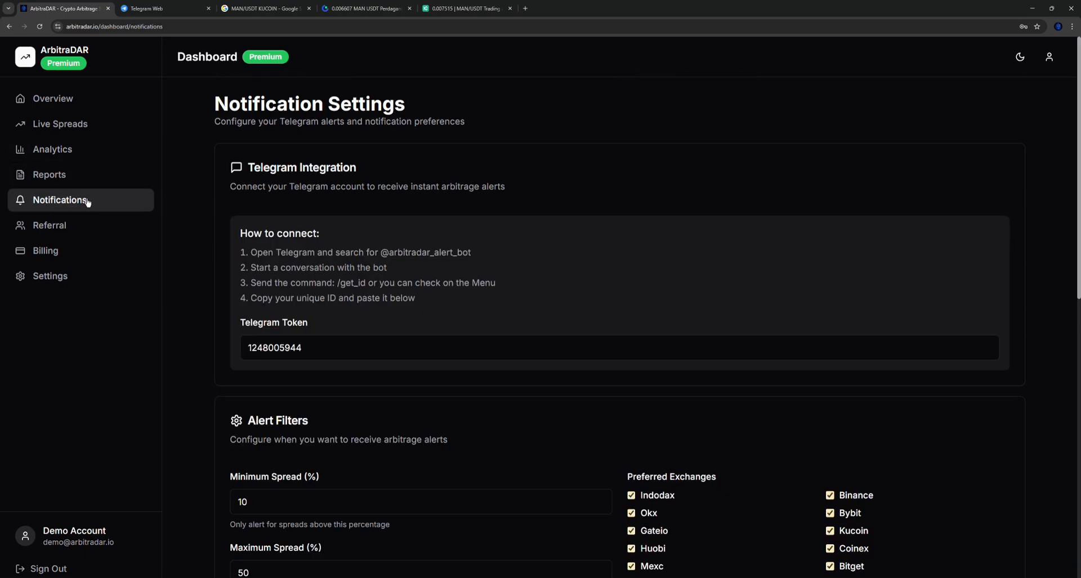
{"action": "mouse_move", "coordinate": [505, 268]}
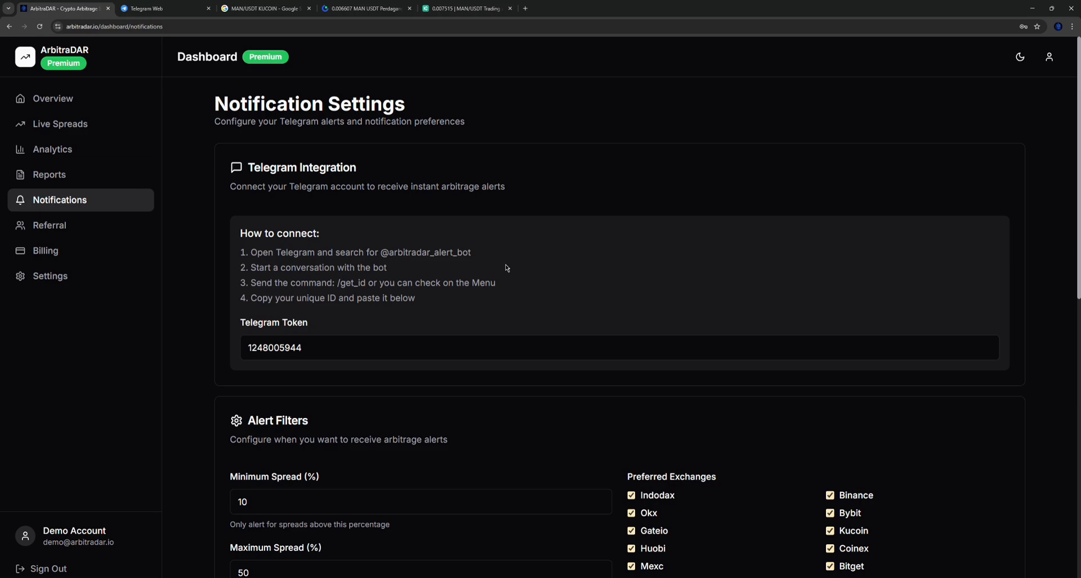
{"action": "mouse_move", "coordinate": [473, 265]}
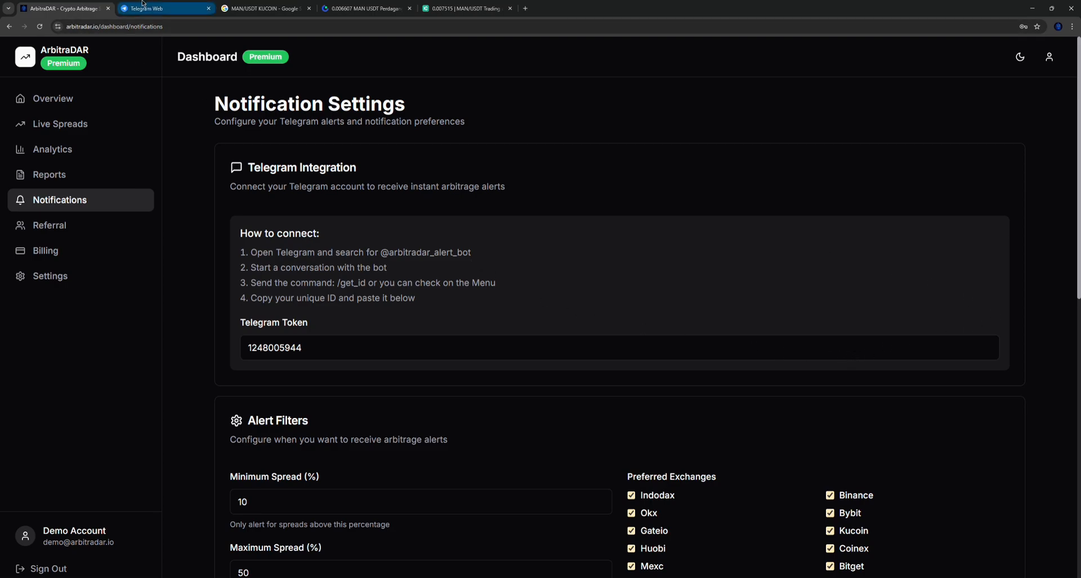
In Telegram Web, find arbitradar_alert_bot and start a conversation with it.
{"action": "left_click", "coordinate": [166, 7]}
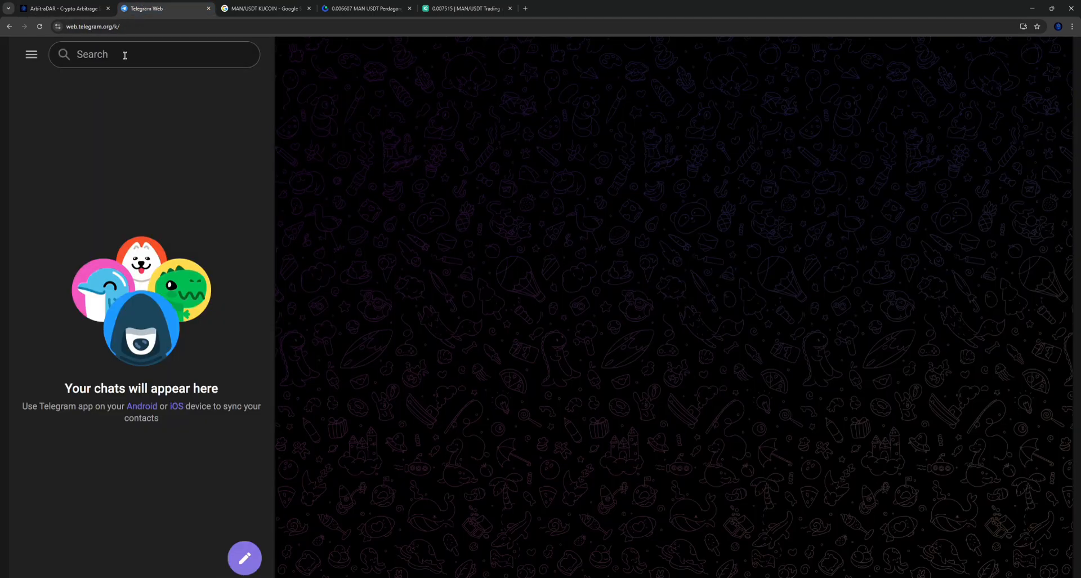
{"action": "left_click", "coordinate": [153, 54]}
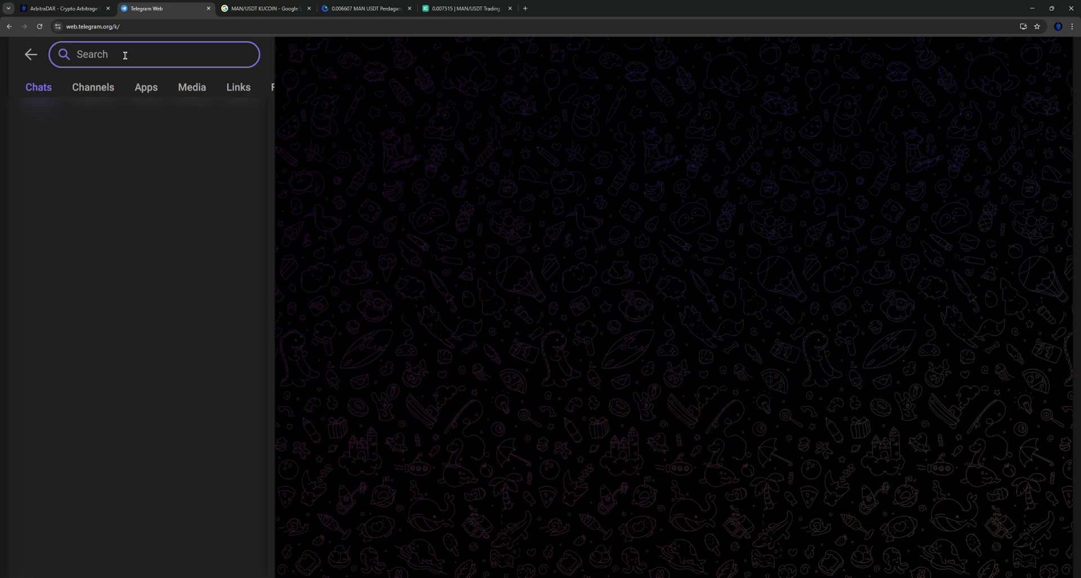
{"action": "type", "text": "A"}
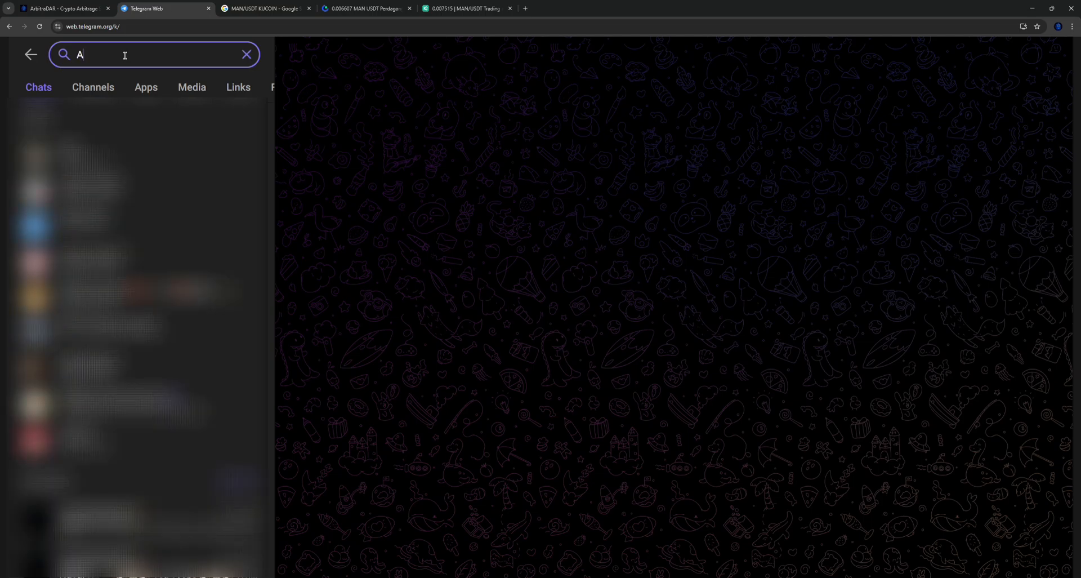
{"action": "type", "text": "rbitradar alert"}
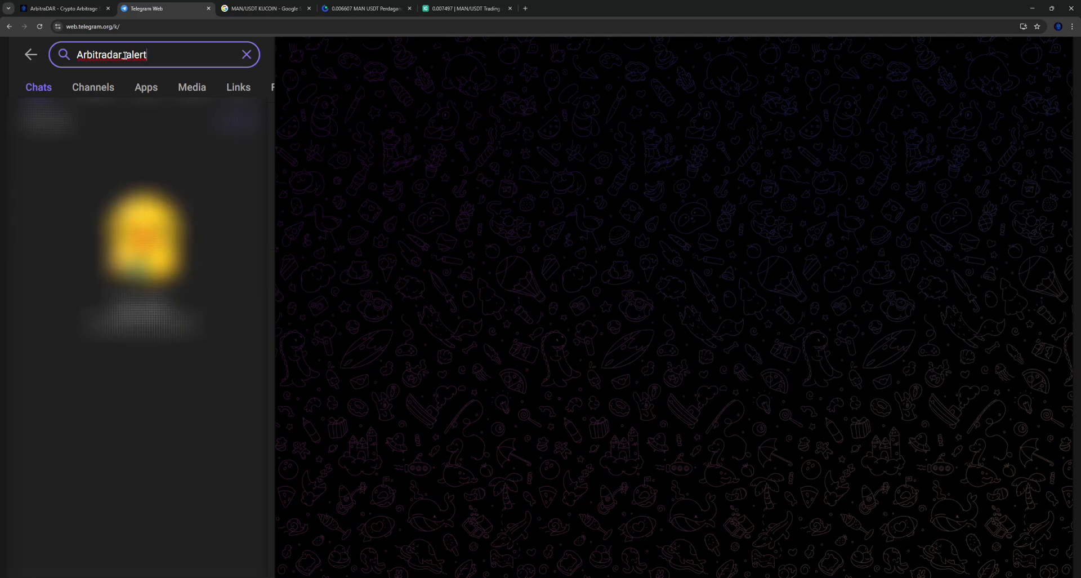
{"action": "type", "text": "_bot"}
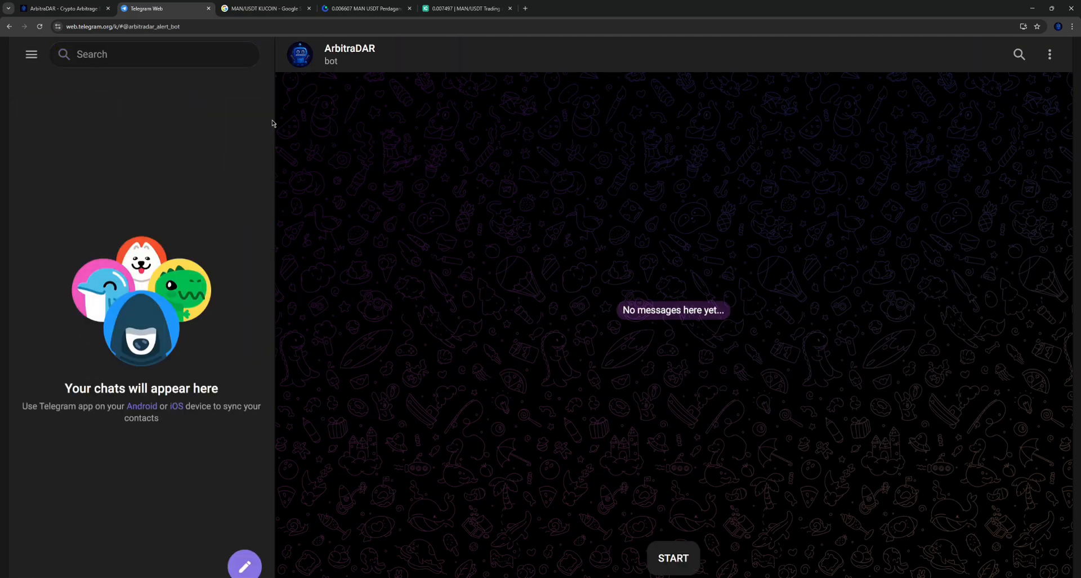
{"action": "left_click", "coordinate": [672, 557]}
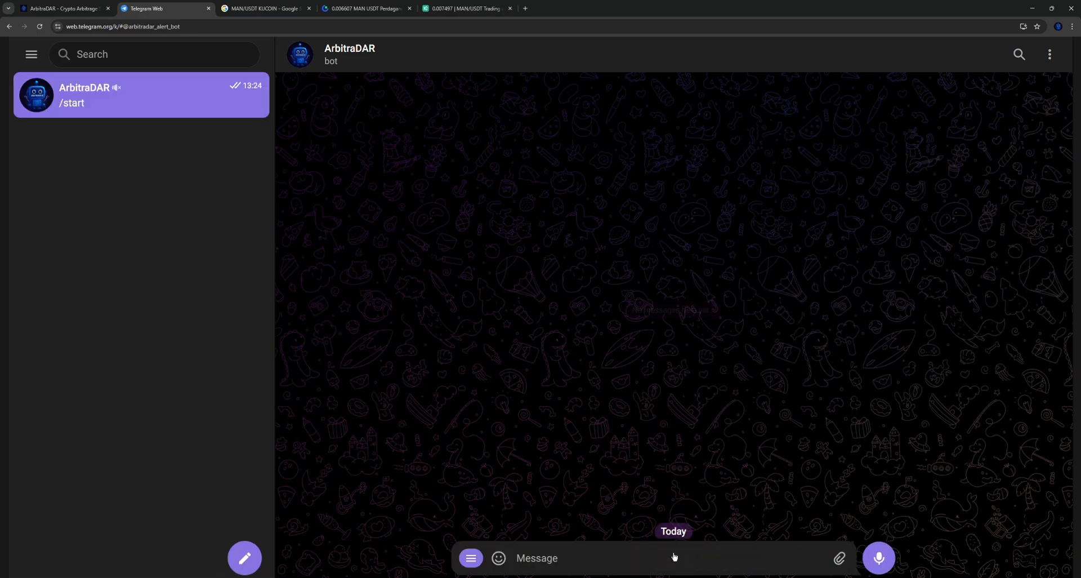
{"action": "type", "text": "/get_id"}
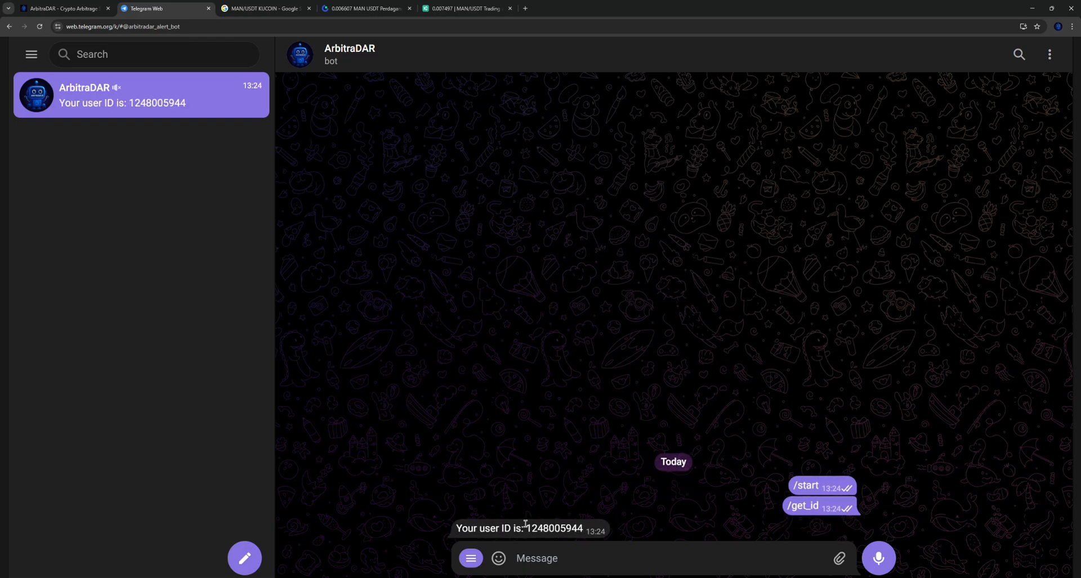
{"action": "double_click", "coordinate": [555, 528]}
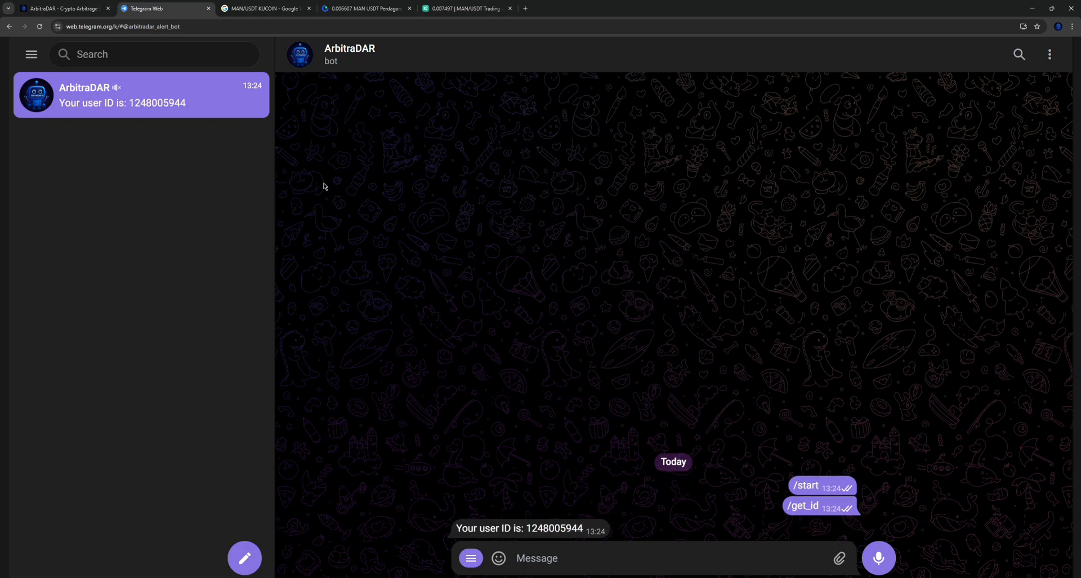
Back in ArbitraDAR, scroll through the alert filters down to the general notification options.
{"action": "left_click", "coordinate": [62, 8]}
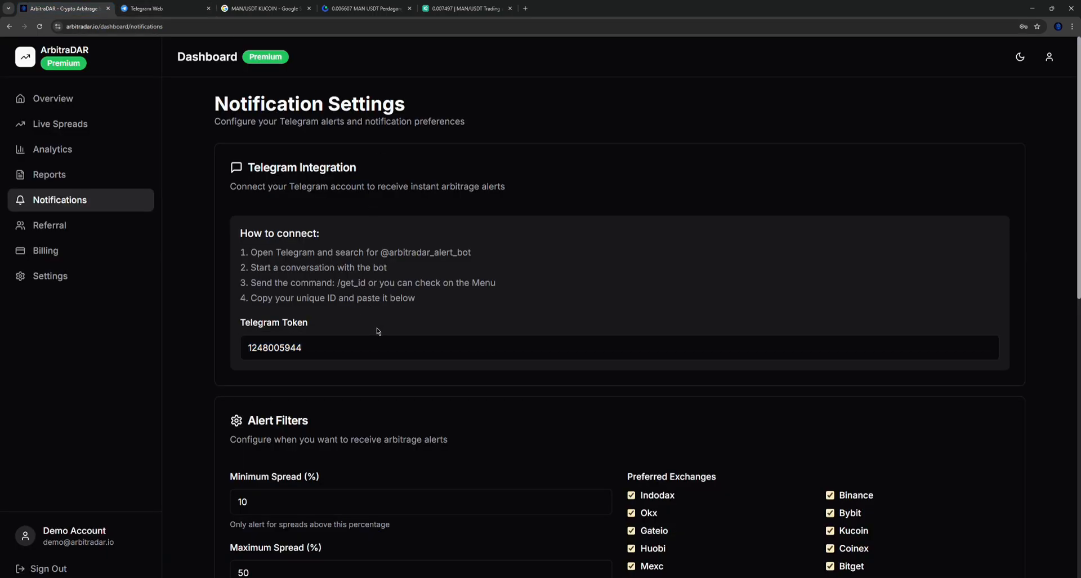
{"action": "scroll", "scroll_direction": "down", "scroll_amount": 3}
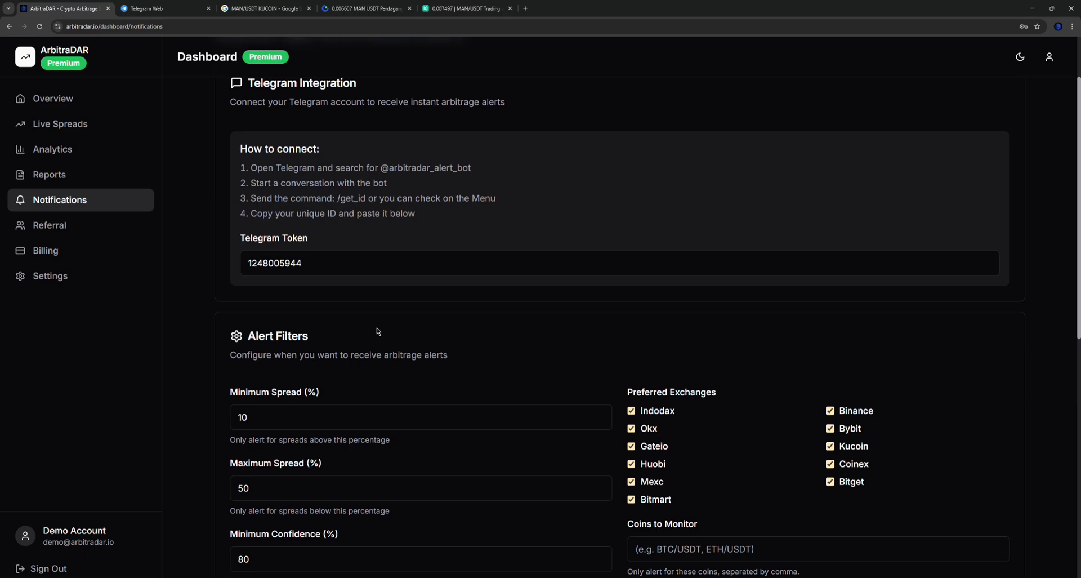
{"action": "scroll", "scroll_direction": "down", "scroll_amount": 3}
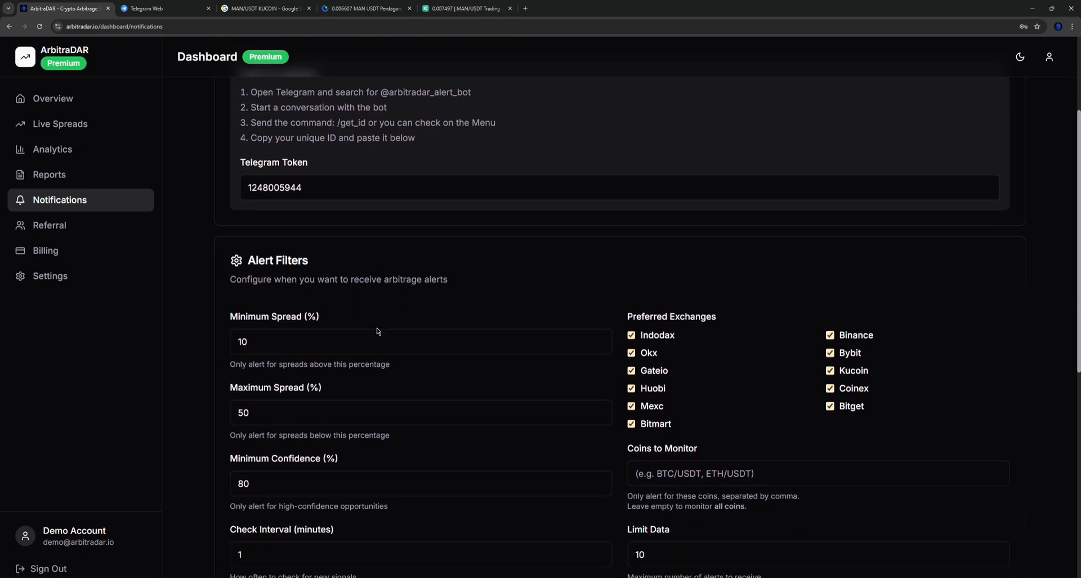
{"action": "scroll", "scroll_direction": "down", "scroll_amount": 3}
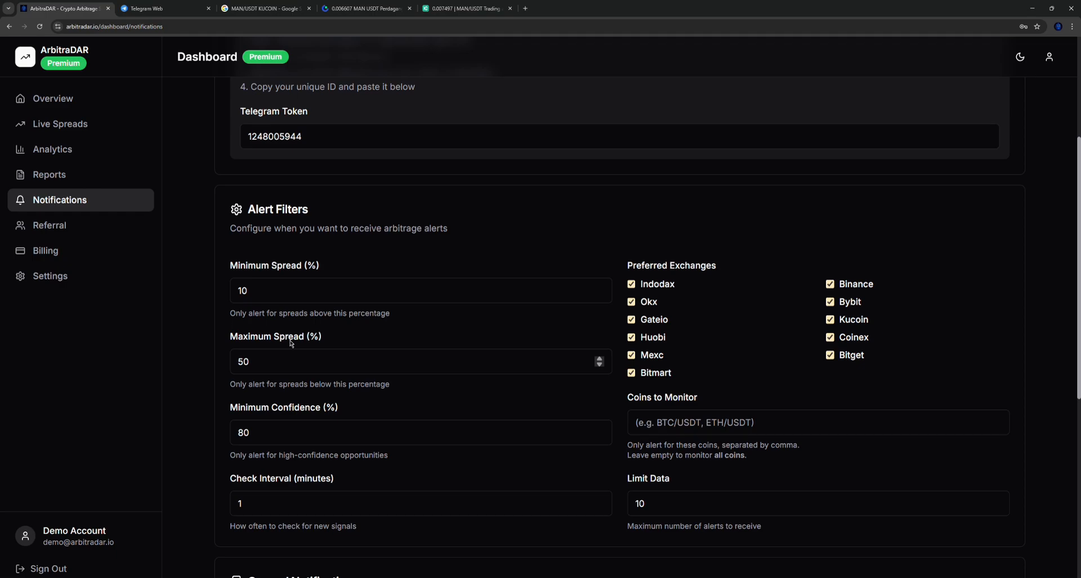
{"action": "scroll", "scroll_direction": "down", "scroll_amount": 3}
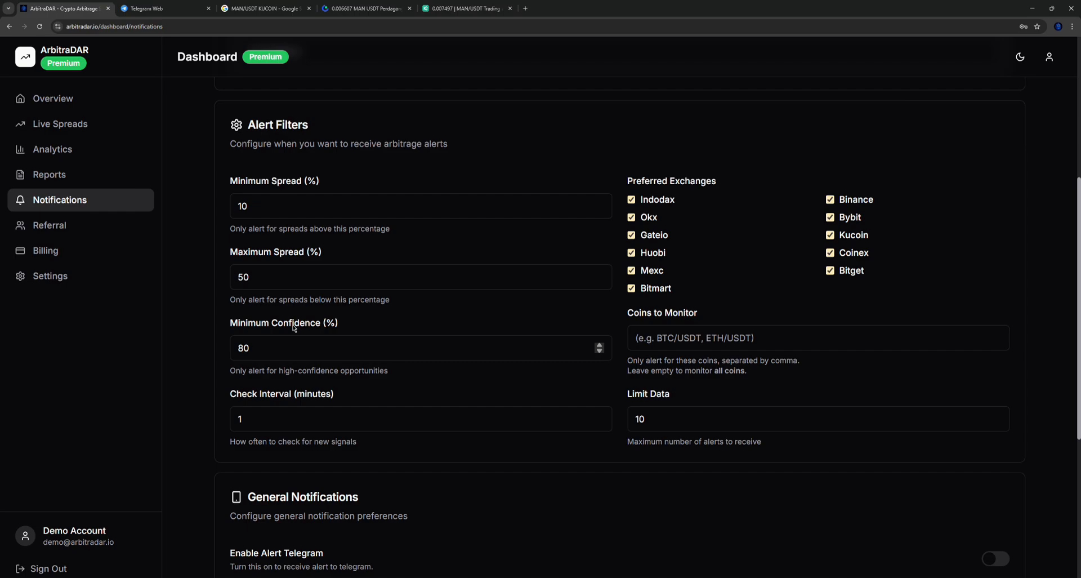
{"action": "scroll", "scroll_direction": "down", "scroll_amount": 3}
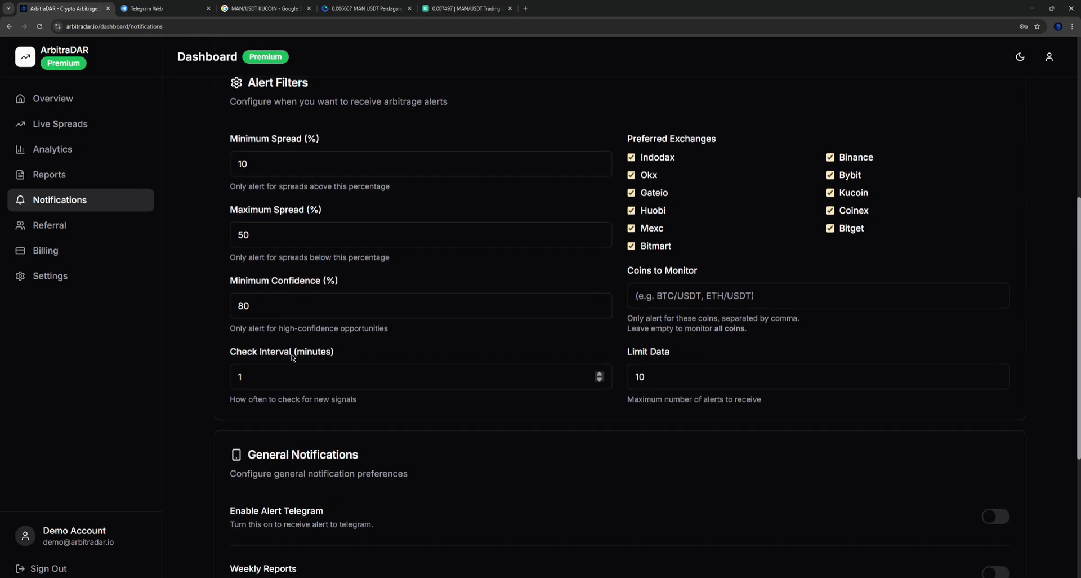
{"action": "mouse_move", "coordinate": [598, 234]}
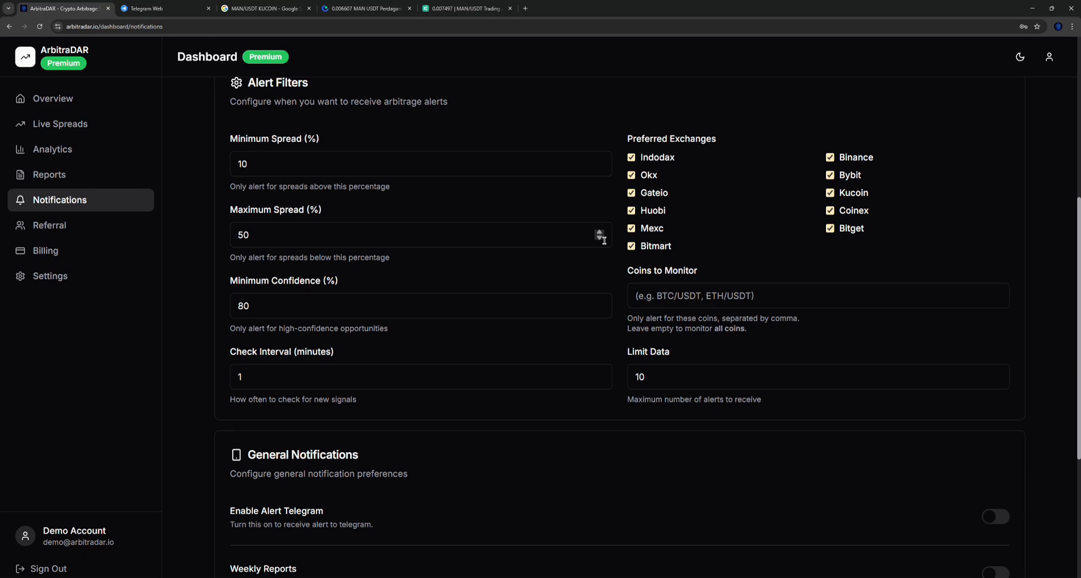
{"action": "mouse_move", "coordinate": [681, 355]}
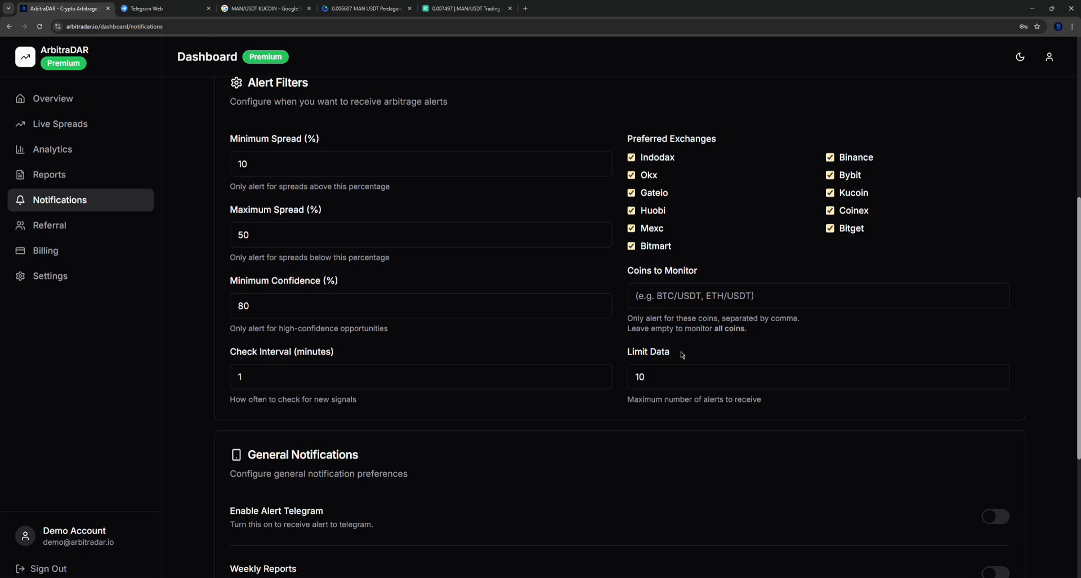
{"action": "scroll", "scroll_direction": "down", "scroll_amount": 3}
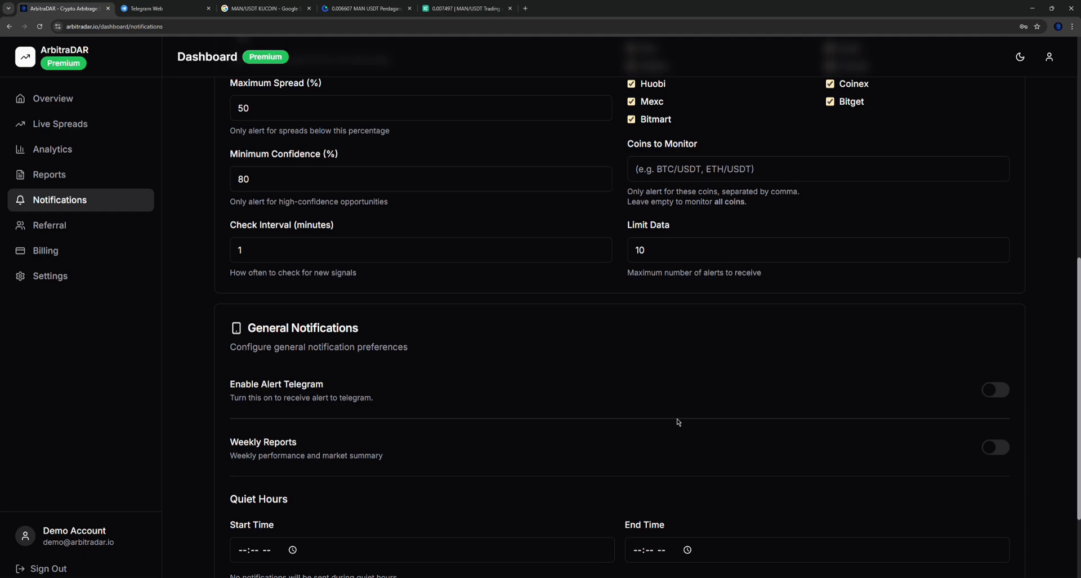
Switch on Enable Alert Telegram and save the notification settings.
{"action": "left_click", "coordinate": [994, 389]}
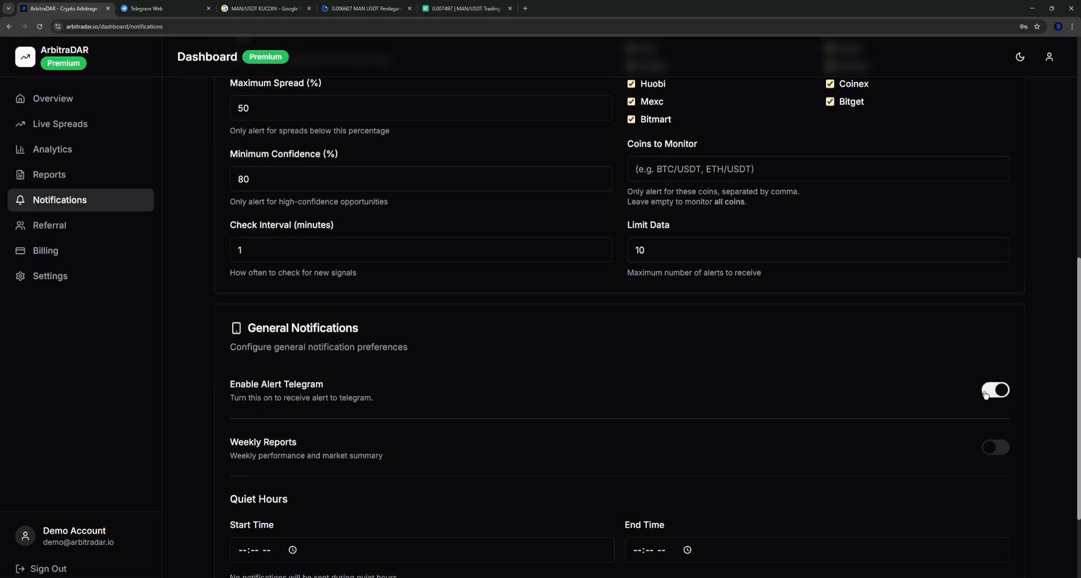
{"action": "left_click", "coordinate": [994, 390]}
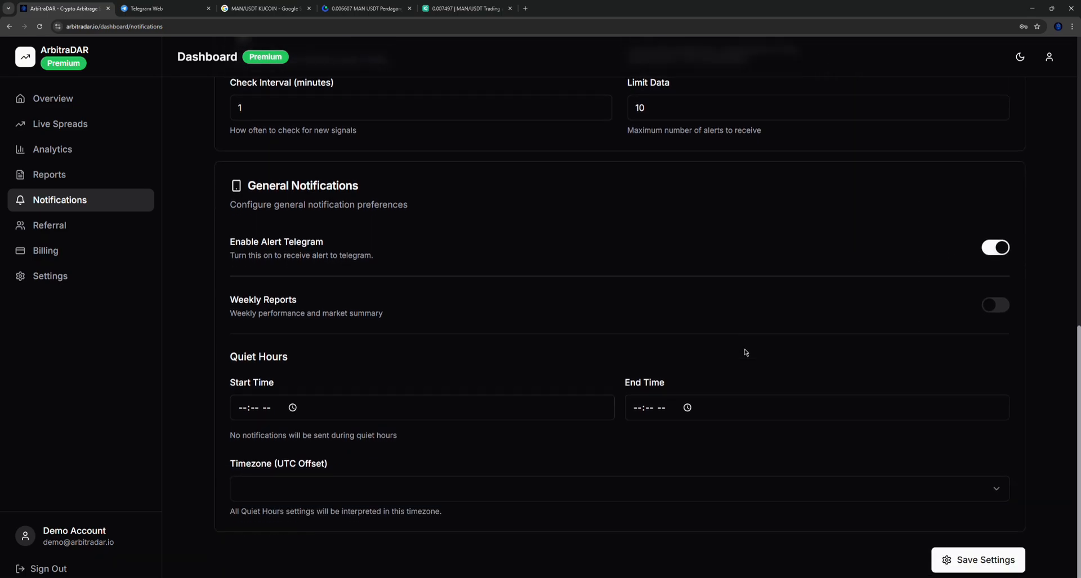
{"action": "left_click", "coordinate": [978, 559]}
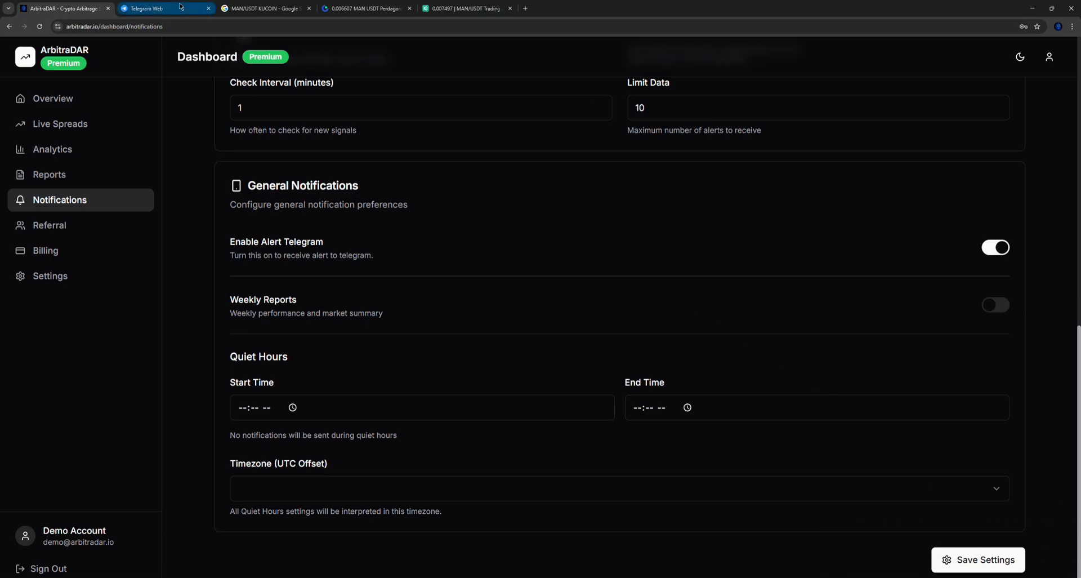
{"action": "left_click", "coordinate": [165, 8]}
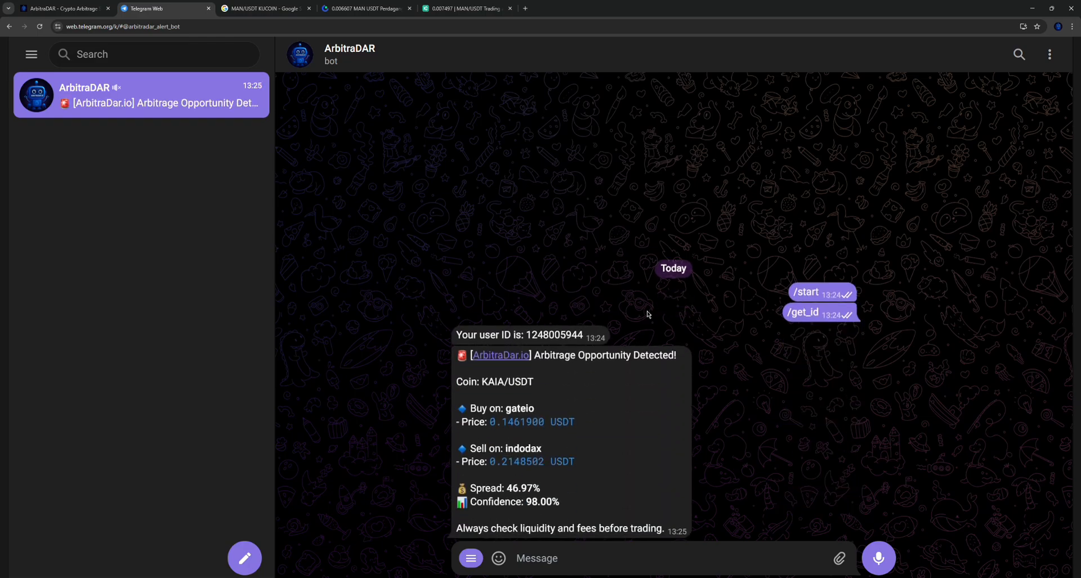
{"action": "scroll", "scroll_direction": "up", "scroll_amount": 3}
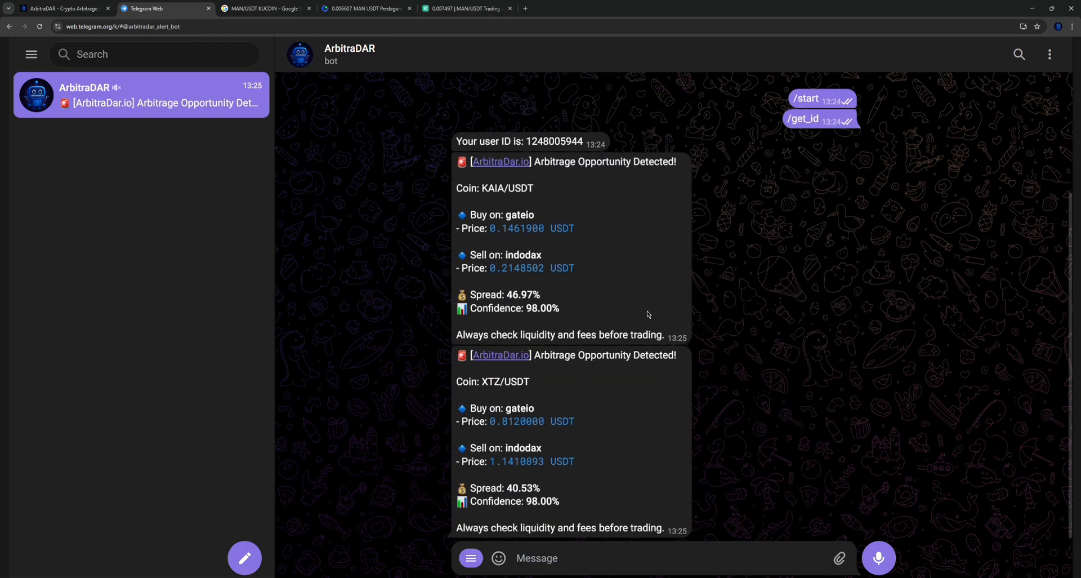
{"action": "scroll", "scroll_direction": "down", "scroll_amount": 3}
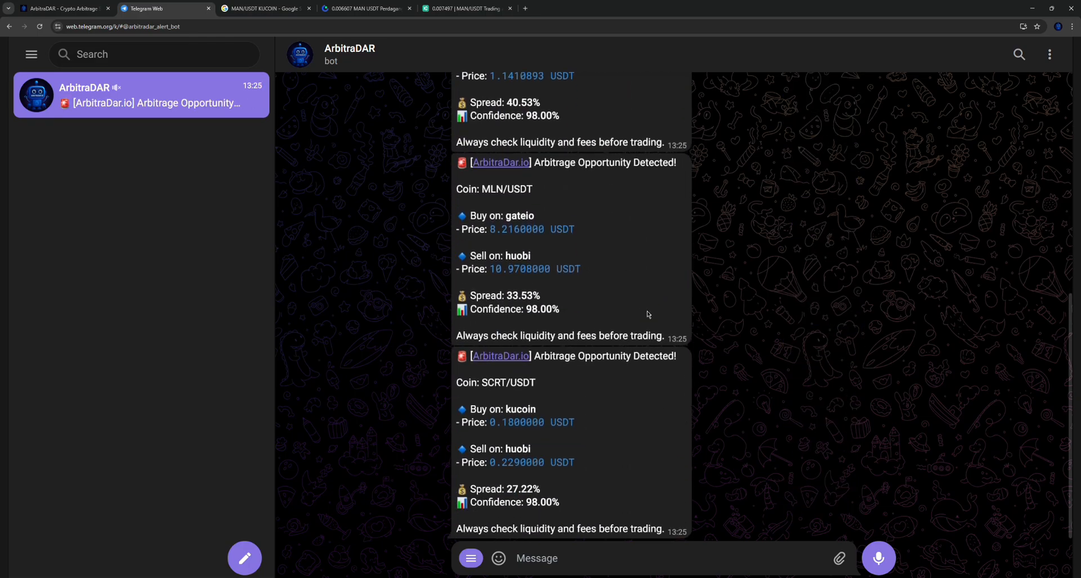
{"action": "scroll", "scroll_direction": "down", "scroll_amount": 3}
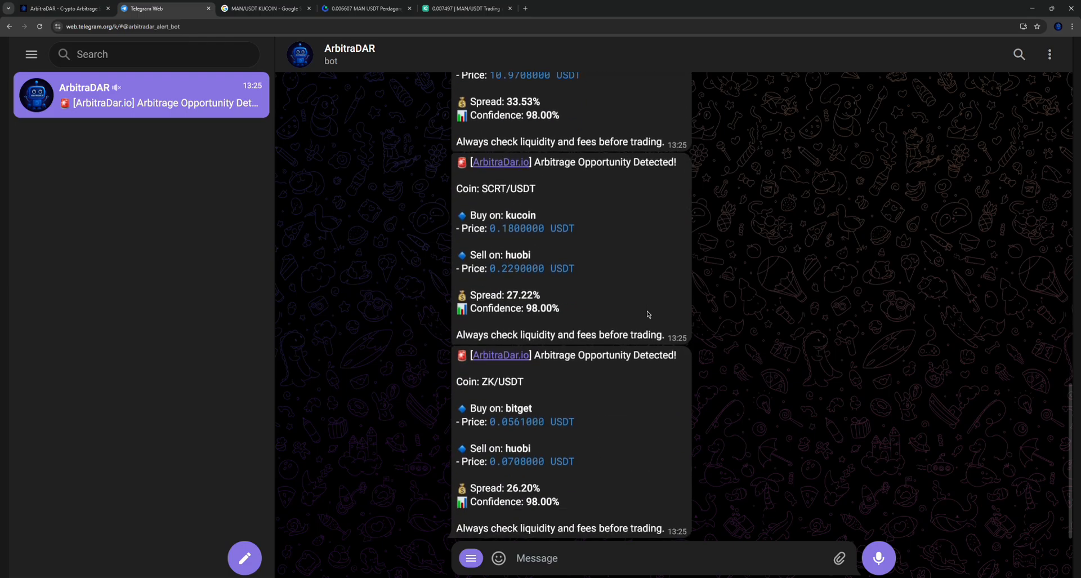
{"action": "scroll", "scroll_direction": "down", "scroll_amount": 3}
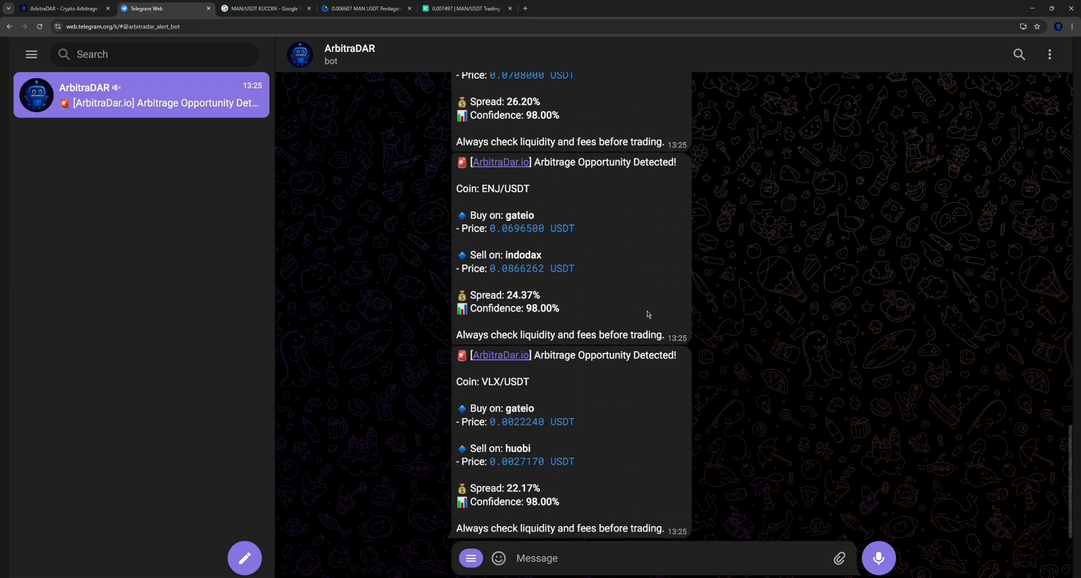
{"action": "scroll", "scroll_direction": "down", "scroll_amount": 3}
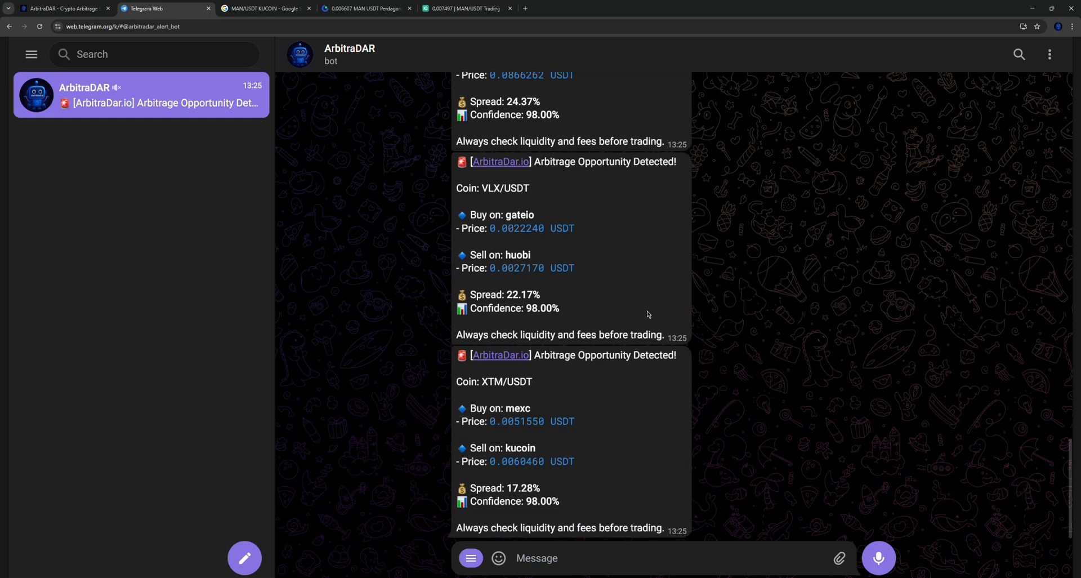
{"action": "scroll", "scroll_direction": "down", "scroll_amount": 3}
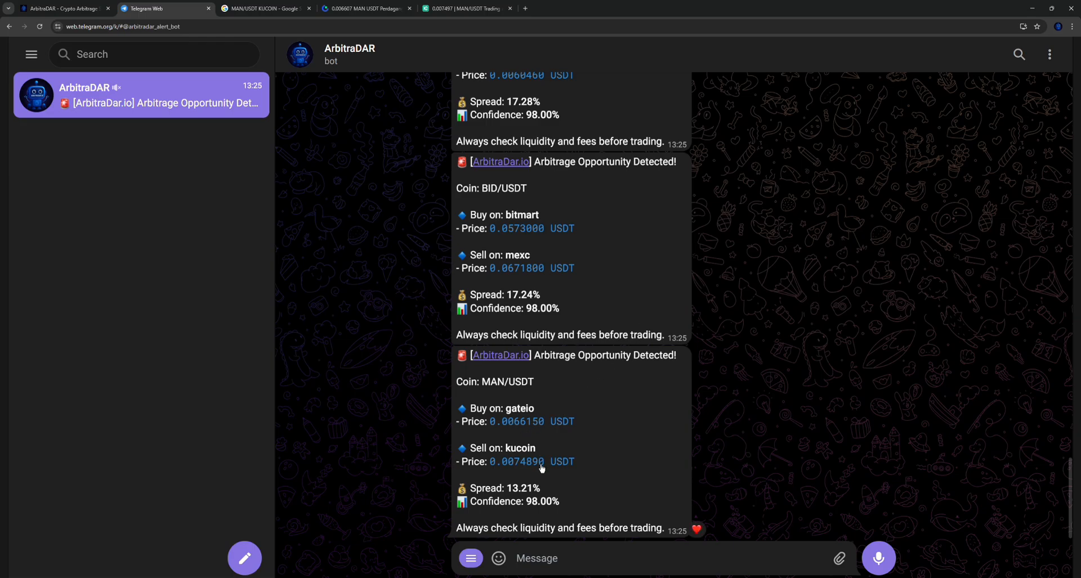
{"action": "mouse_move", "coordinate": [532, 512]}
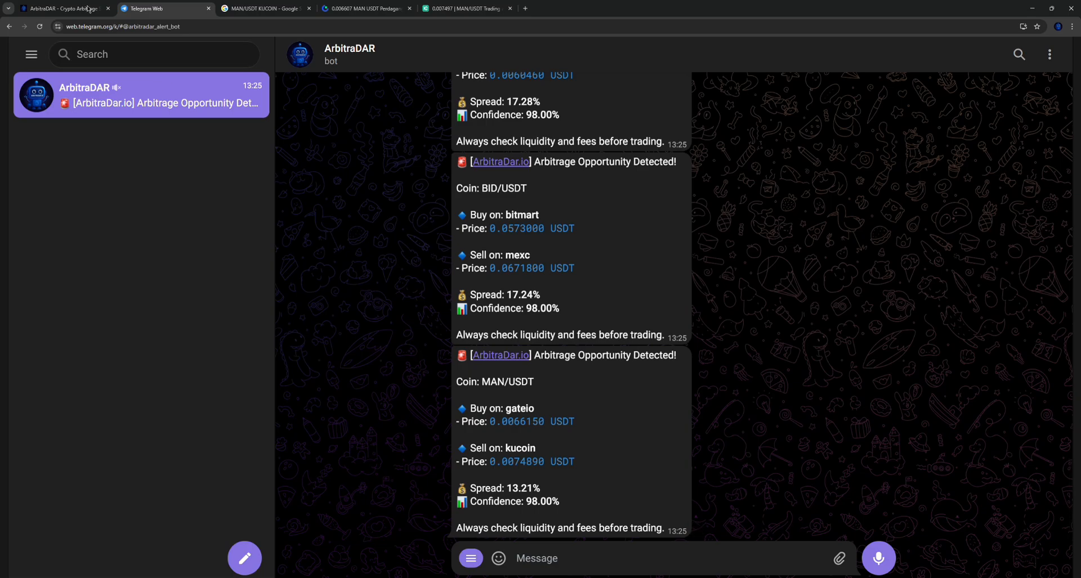
Go to the Referral Program page showing $0.00 commission, 0 referrals and the 20% rate.
{"action": "left_click", "coordinate": [62, 8]}
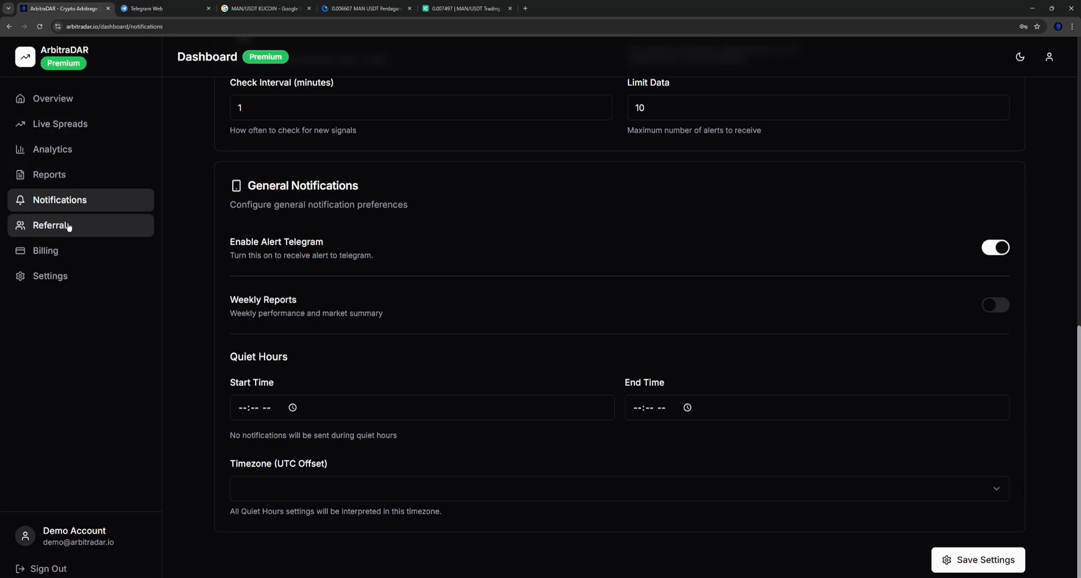
{"action": "left_click", "coordinate": [50, 225]}
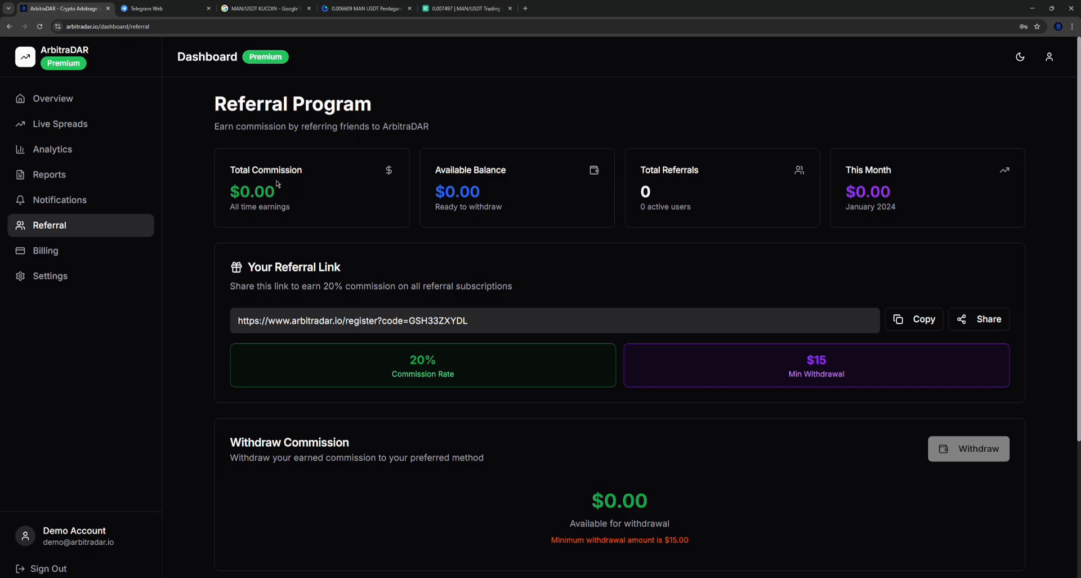
{"action": "mouse_move", "coordinate": [480, 180]}
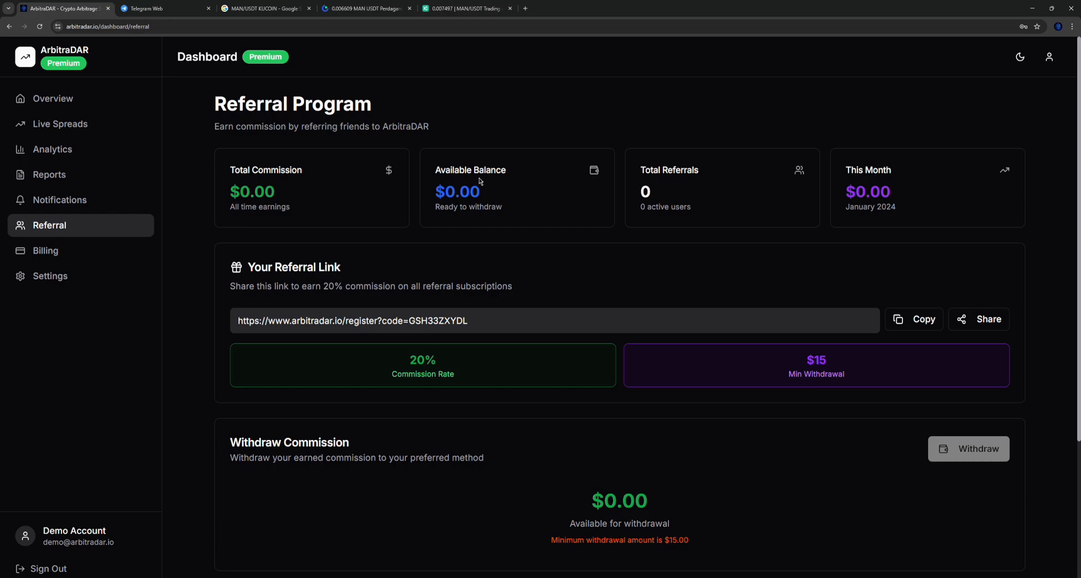
{"action": "mouse_move", "coordinate": [678, 200]}
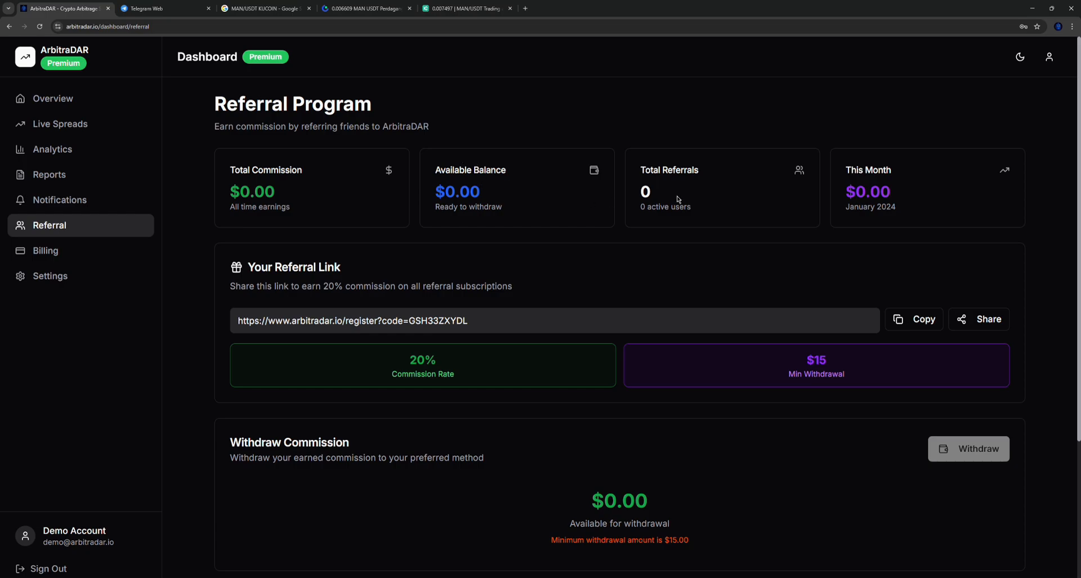
{"action": "mouse_move", "coordinate": [881, 204]}
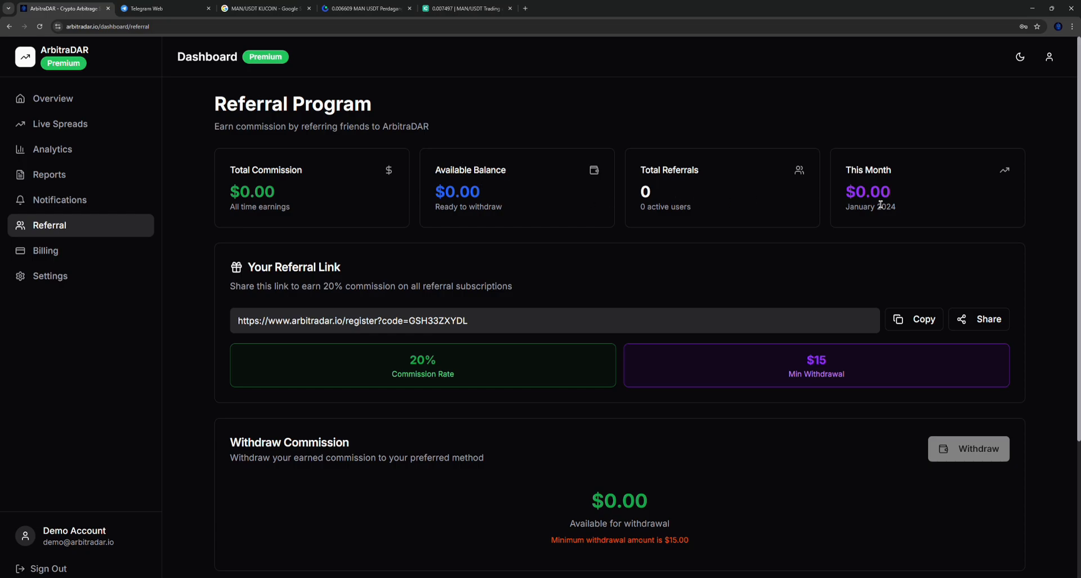
{"action": "mouse_move", "coordinate": [296, 289]}
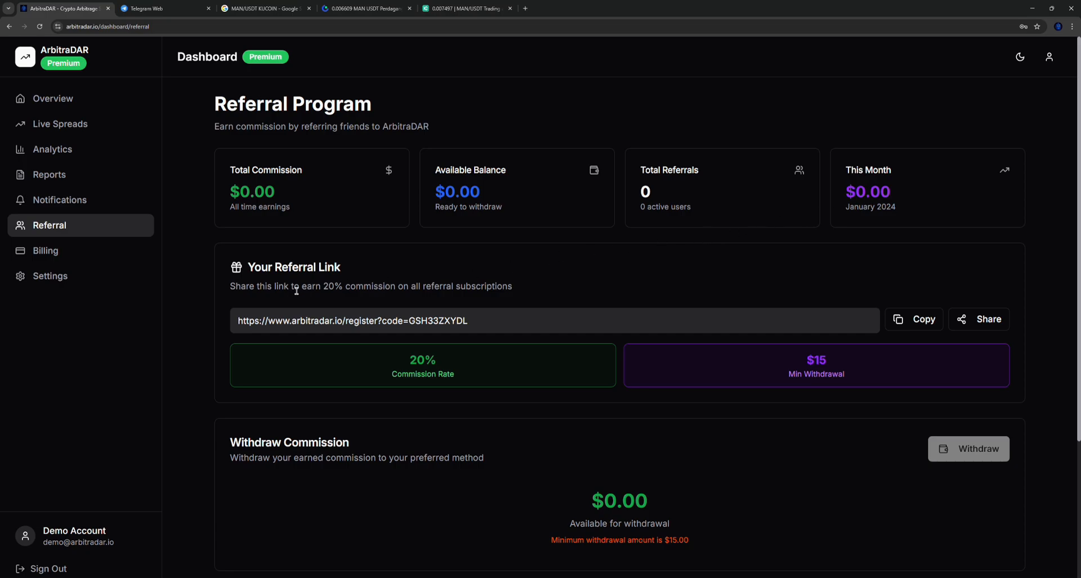
{"action": "mouse_move", "coordinate": [339, 296]}
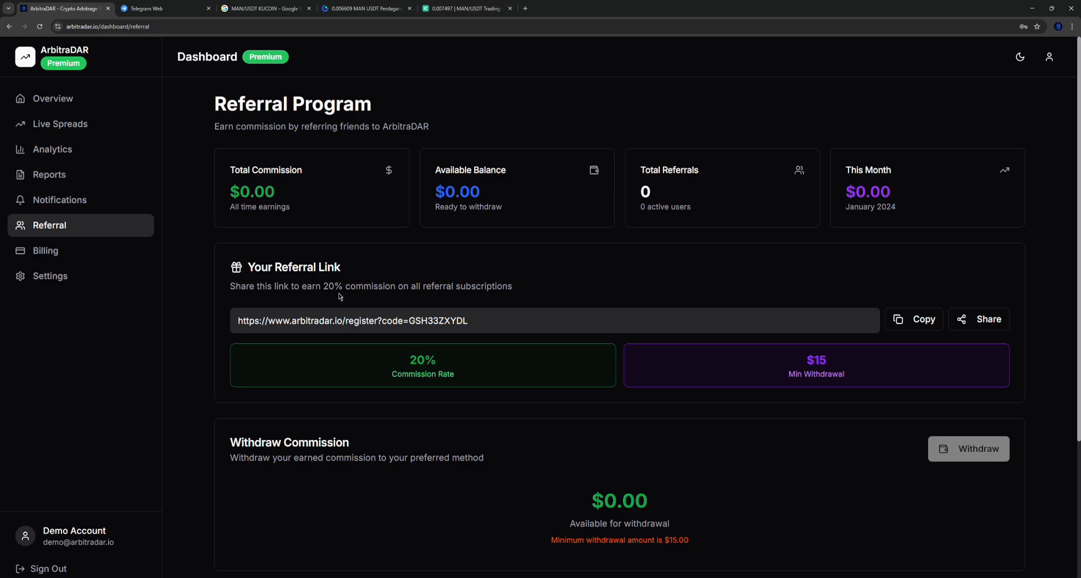
{"action": "mouse_move", "coordinate": [426, 369]}
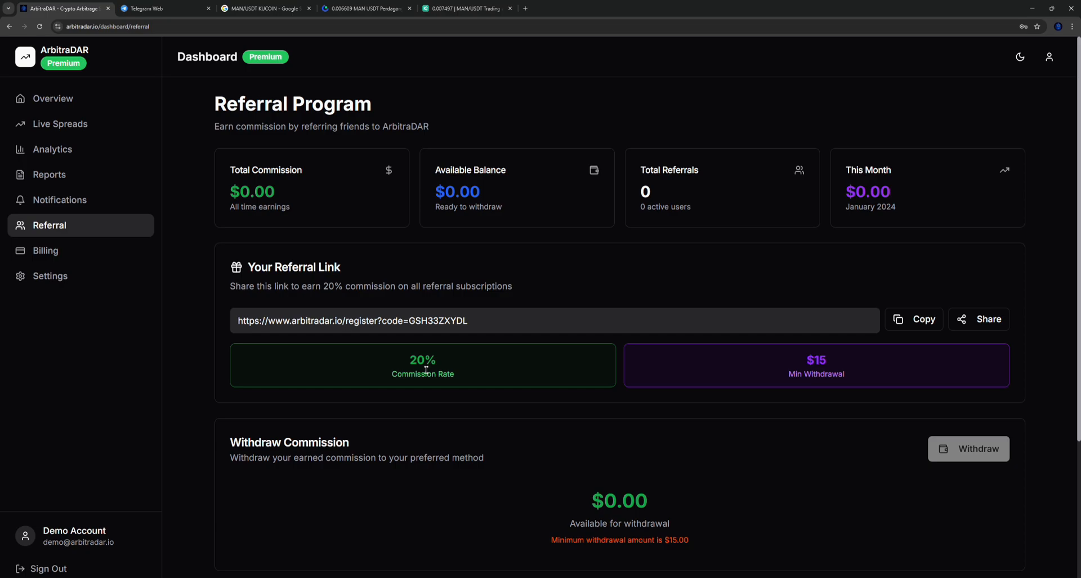
{"action": "mouse_move", "coordinate": [833, 373]}
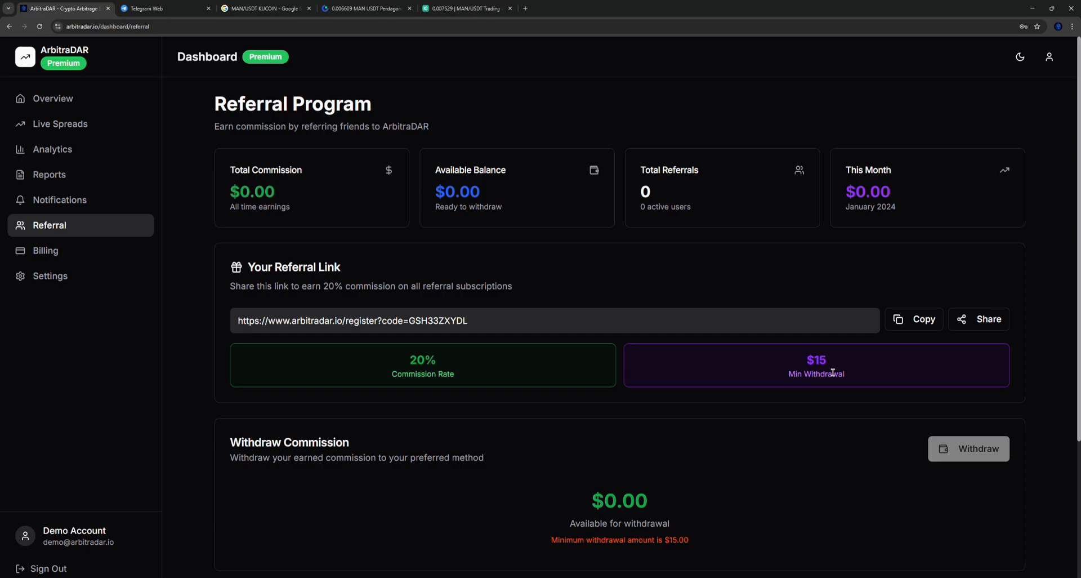
{"action": "scroll", "scroll_direction": "down", "scroll_amount": 3}
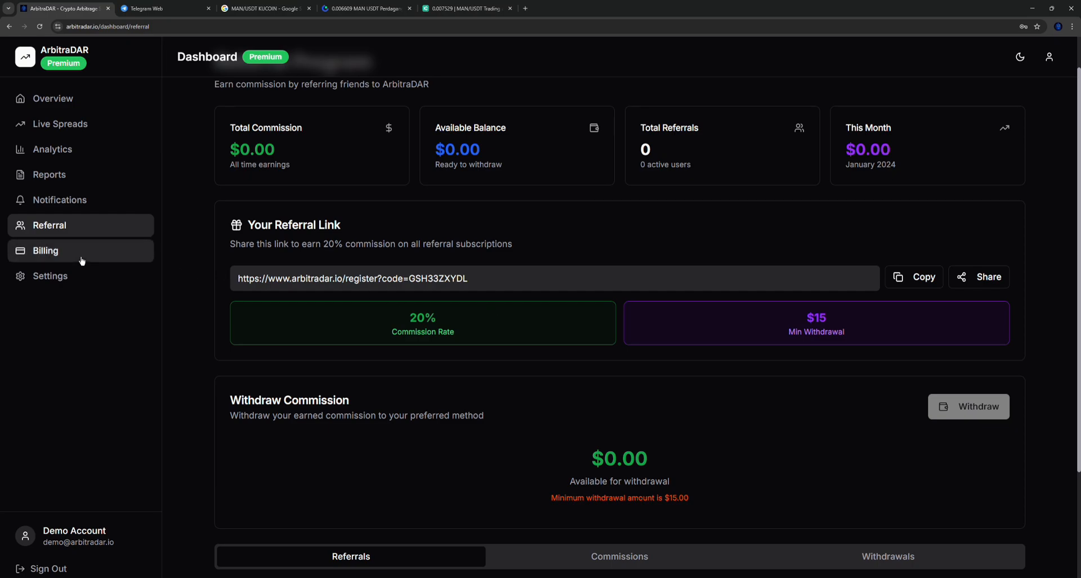
Go to Billing showing the active Premium Yearly plan and the paid $160.00 history entry.
{"action": "left_click", "coordinate": [45, 250]}
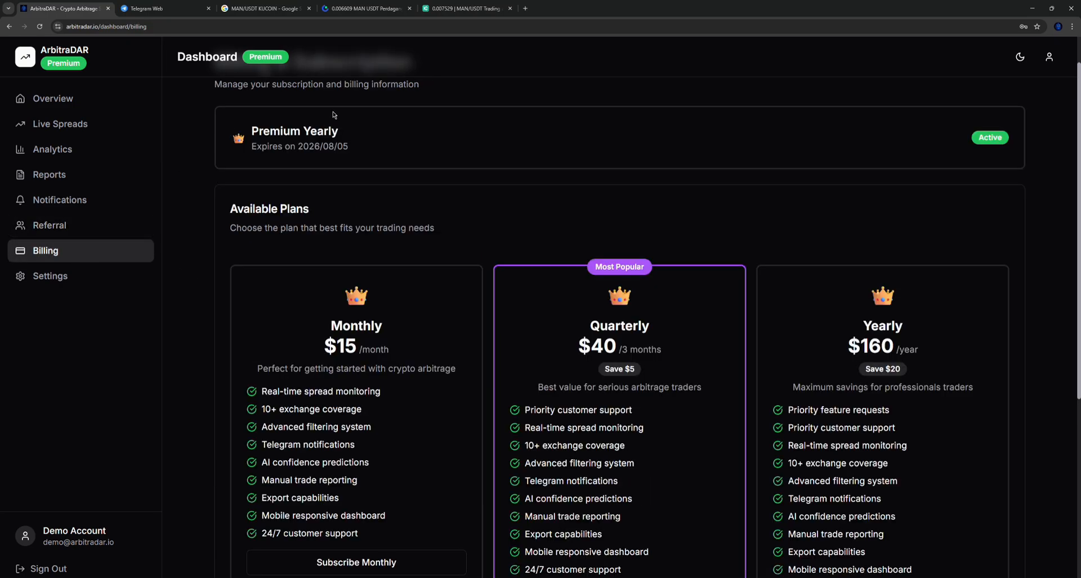
{"action": "mouse_move", "coordinate": [332, 155]}
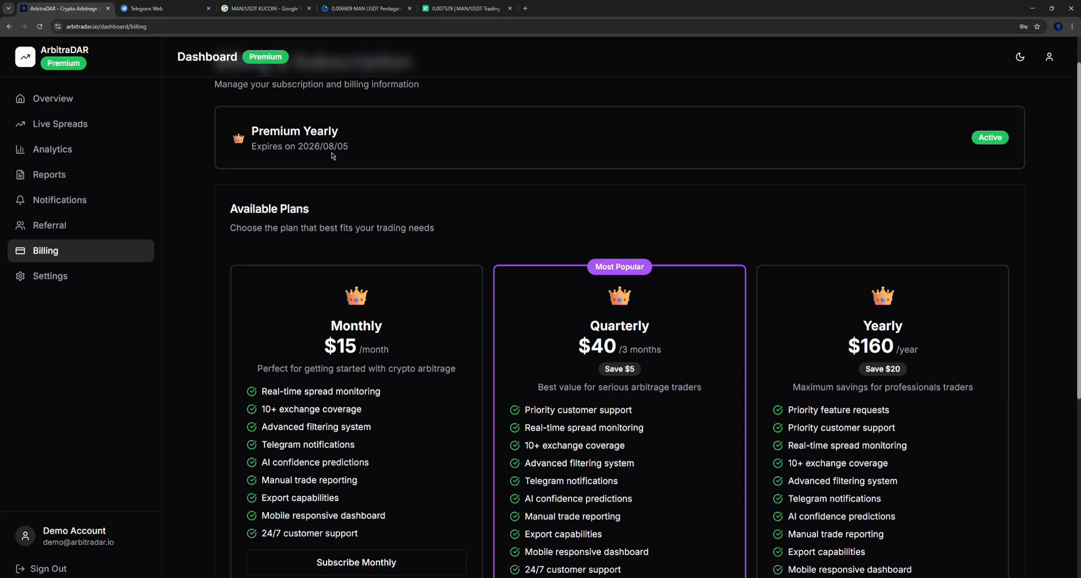
{"action": "mouse_move", "coordinate": [403, 235]}
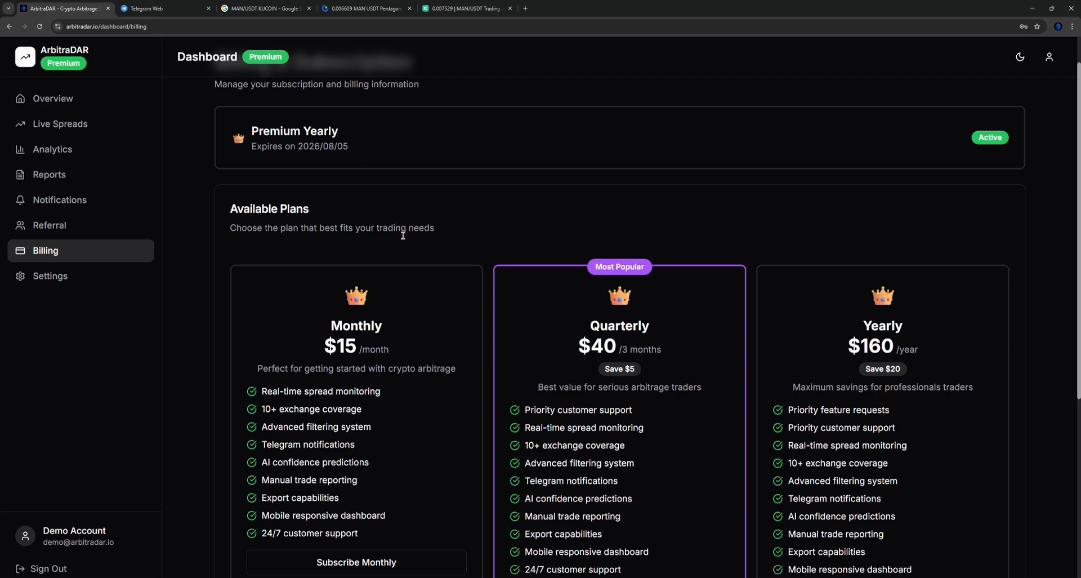
{"action": "scroll", "scroll_direction": "down", "scroll_amount": 3}
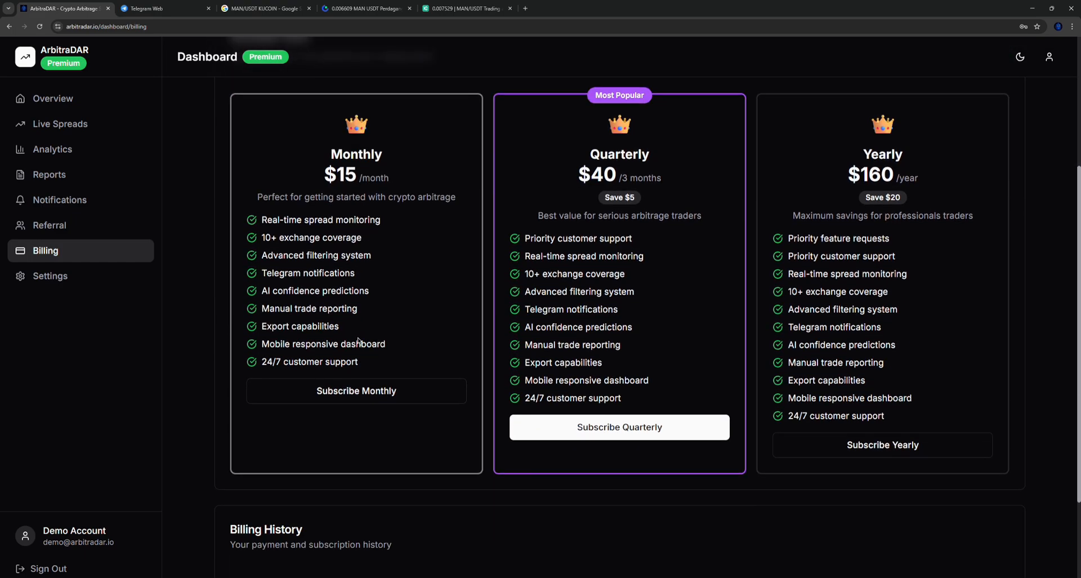
{"action": "scroll", "scroll_direction": "down", "scroll_amount": 3}
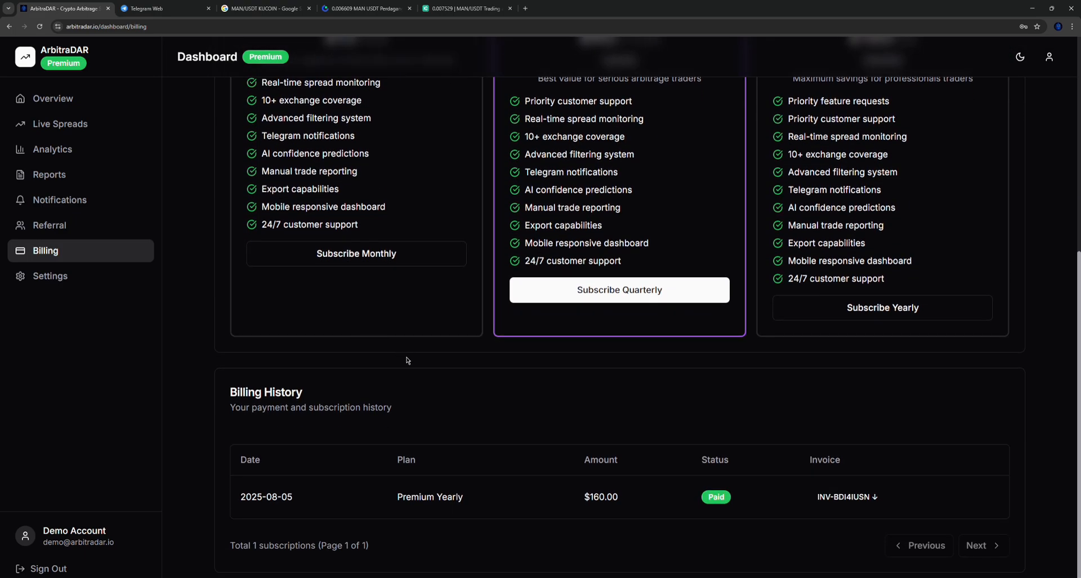
{"action": "mouse_move", "coordinate": [373, 448]}
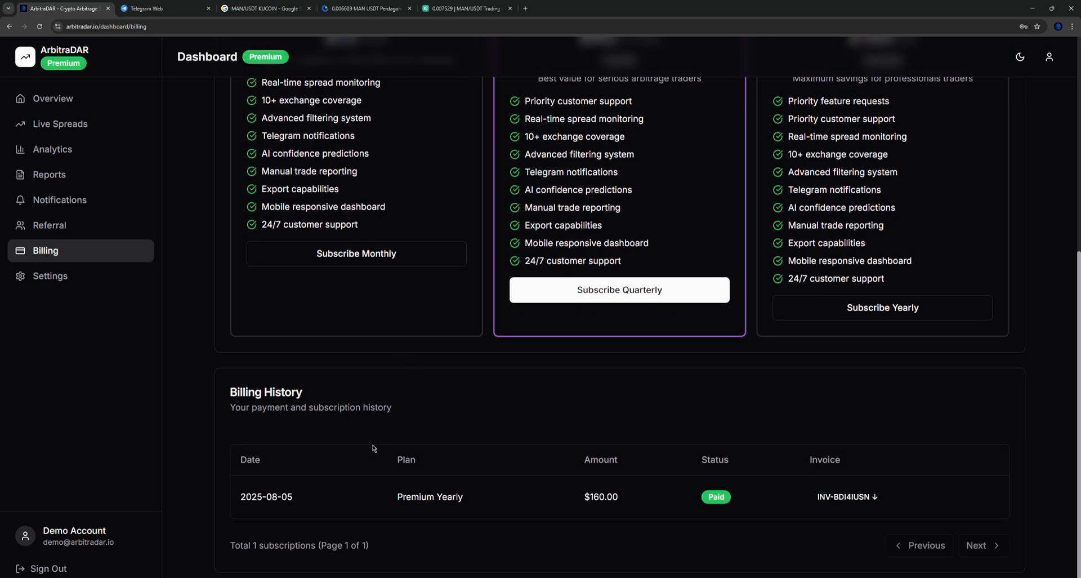
{"action": "mouse_move", "coordinate": [377, 434]}
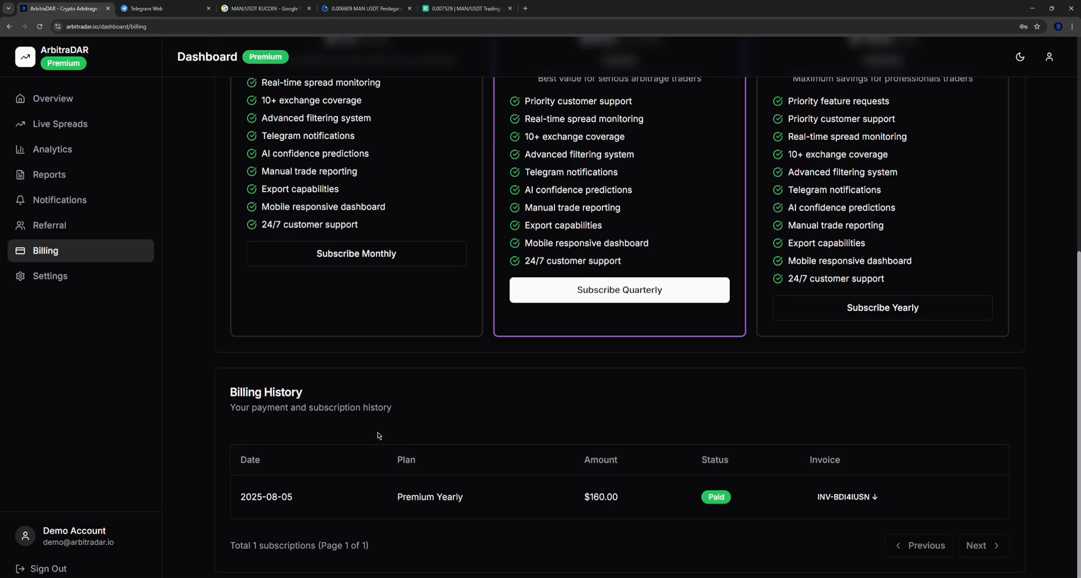
Return to the Overview dashboard listing 205 active opportunities and 19.65% average spread.
{"action": "left_click", "coordinate": [53, 98]}
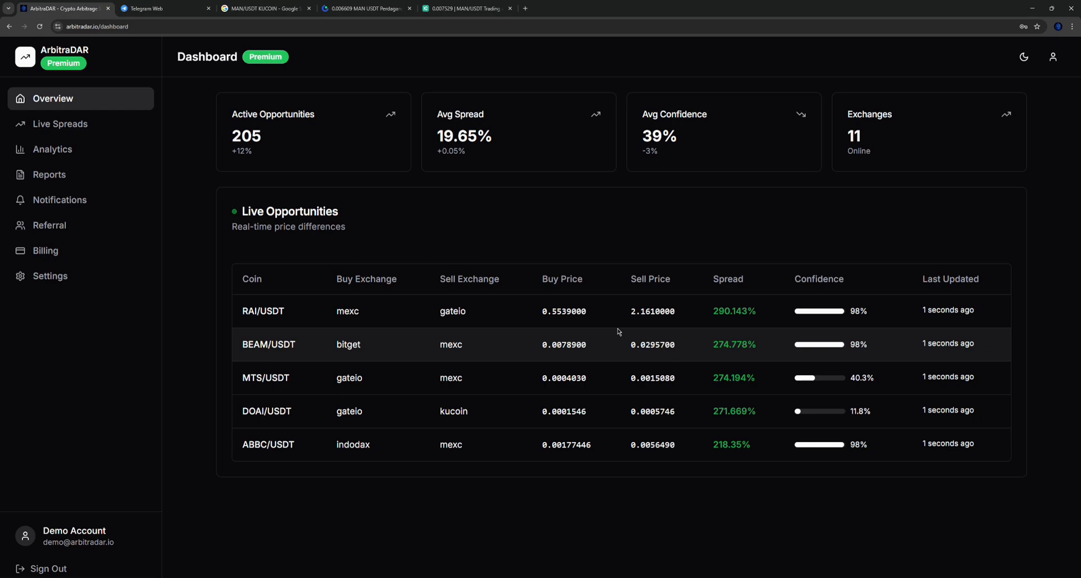
{"action": "mouse_move", "coordinate": [621, 283]}
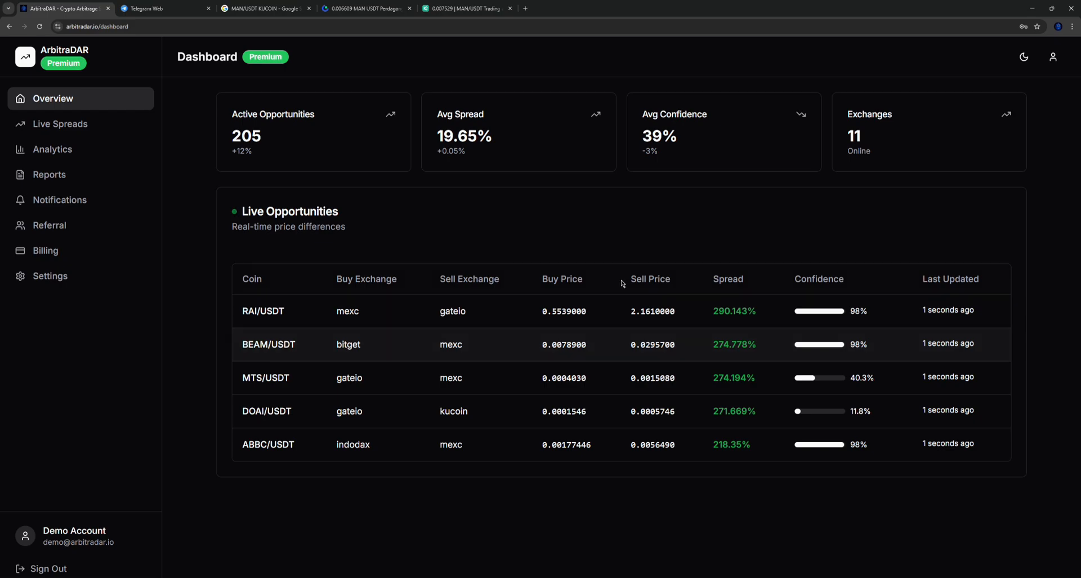